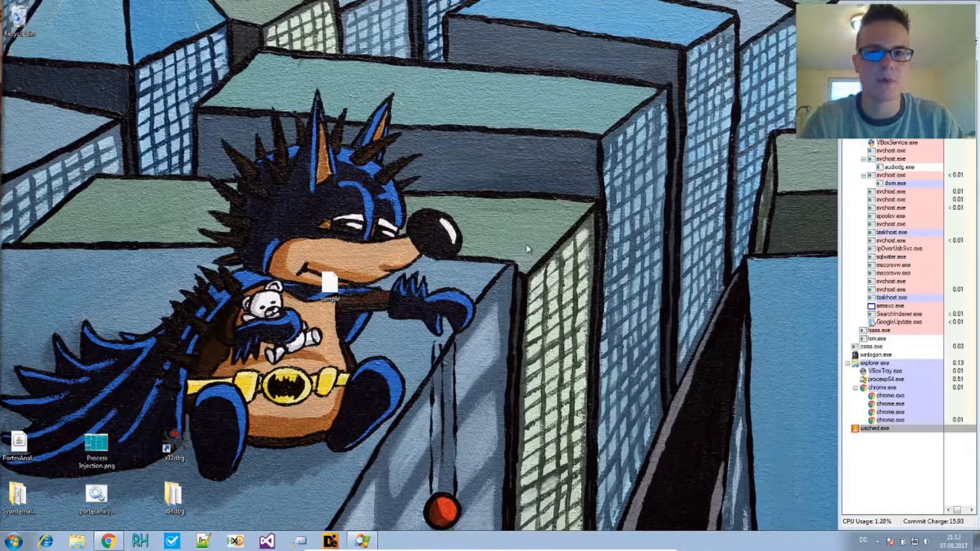
mouse_move(458, 214)
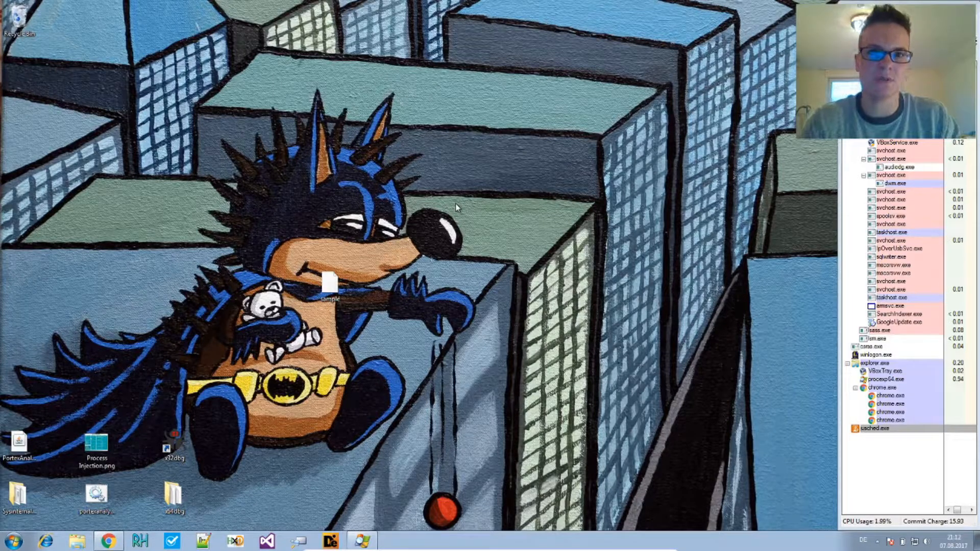
mouse_move(428, 182)
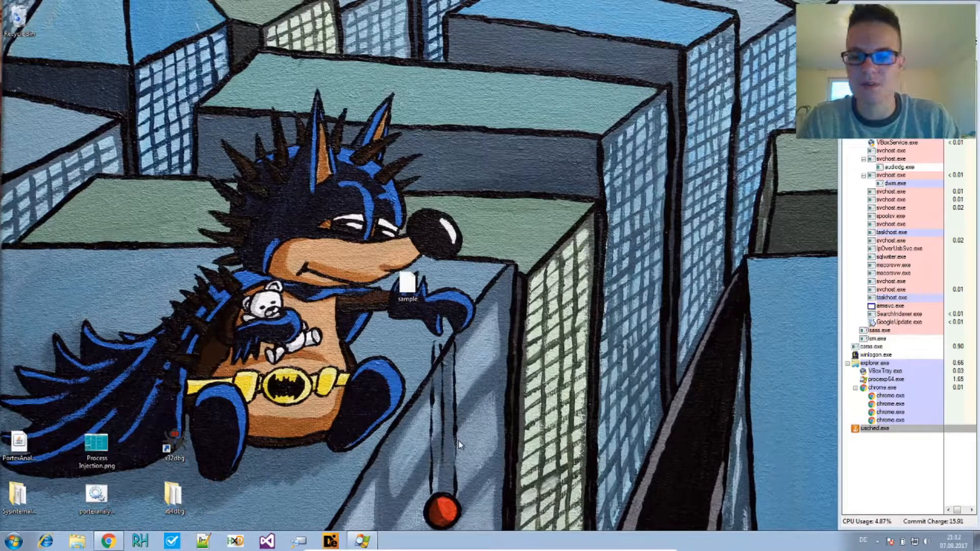
mouse_move(508, 427)
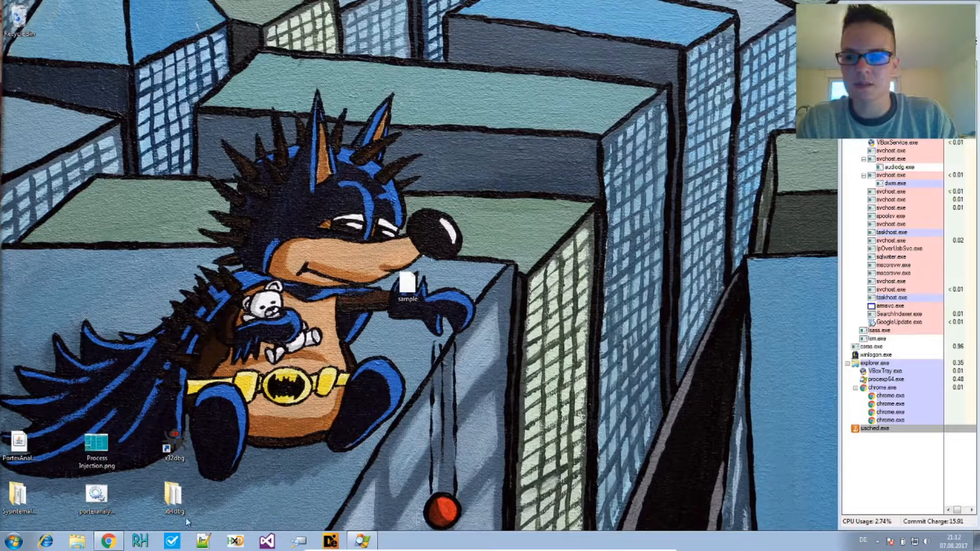
mouse_move(360, 394)
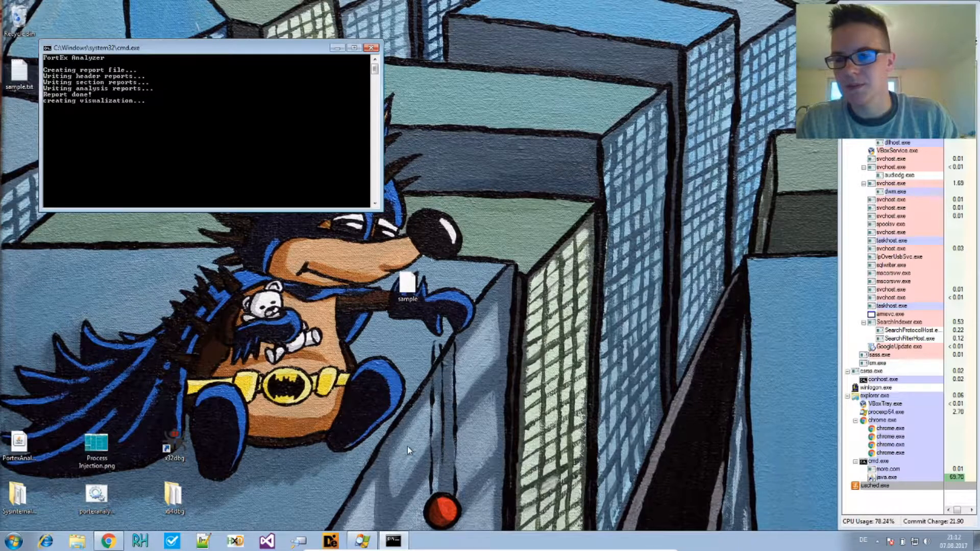
mouse_move(47, 518)
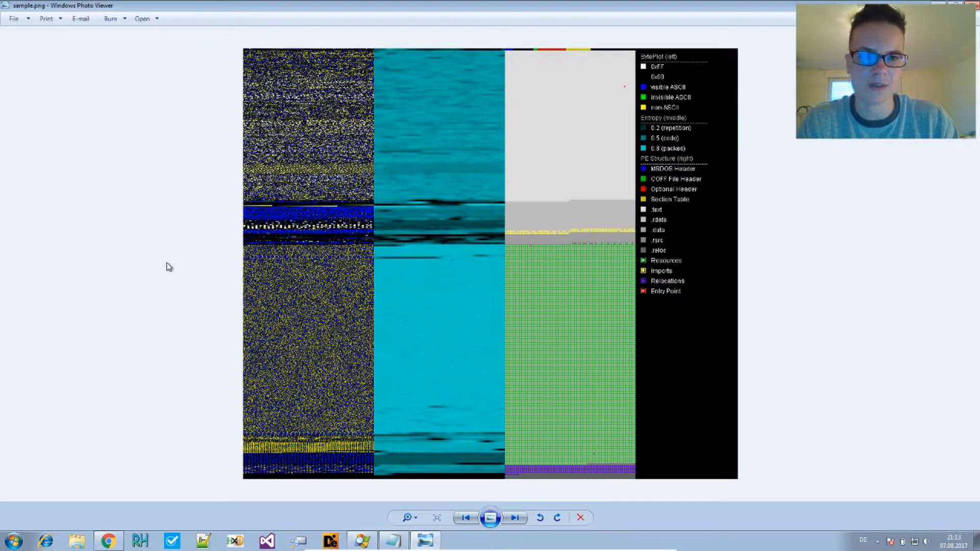
mouse_move(519, 279)
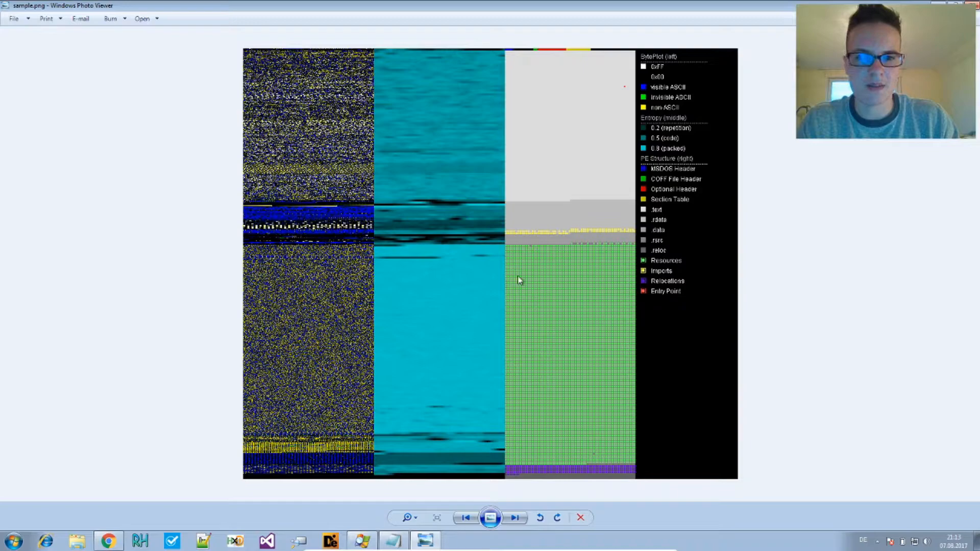
mouse_move(374, 311)
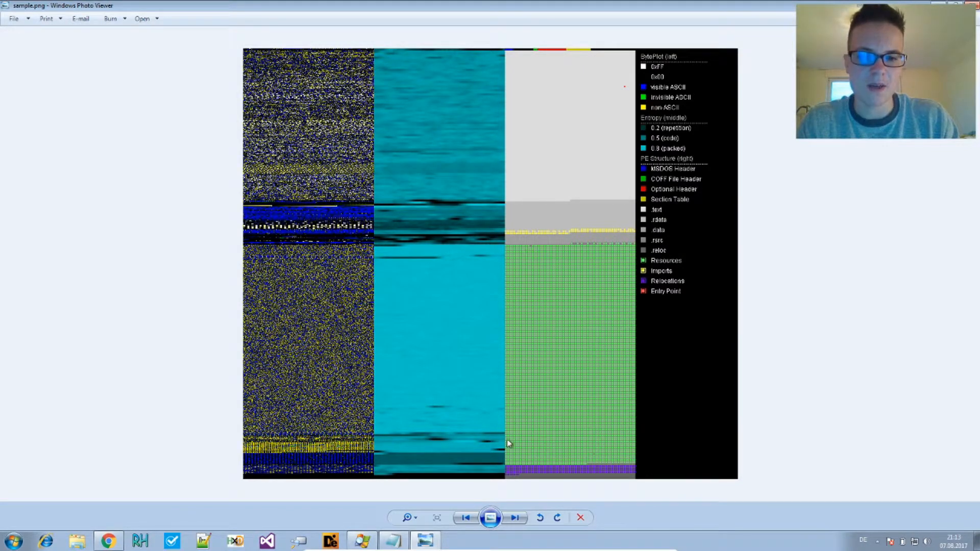
mouse_move(373, 244)
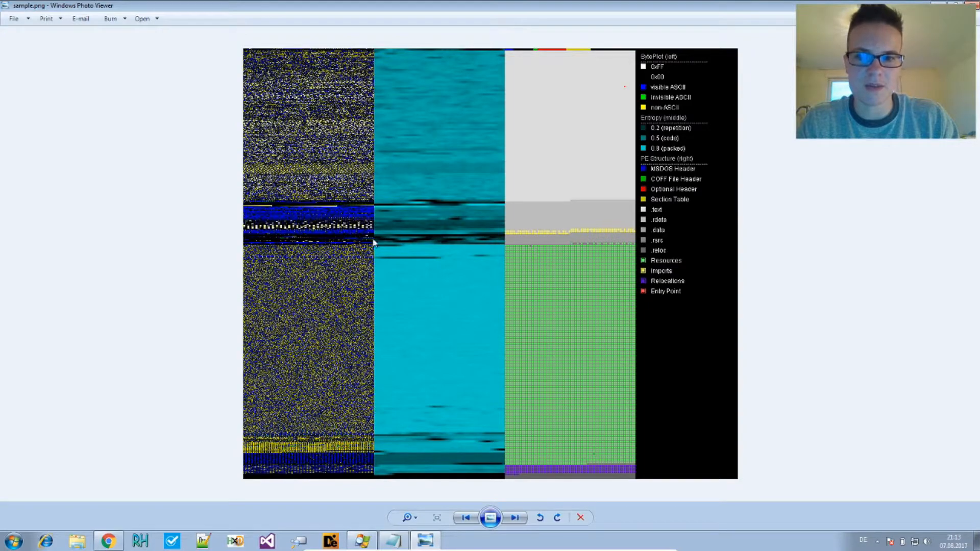
mouse_move(403, 456)
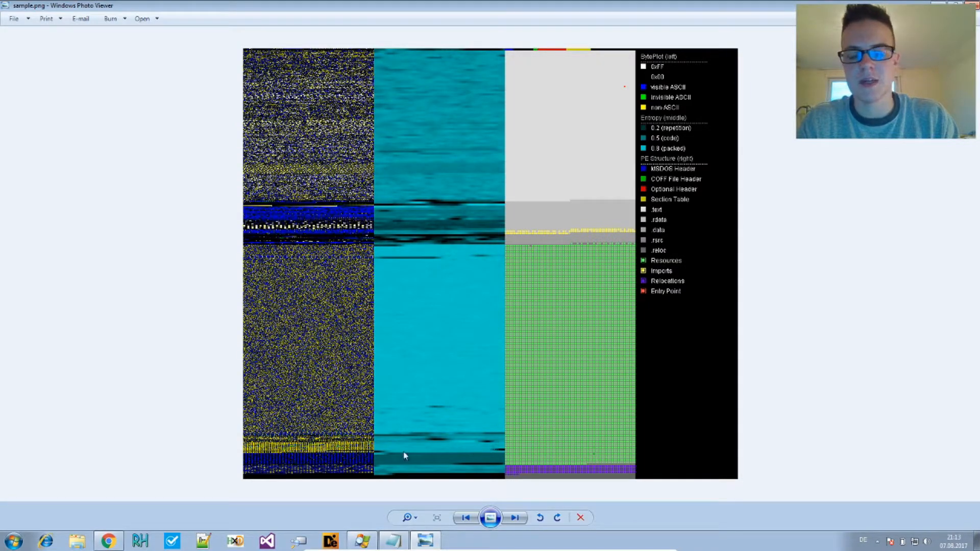
mouse_move(480, 455)
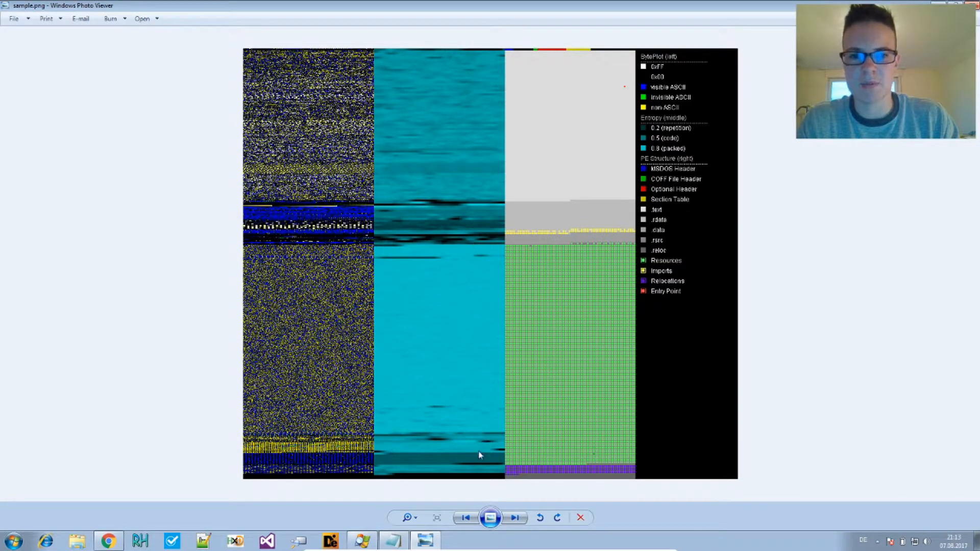
mouse_move(481, 247)
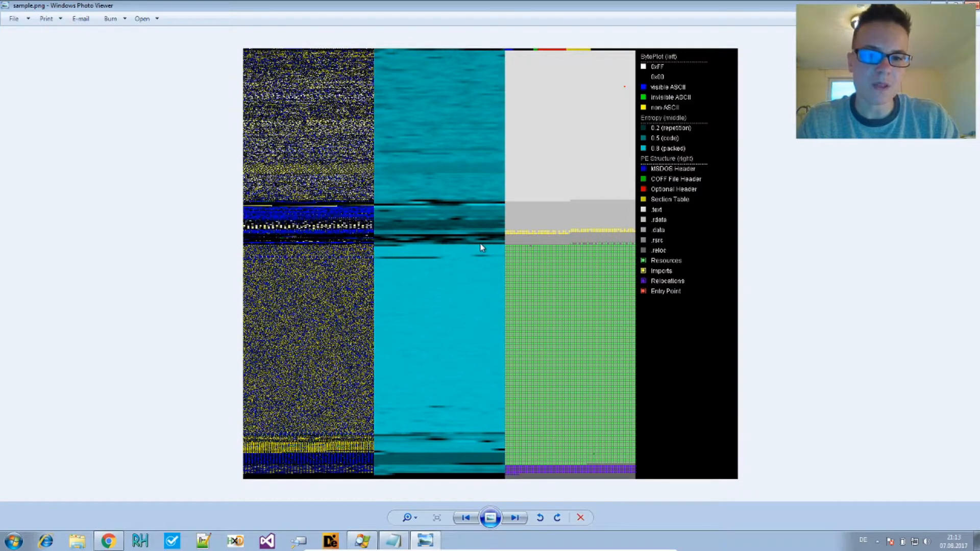
mouse_move(586, 250)
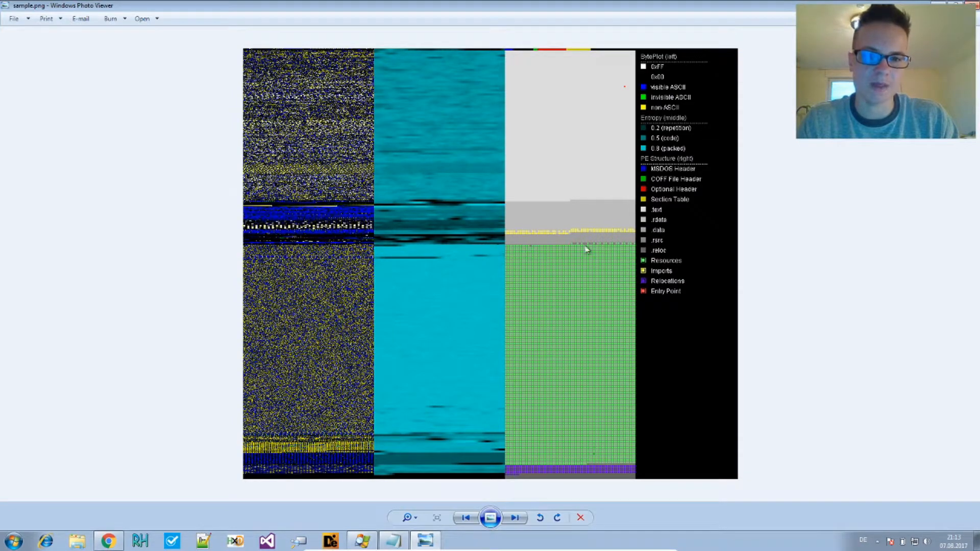
mouse_move(504, 461)
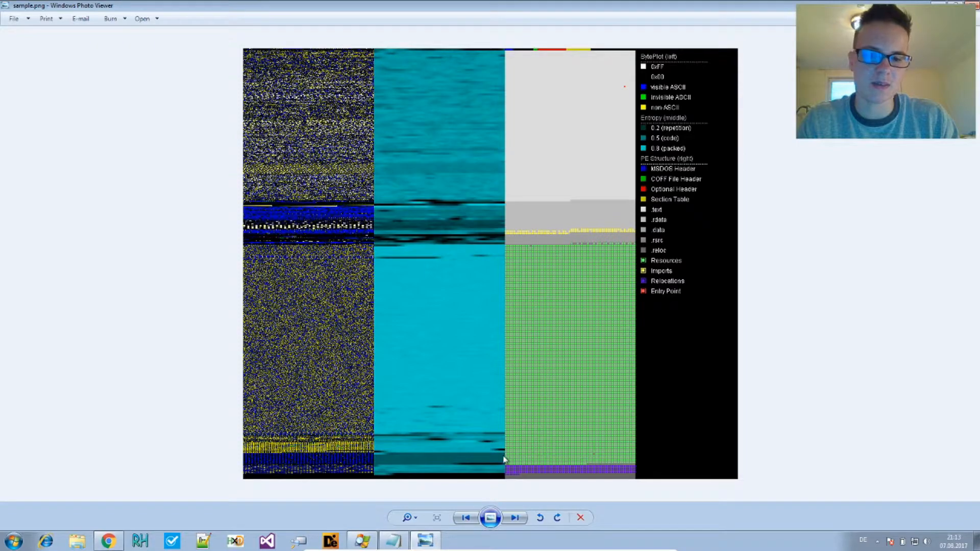
mouse_move(630, 249)
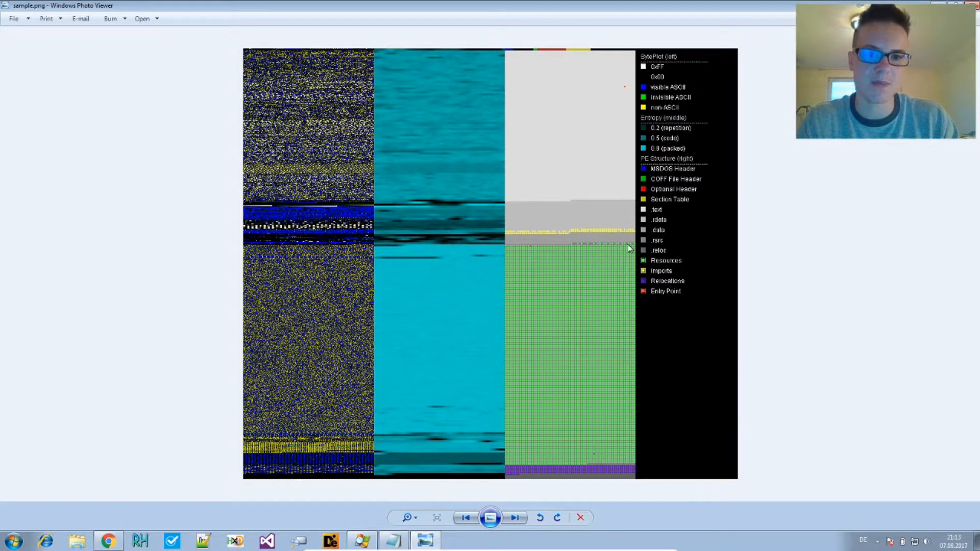
mouse_move(547, 427)
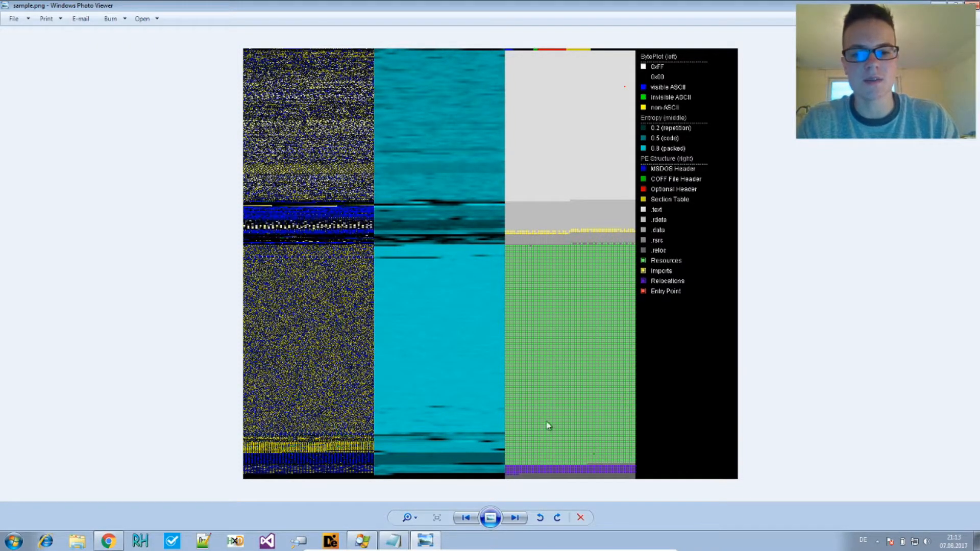
mouse_move(475, 382)
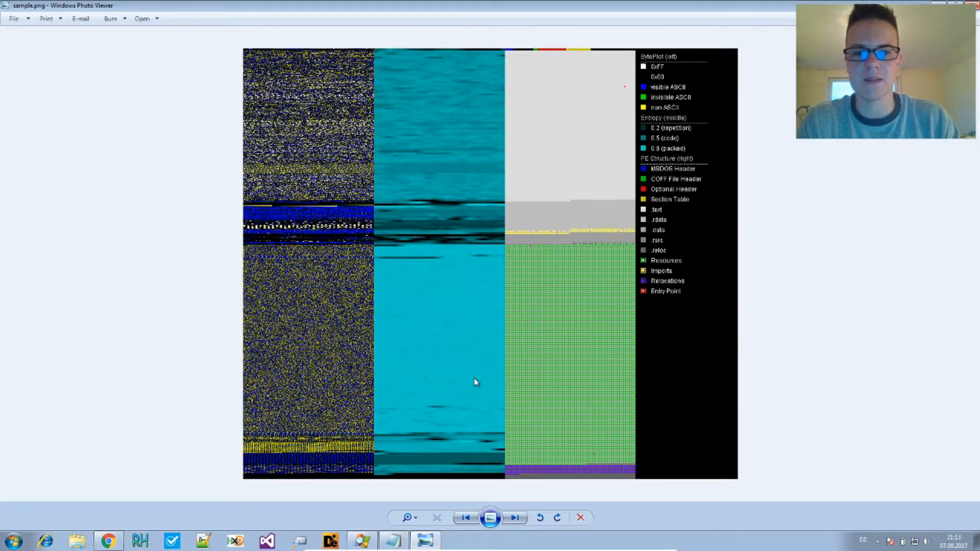
mouse_move(454, 334)
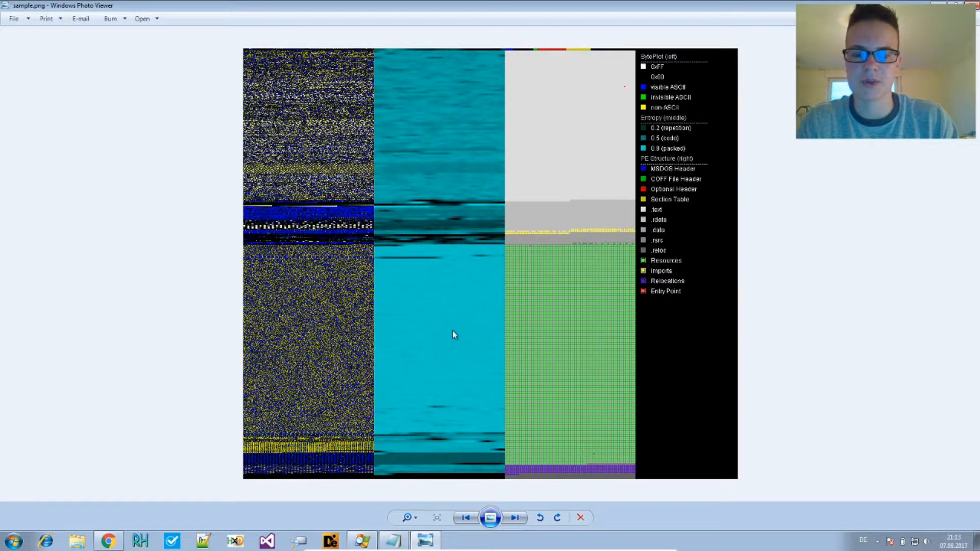
mouse_move(447, 341)
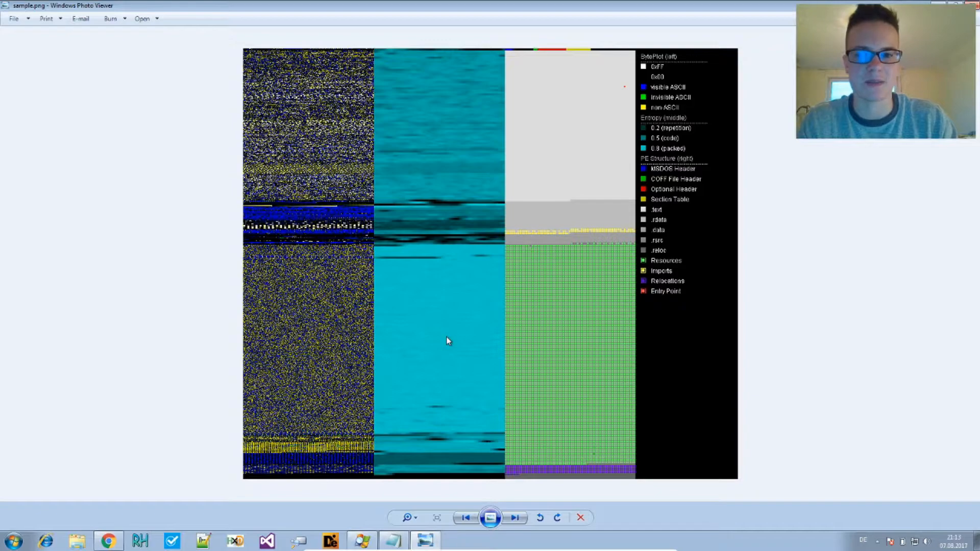
mouse_move(460, 297)
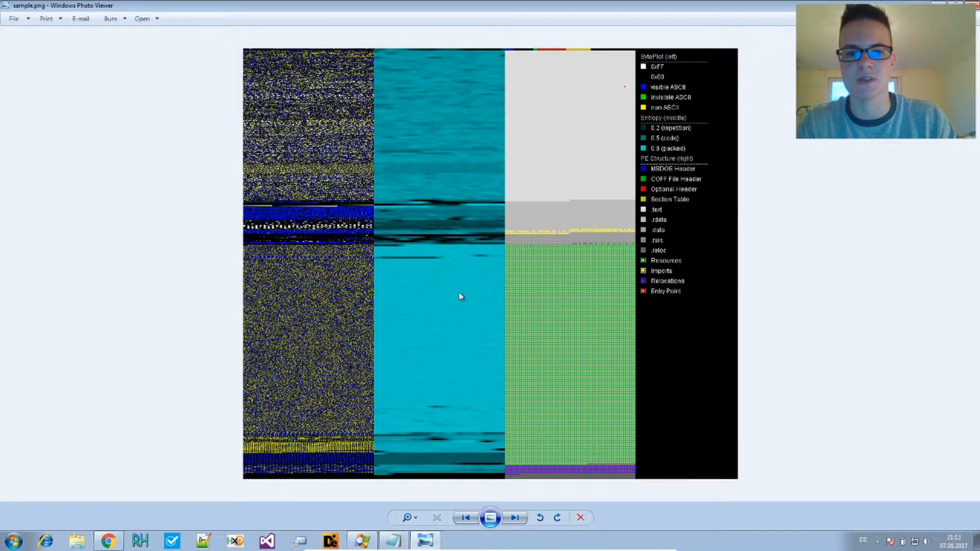
mouse_move(450, 399)
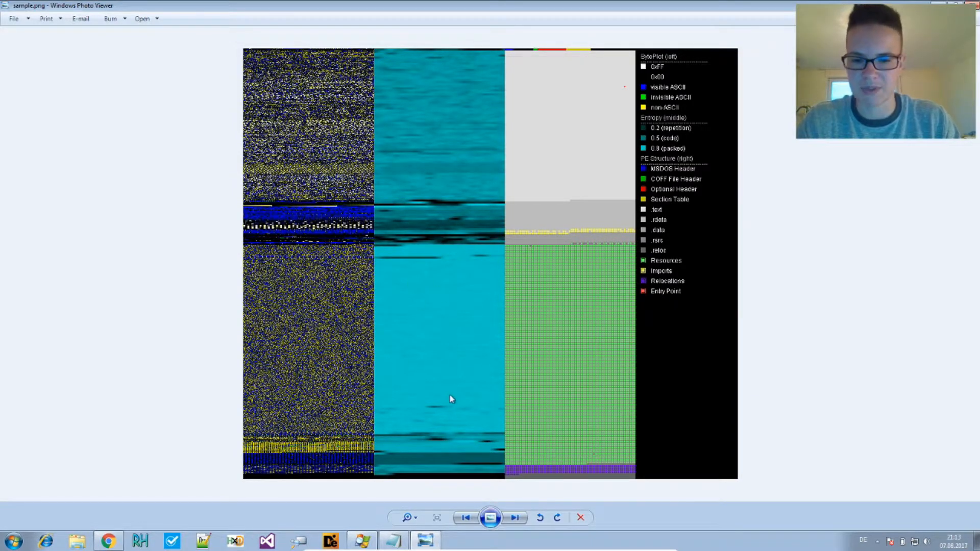
mouse_move(452, 282)
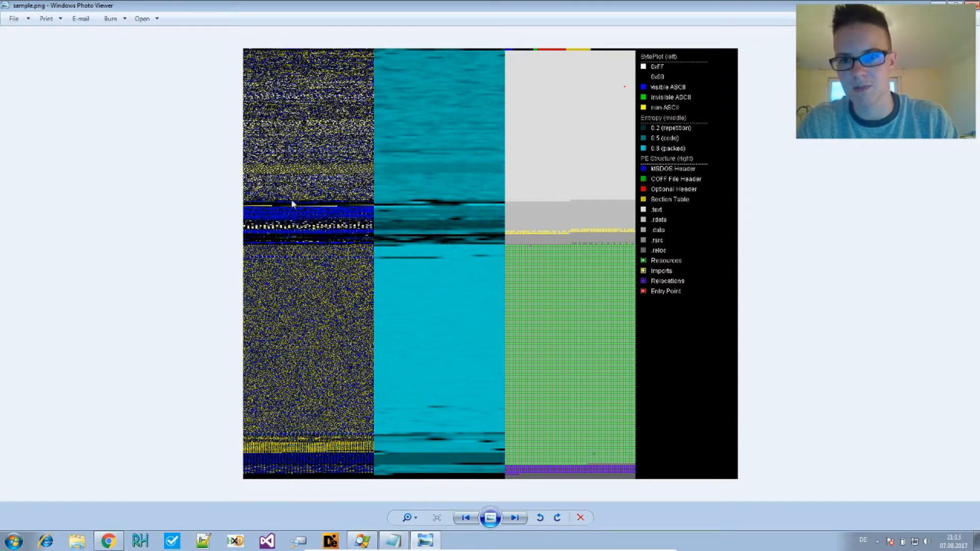
mouse_move(333, 374)
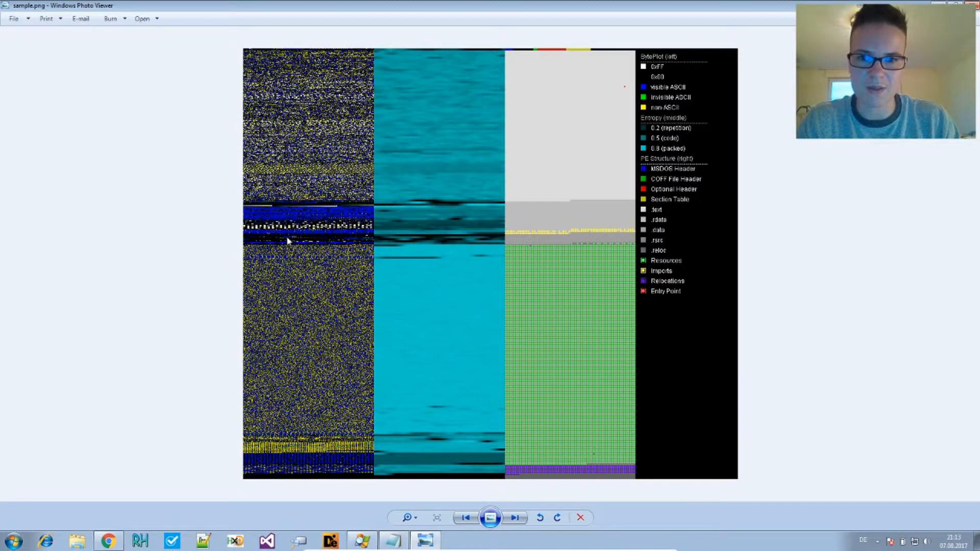
mouse_move(244, 236)
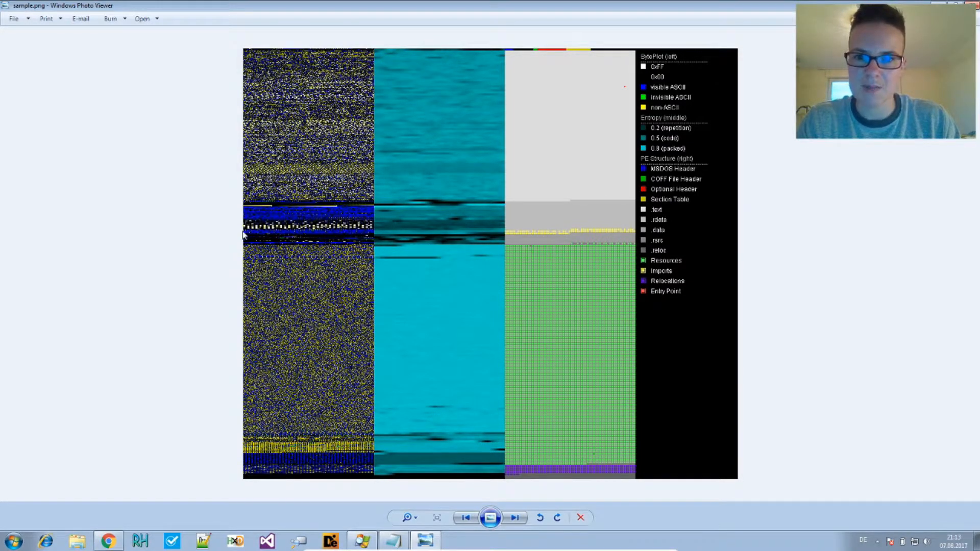
mouse_move(567, 232)
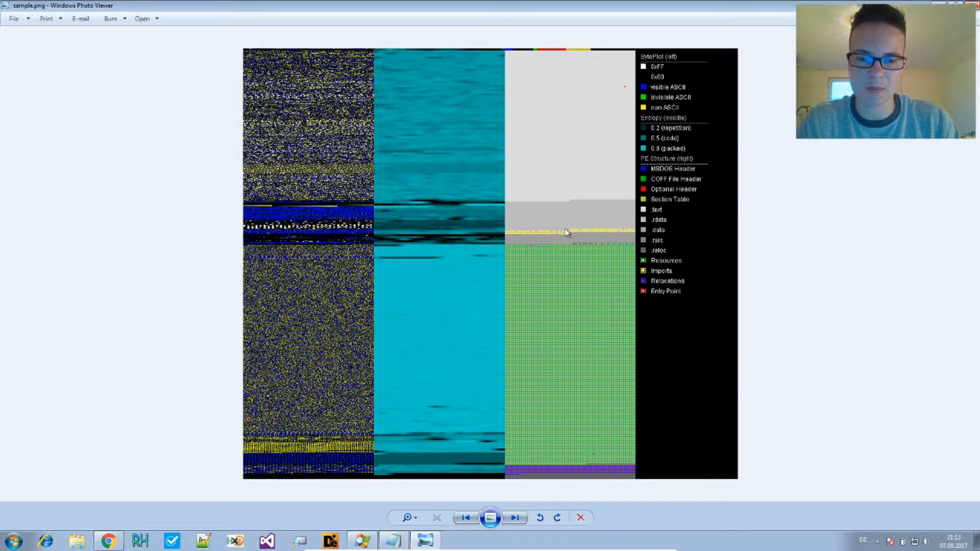
mouse_move(249, 211)
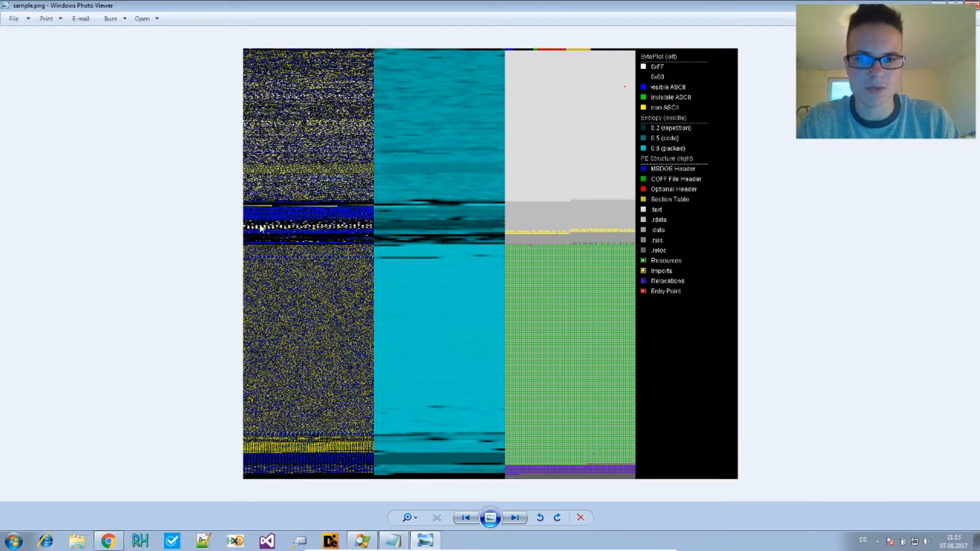
mouse_move(271, 461)
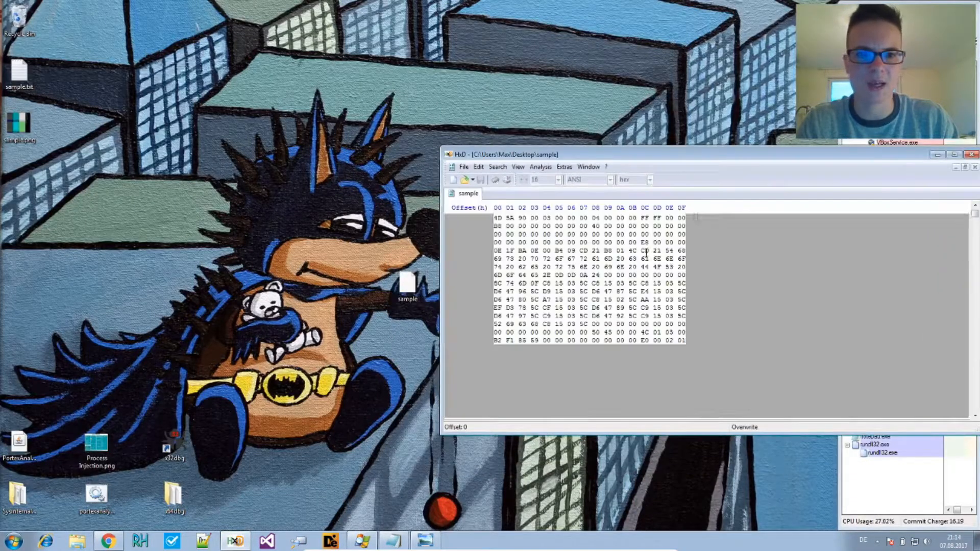
click(954, 154)
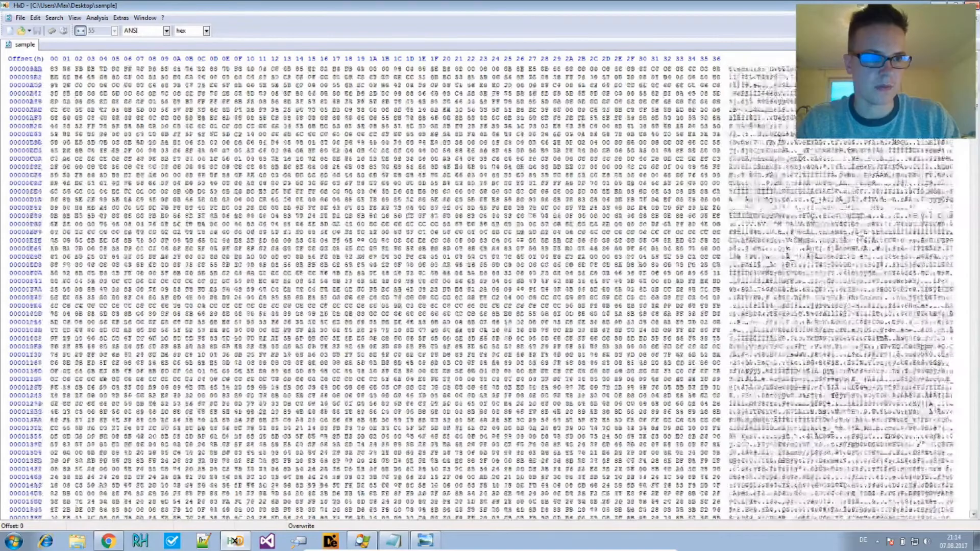
scroll(down, 3)
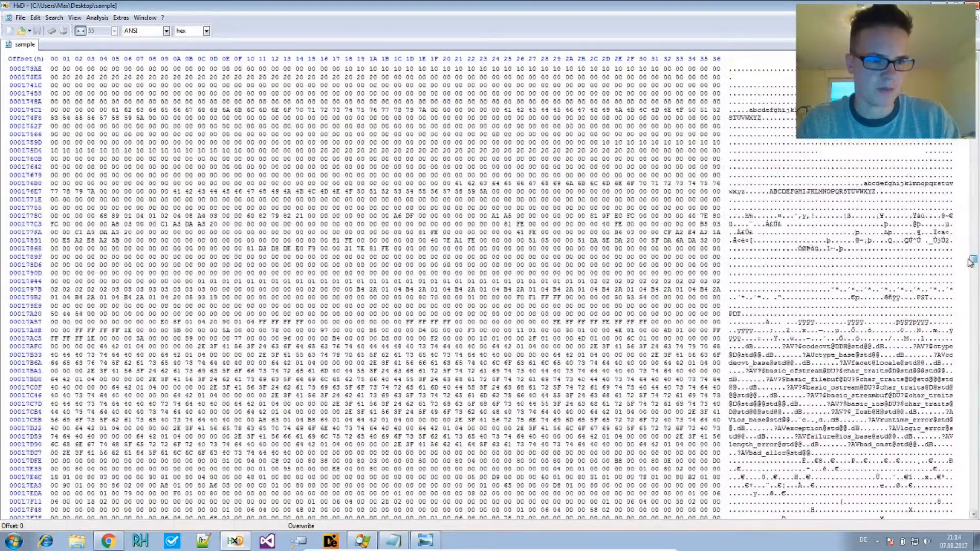
scroll(up, 3)
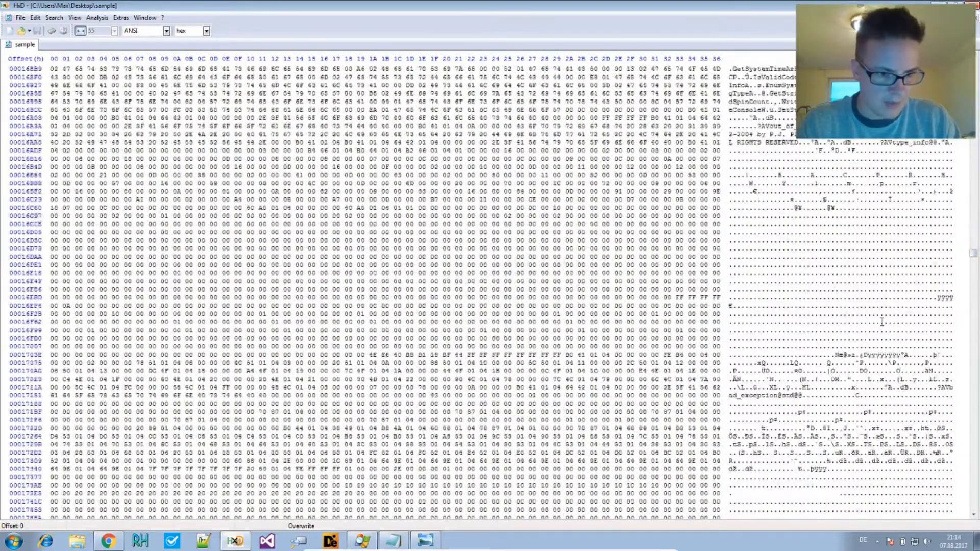
scroll(up, 3)
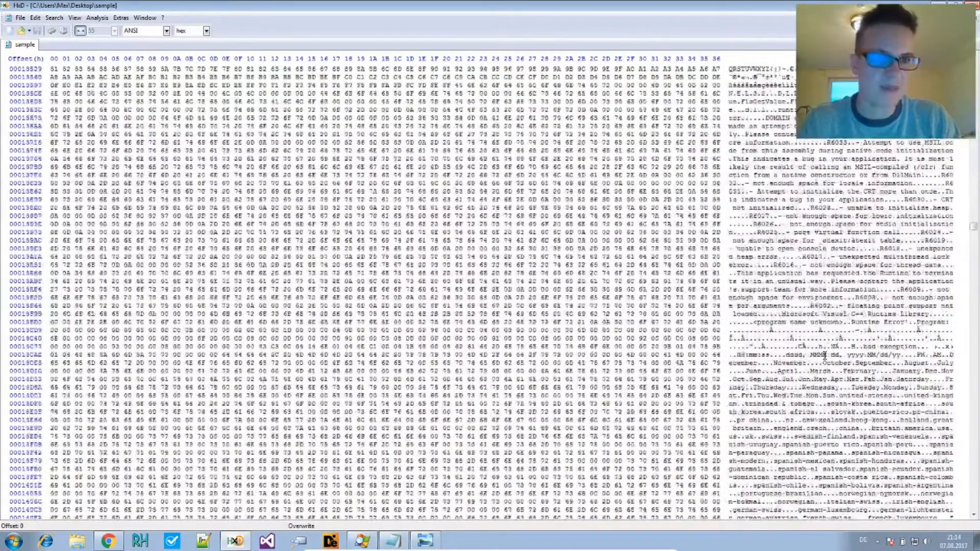
scroll(down, 3)
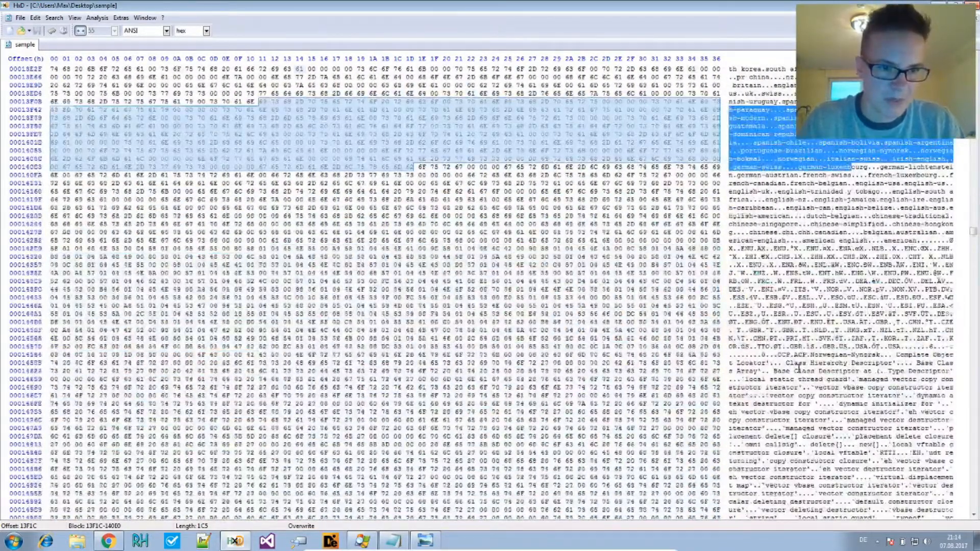
scroll(down, 3)
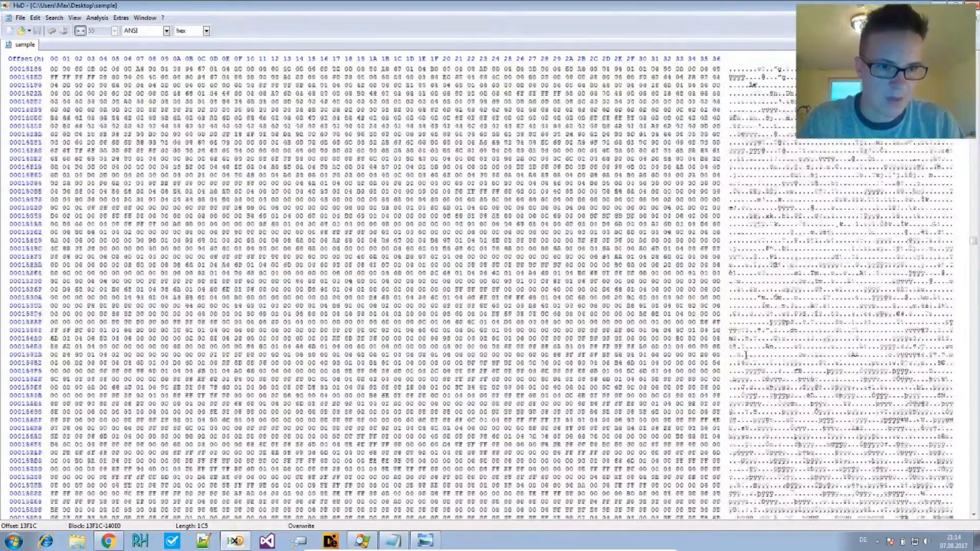
scroll(down, 3)
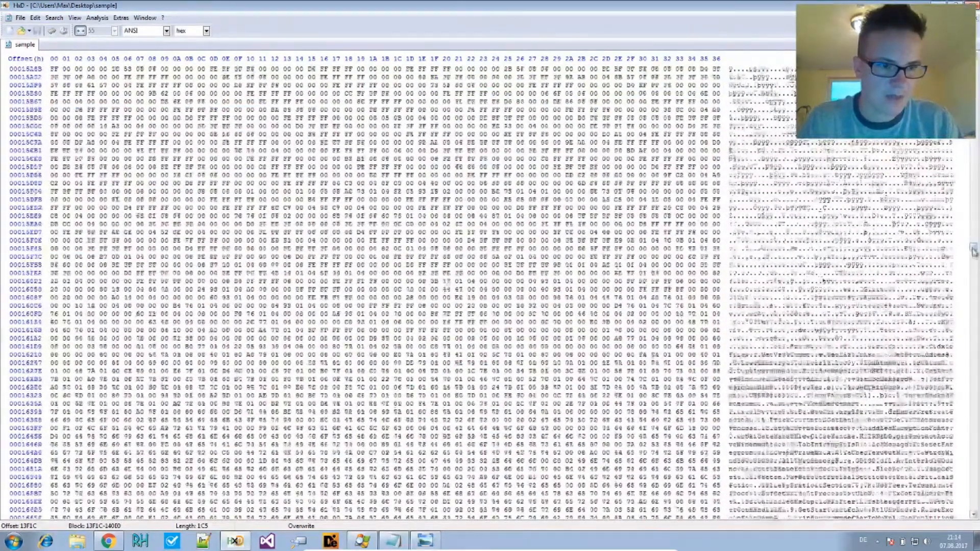
scroll(down, 3)
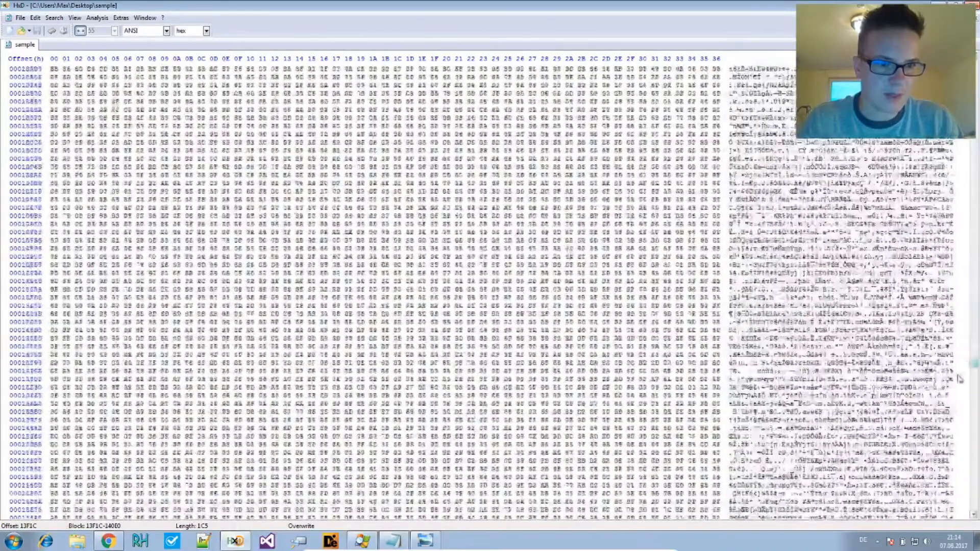
scroll(down, 3)
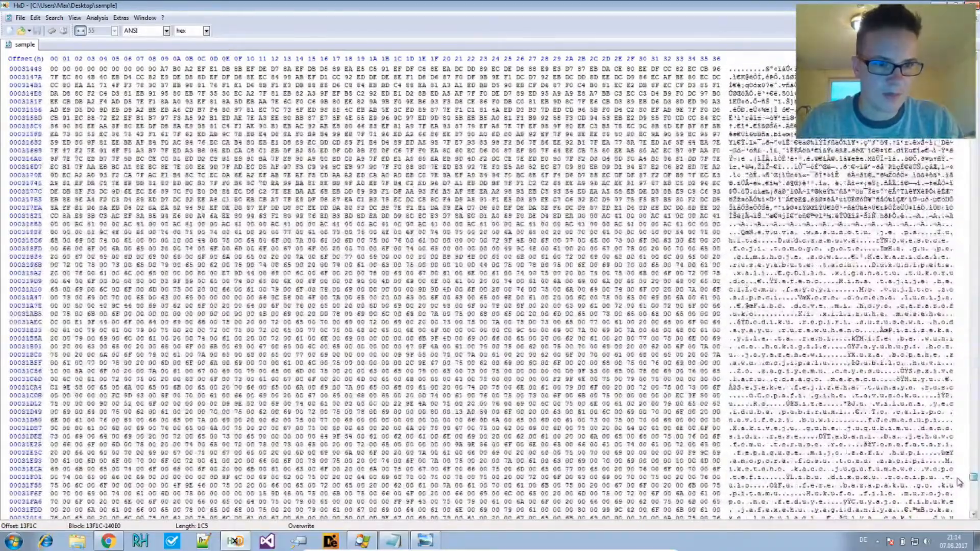
scroll(down, 3)
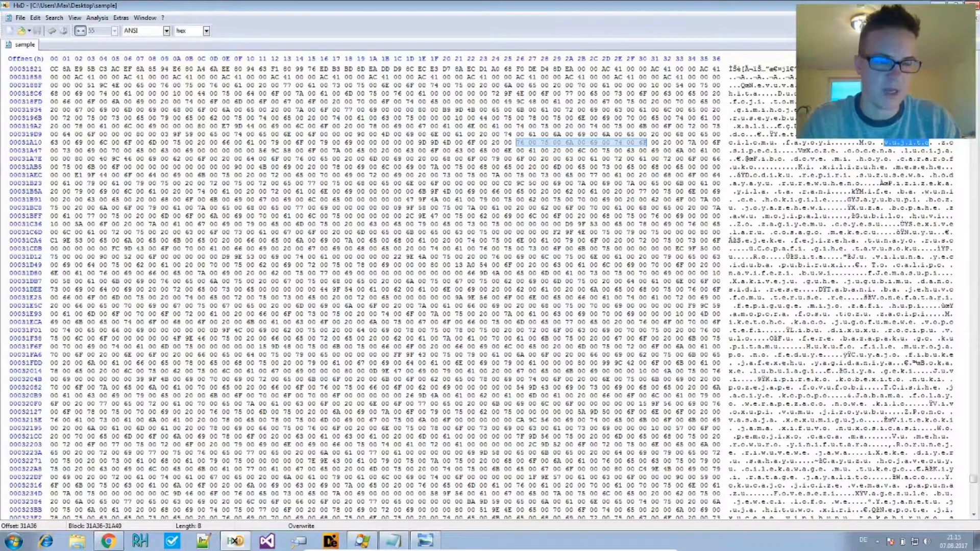
scroll(down, 3)
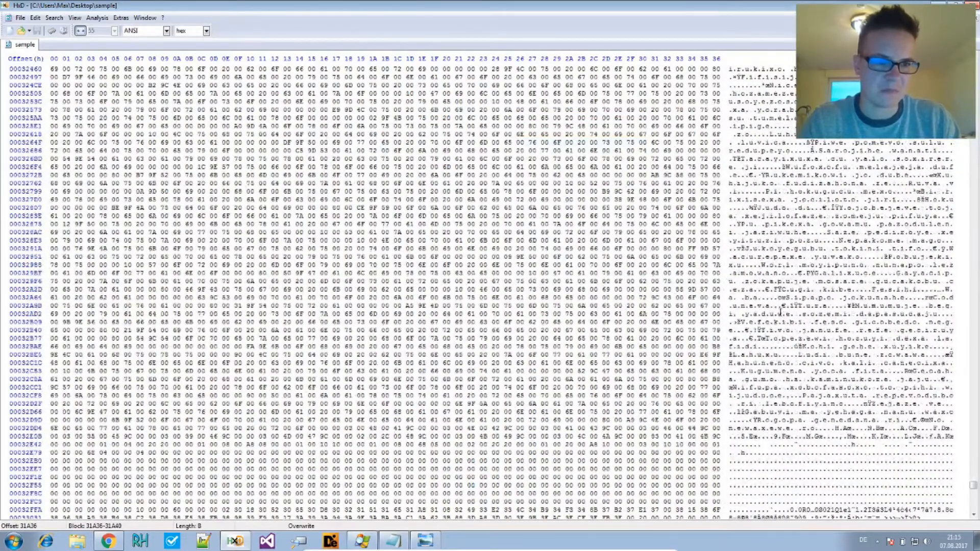
scroll(down, 3)
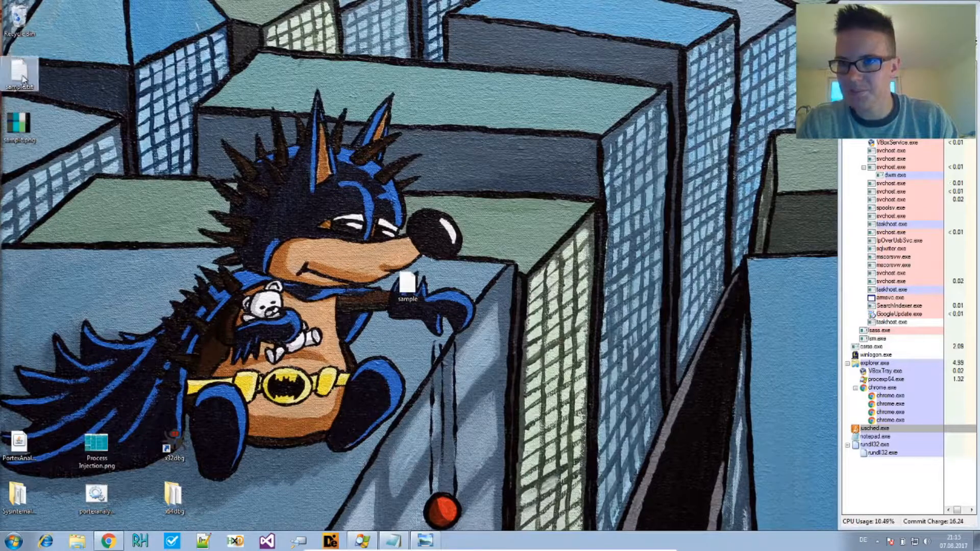
View the sample.txt report full-size, marking the section table's Execute row and the .rsrc entropy 7.88.
double_click(19, 68)
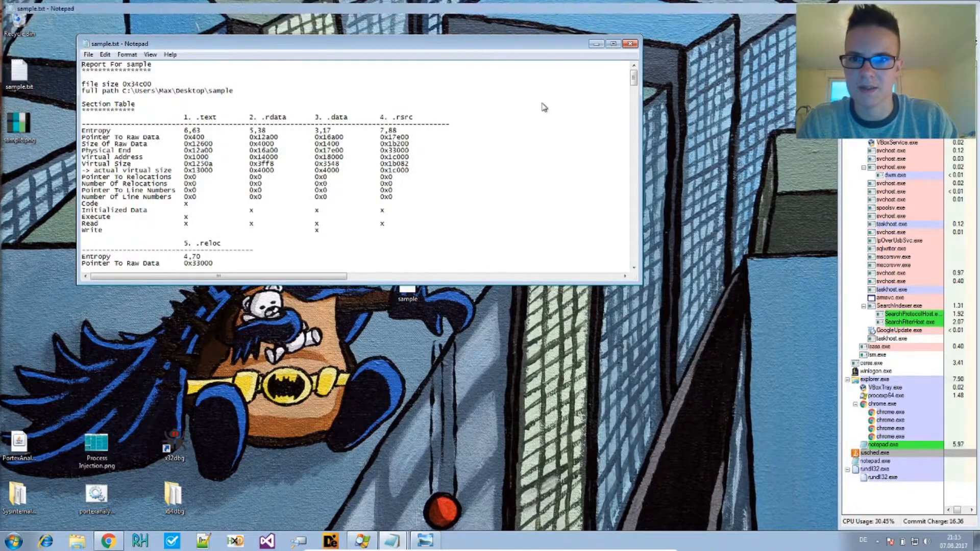
click(611, 43)
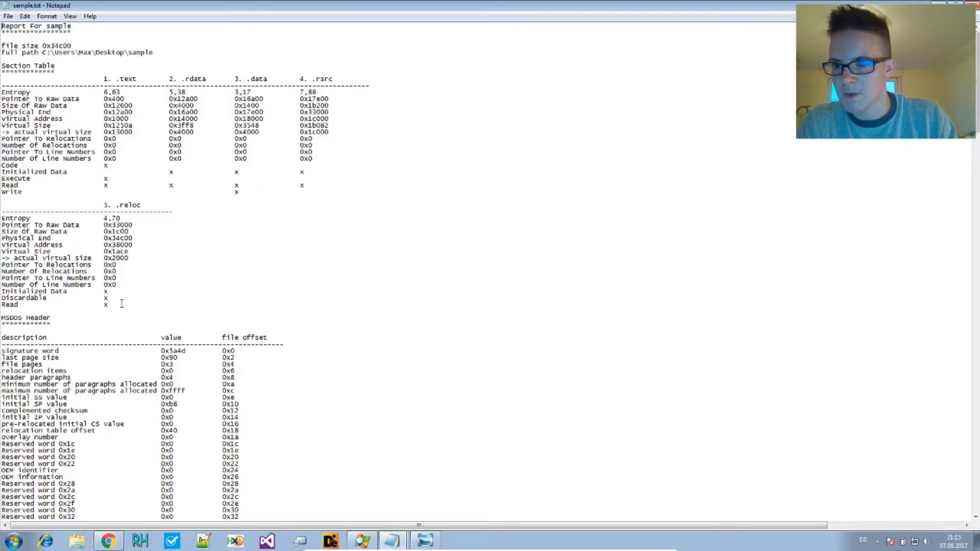
mouse_move(76, 184)
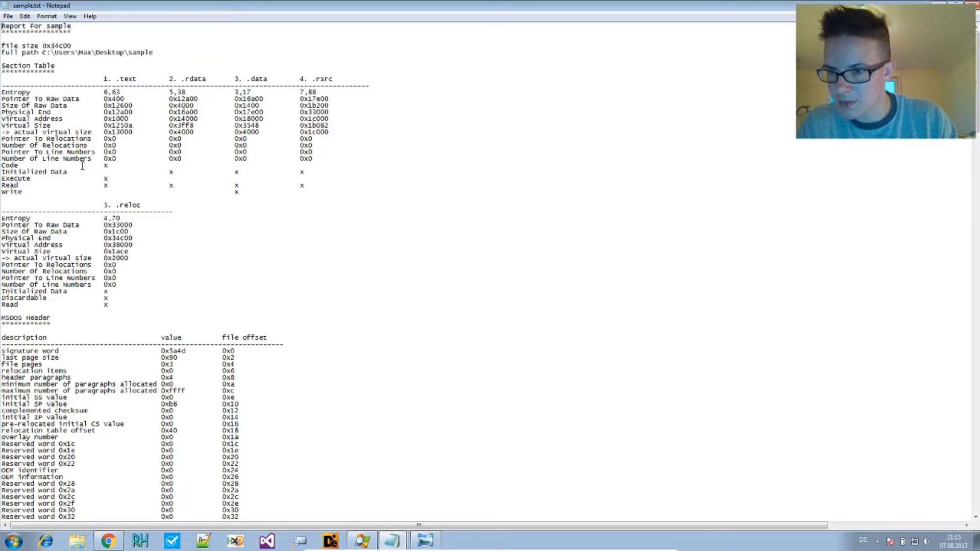
mouse_move(125, 183)
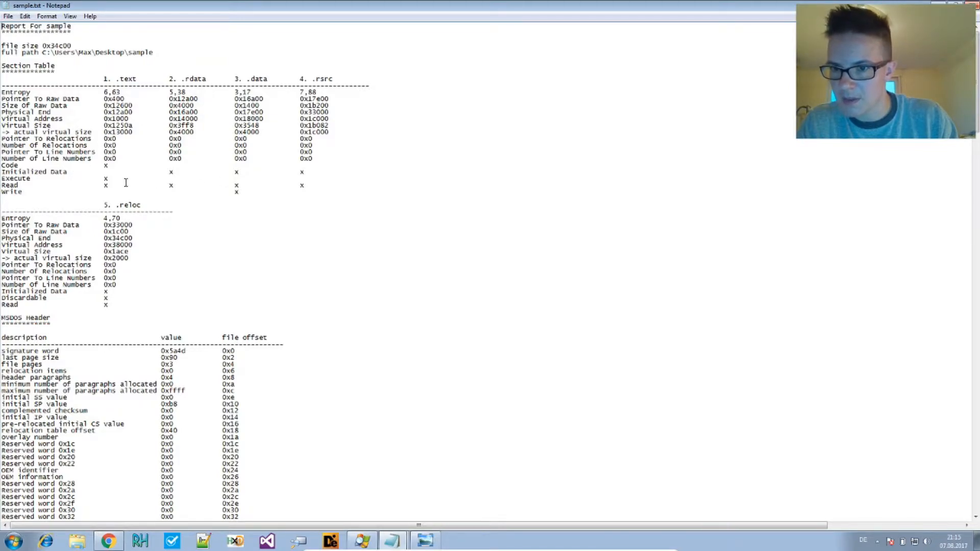
drag(103, 179, 307, 179)
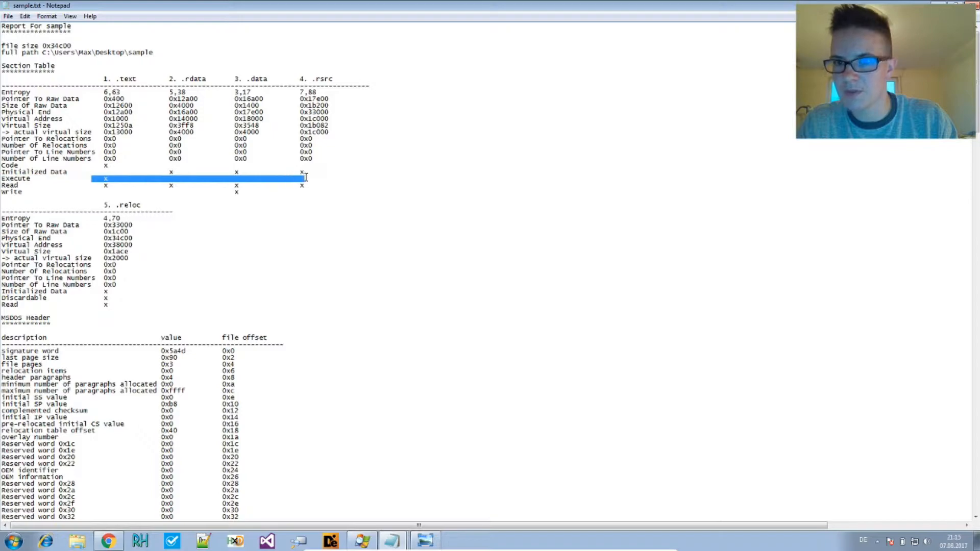
drag(306, 179, 341, 179)
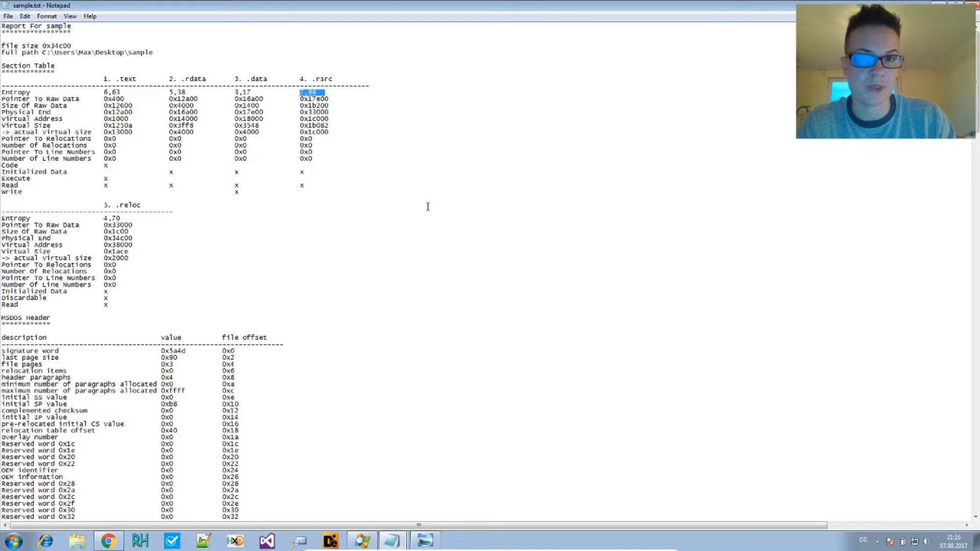
mouse_move(223, 312)
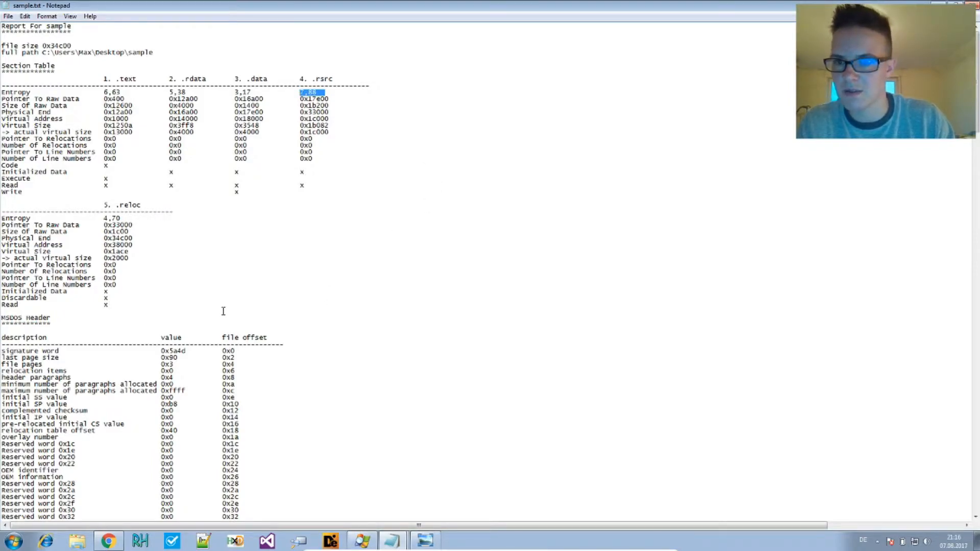
click(310, 92)
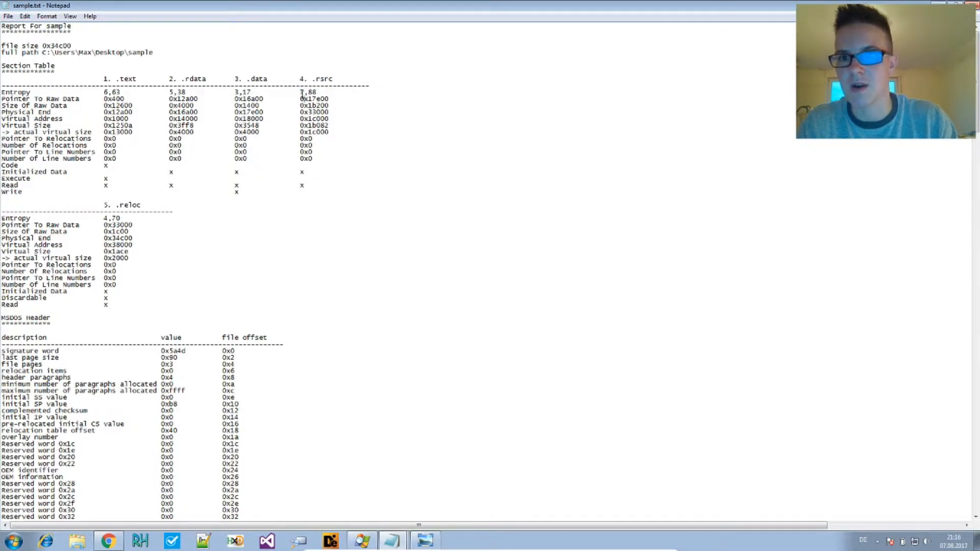
double_click(308, 92)
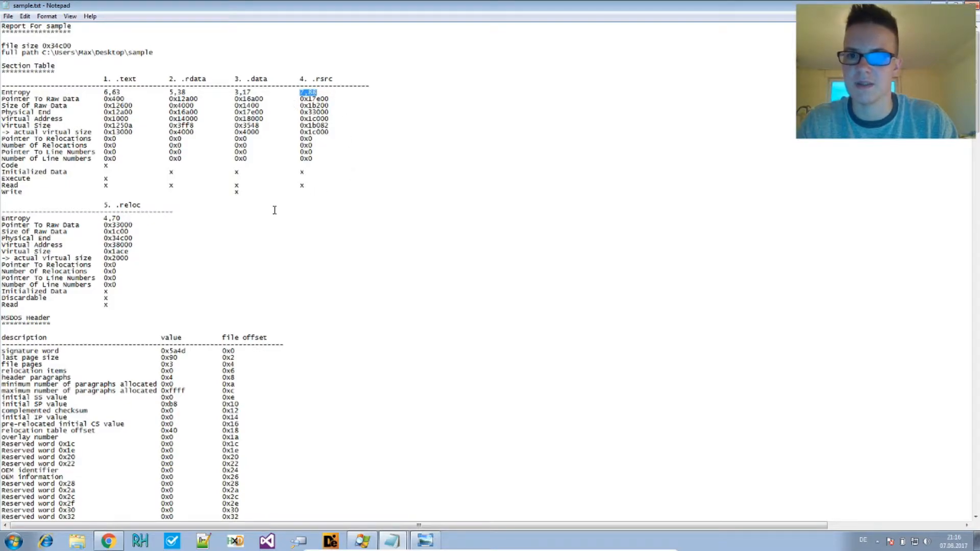
Read down the report to its end, past anomalies and signatures to the hashes.
scroll(down, 3)
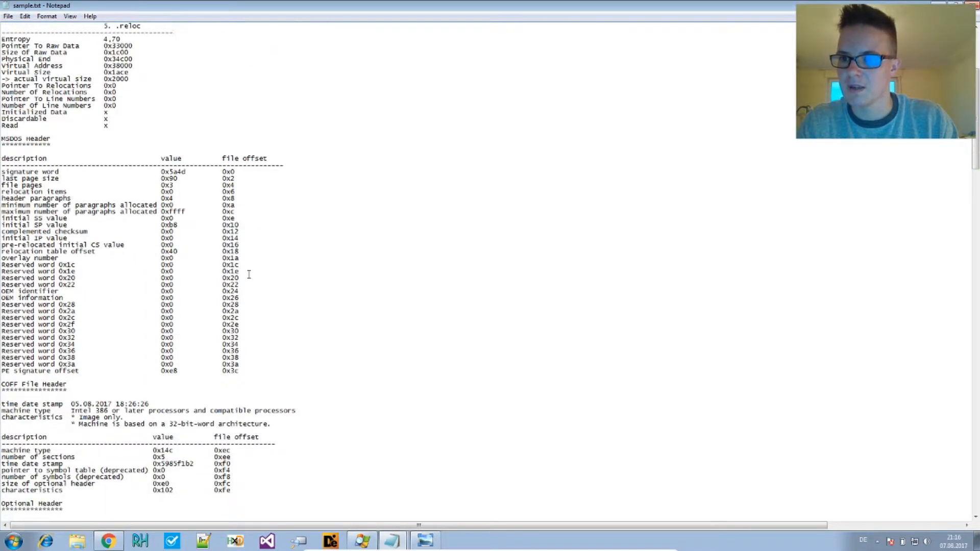
scroll(down, 3)
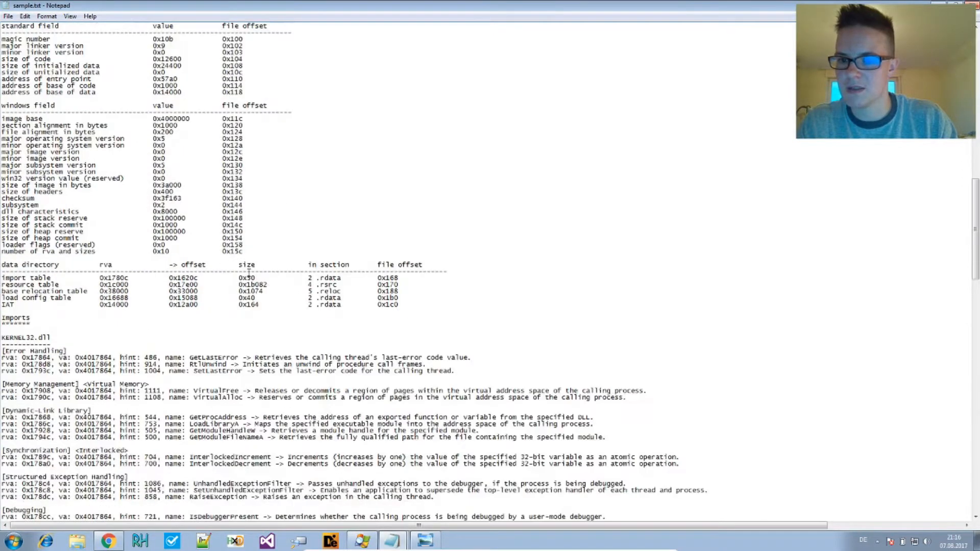
scroll(down, 3)
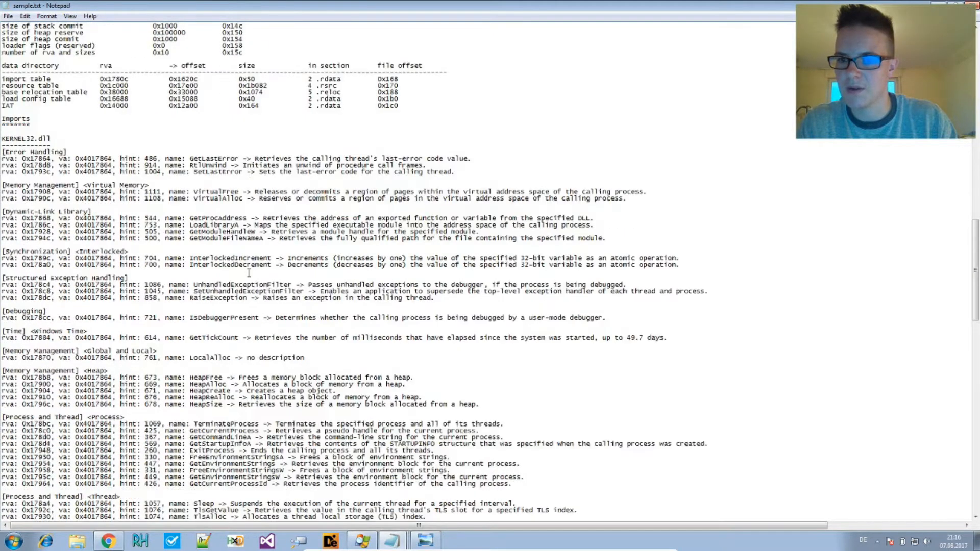
scroll(down, 3)
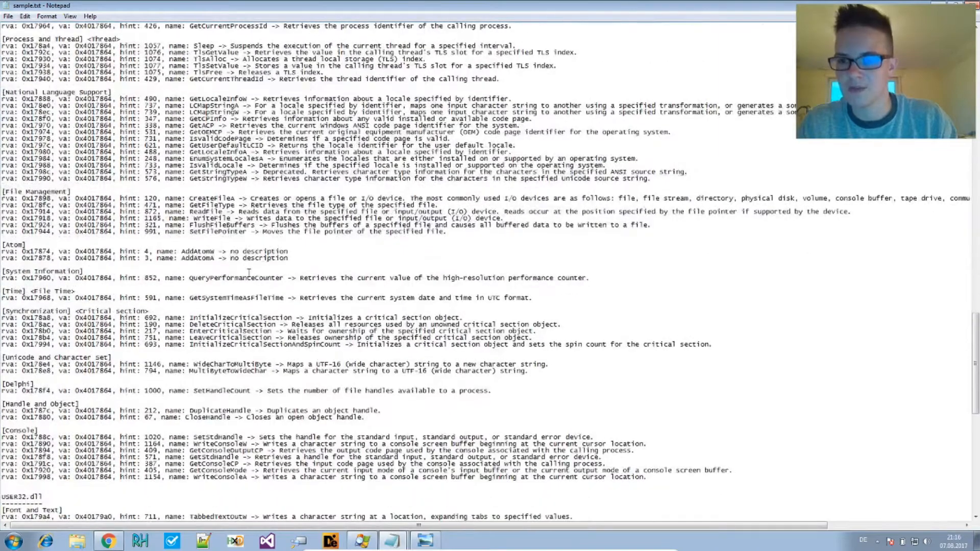
scroll(down, 3)
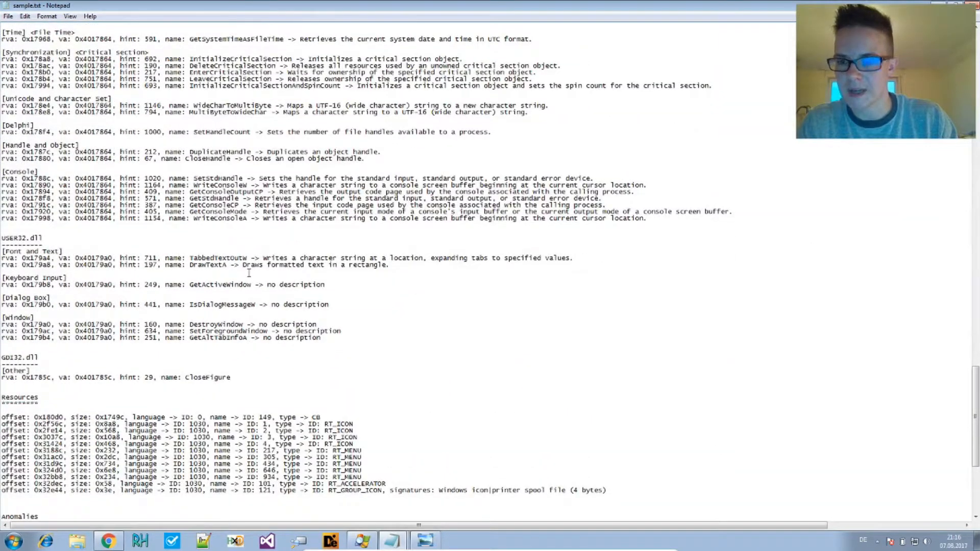
scroll(down, 3)
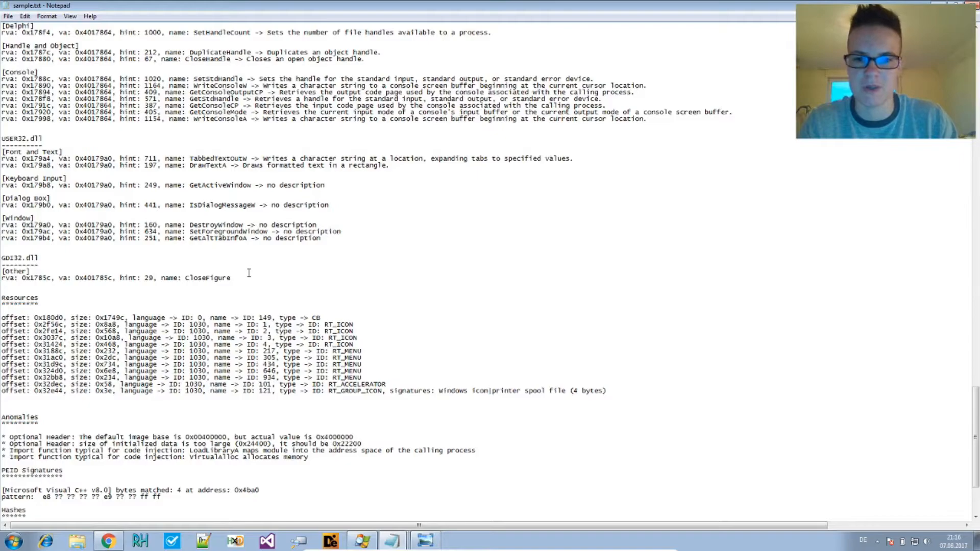
scroll(down, 3)
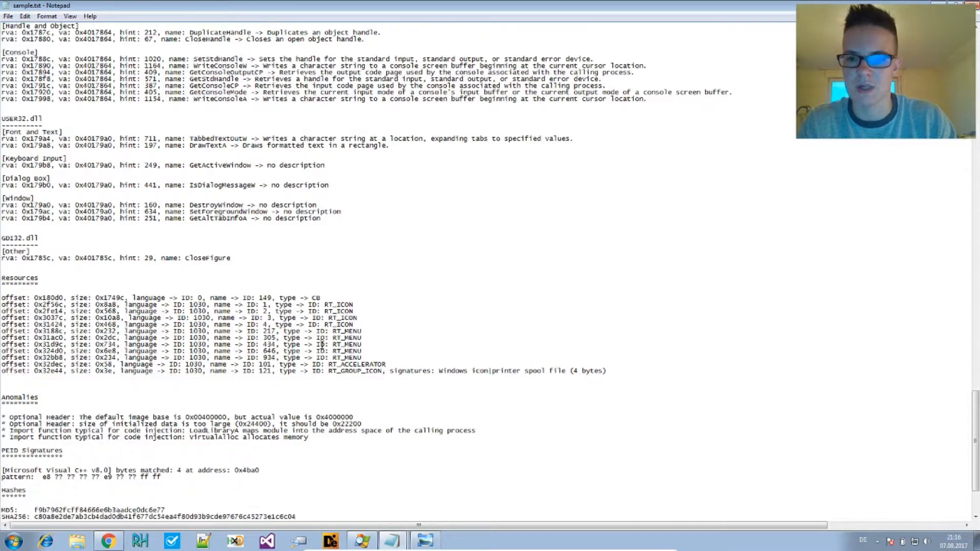
scroll(down, 3)
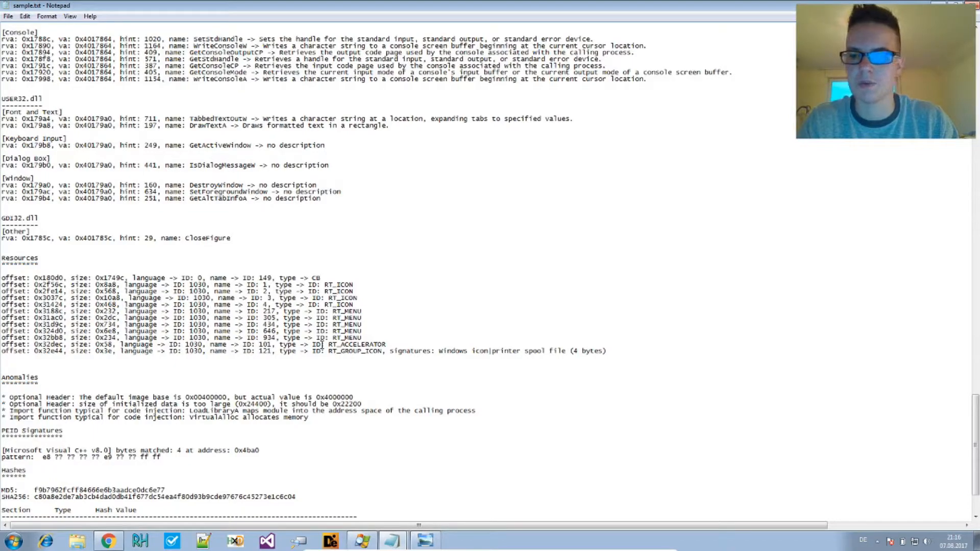
scroll(down, 3)
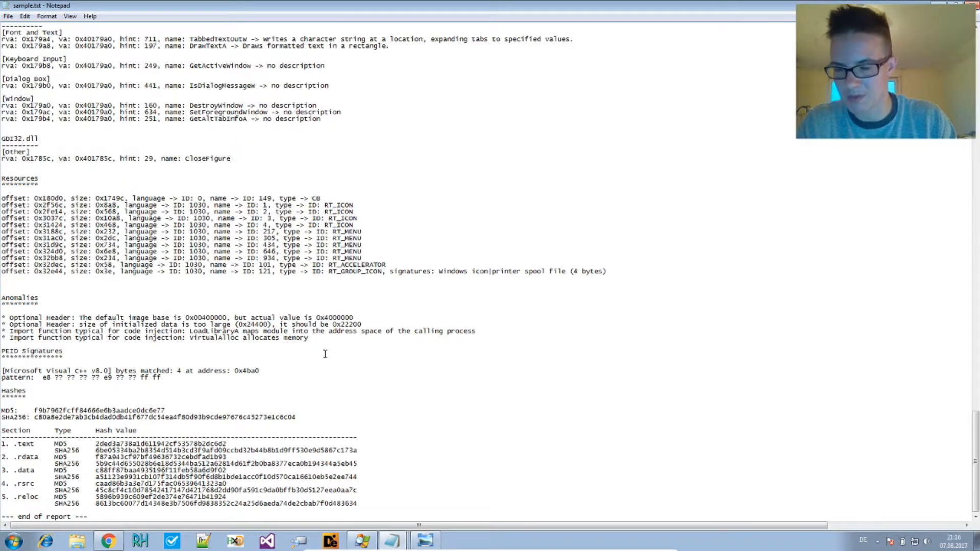
scroll(up, 3)
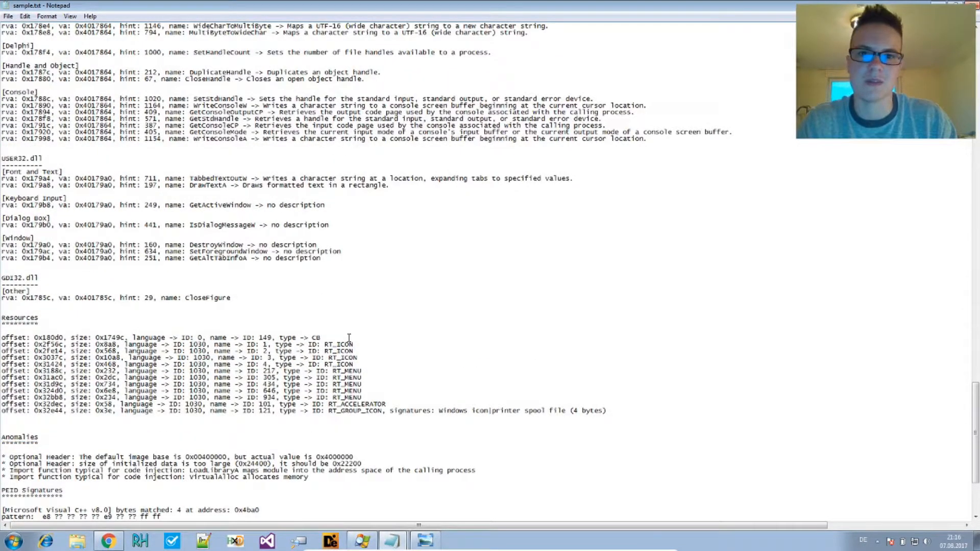
scroll(down, 3)
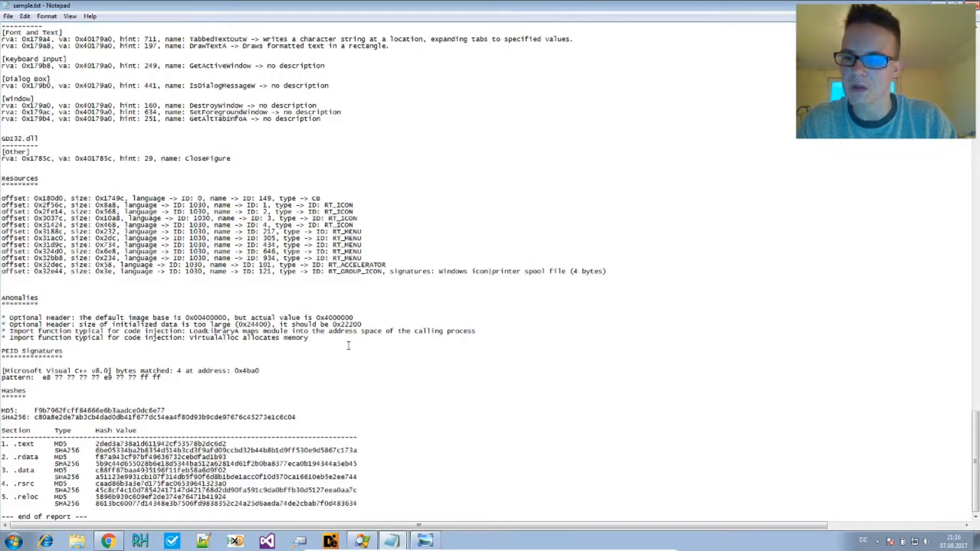
mouse_move(314, 399)
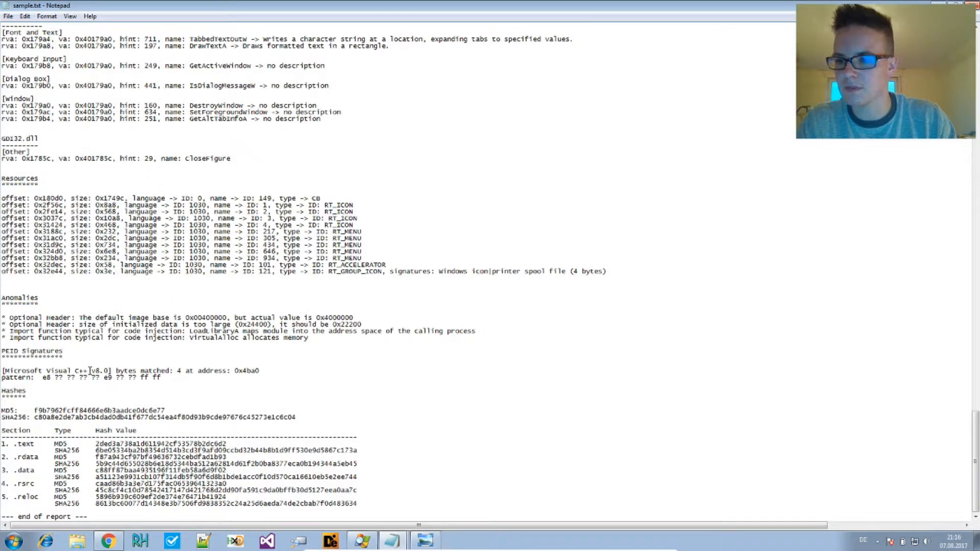
double_click(48, 370)
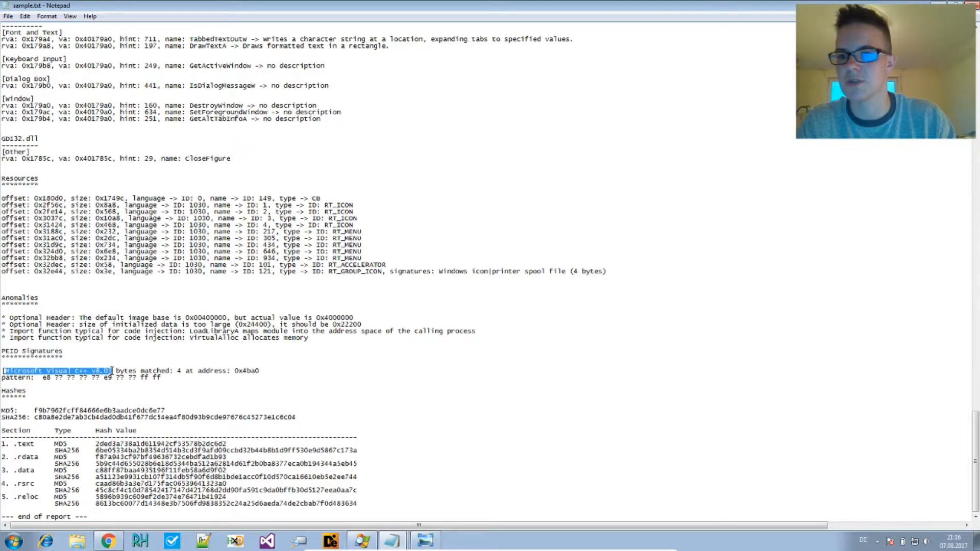
click(191, 373)
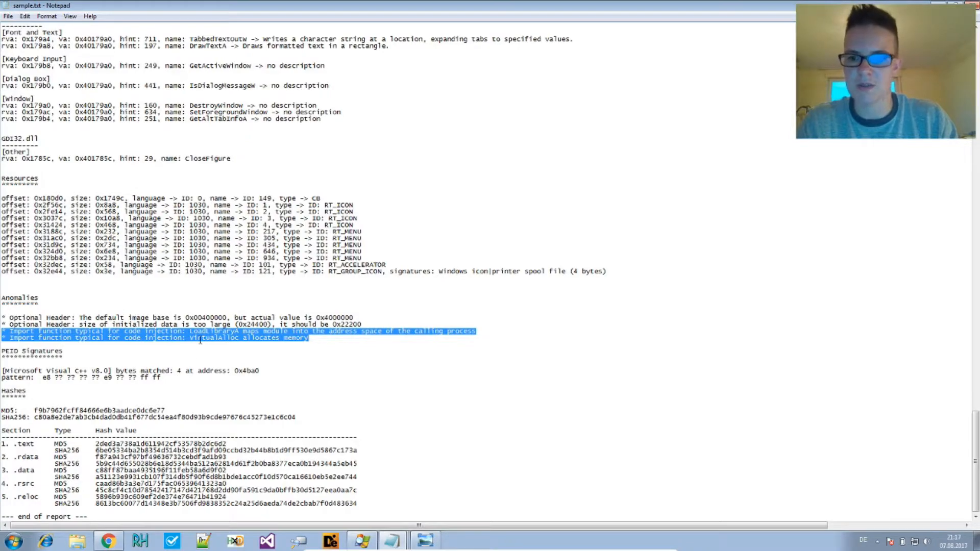
mouse_move(373, 370)
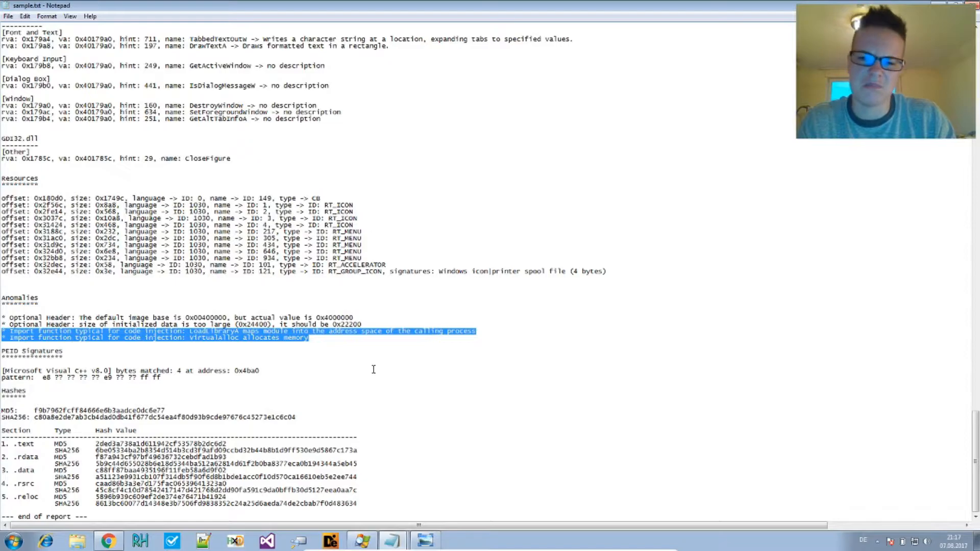
scroll(up, 3)
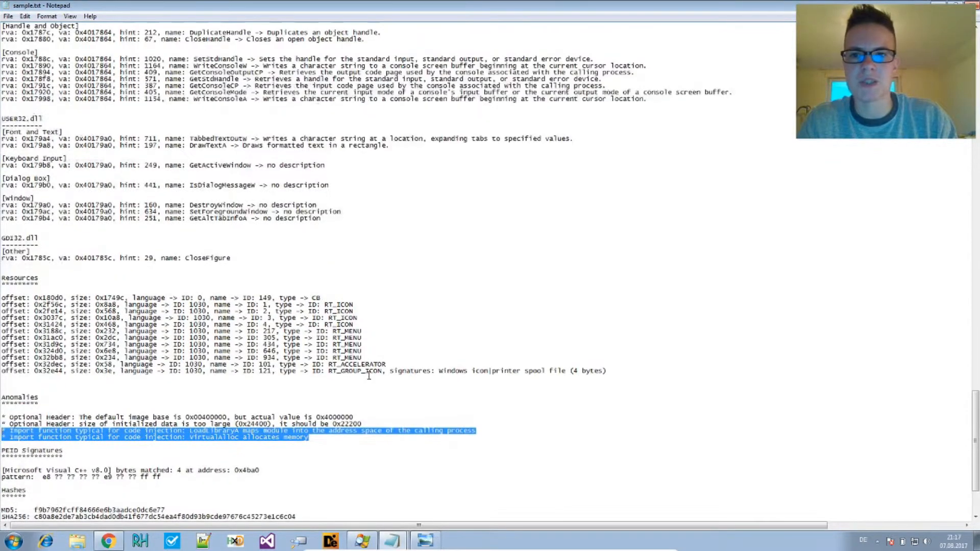
scroll(up, 3)
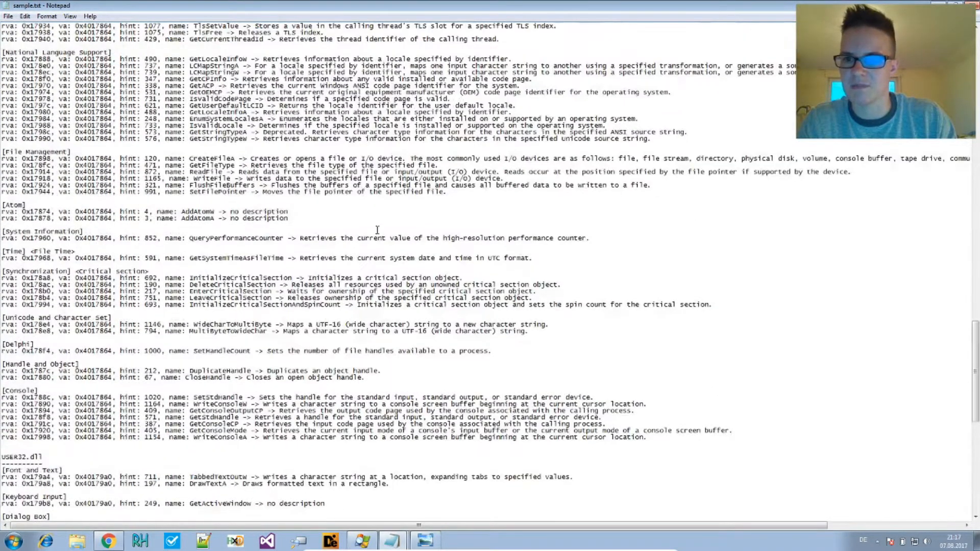
scroll(up, 3)
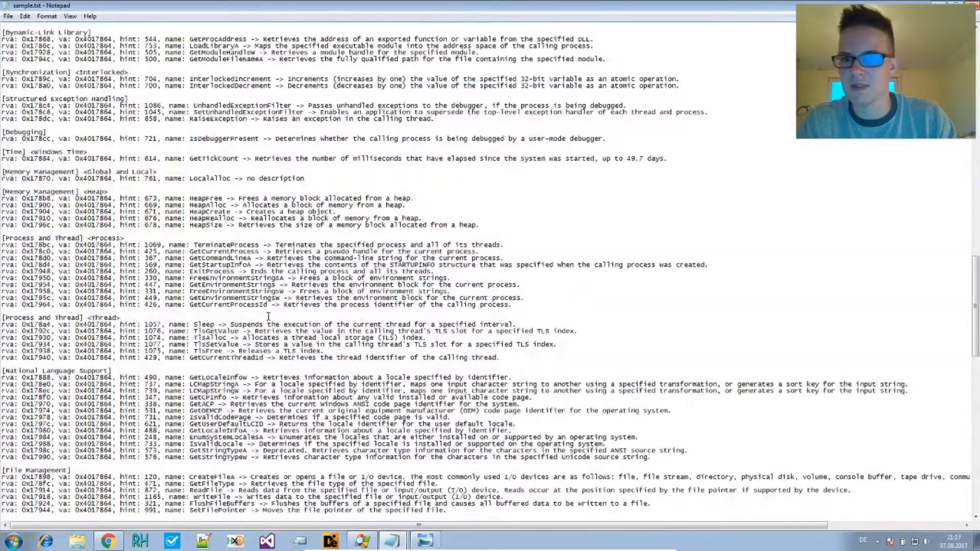
scroll(down, 3)
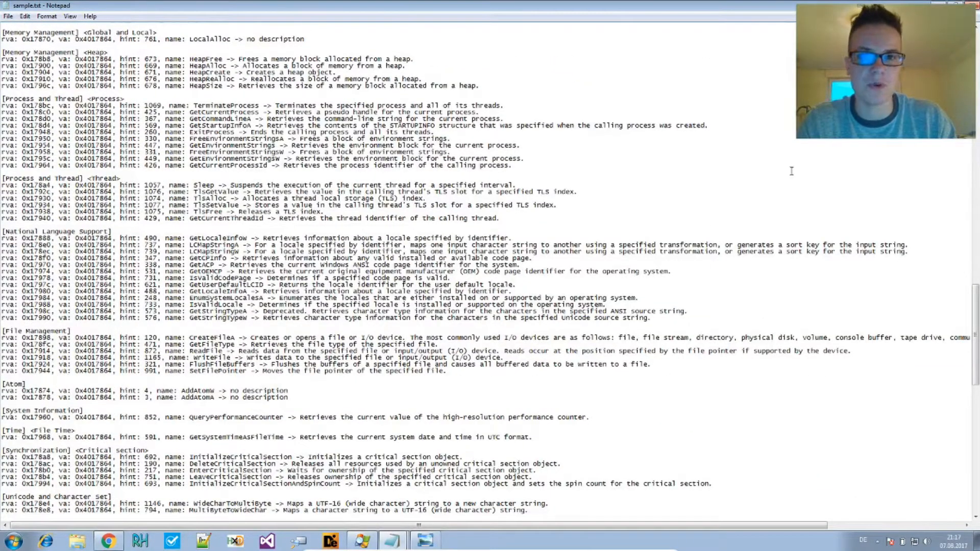
scroll(up, 3)
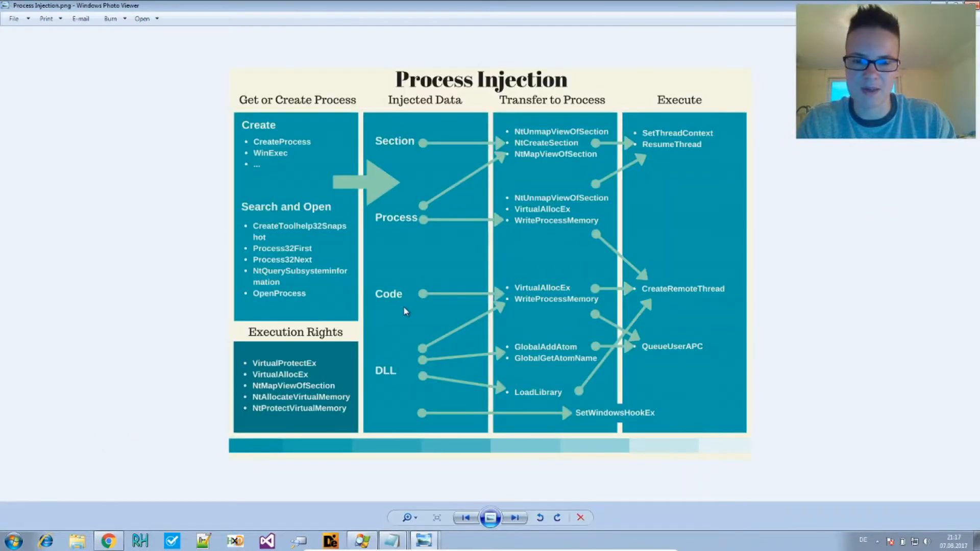
mouse_move(637, 321)
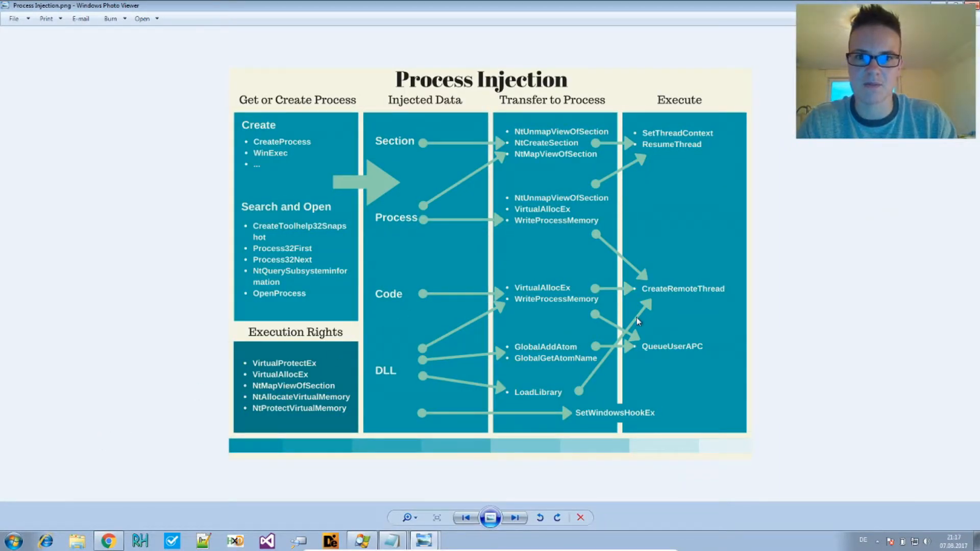
mouse_move(796, 299)
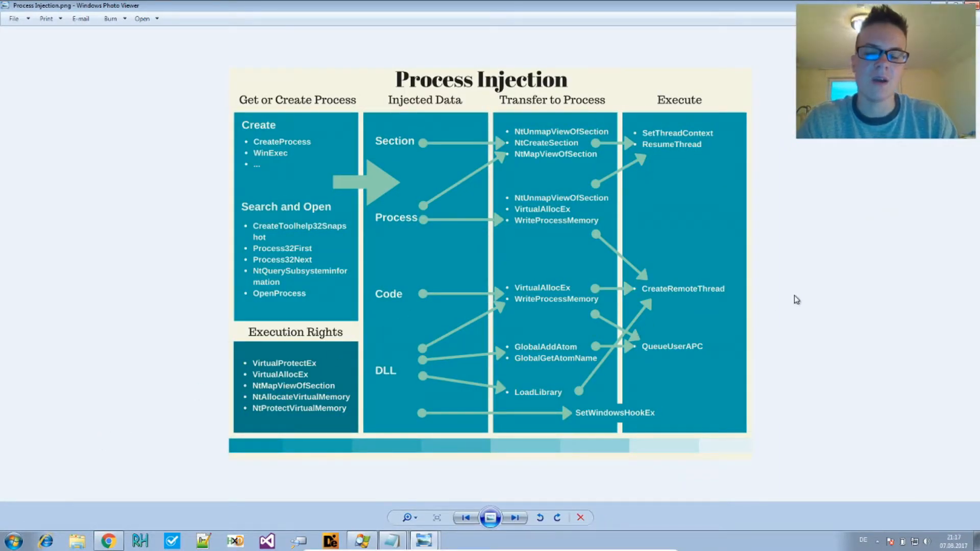
mouse_move(845, 315)
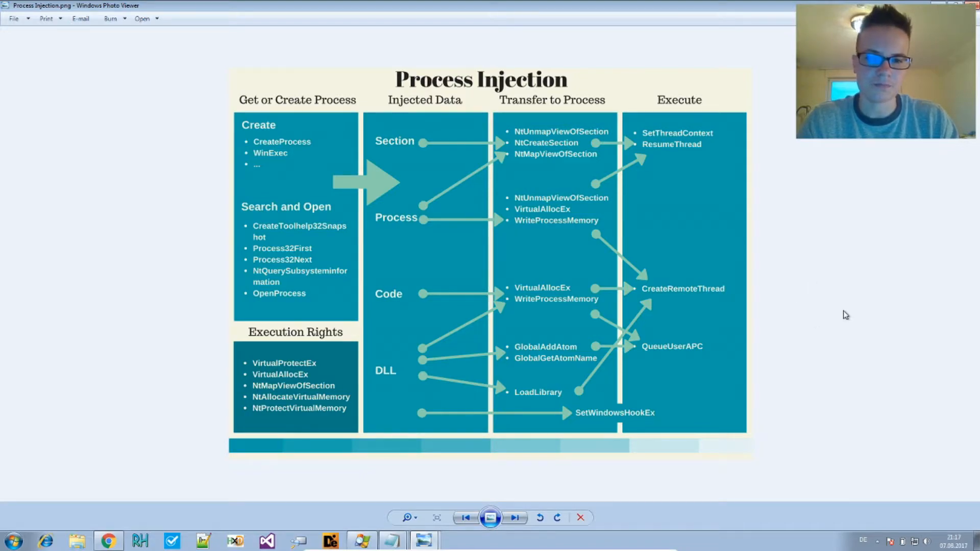
mouse_move(820, 312)
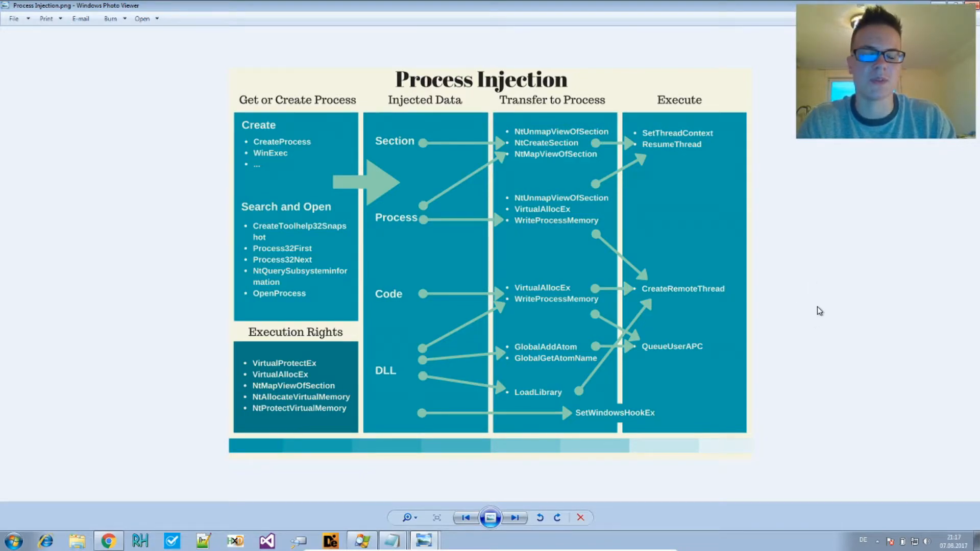
mouse_move(559, 236)
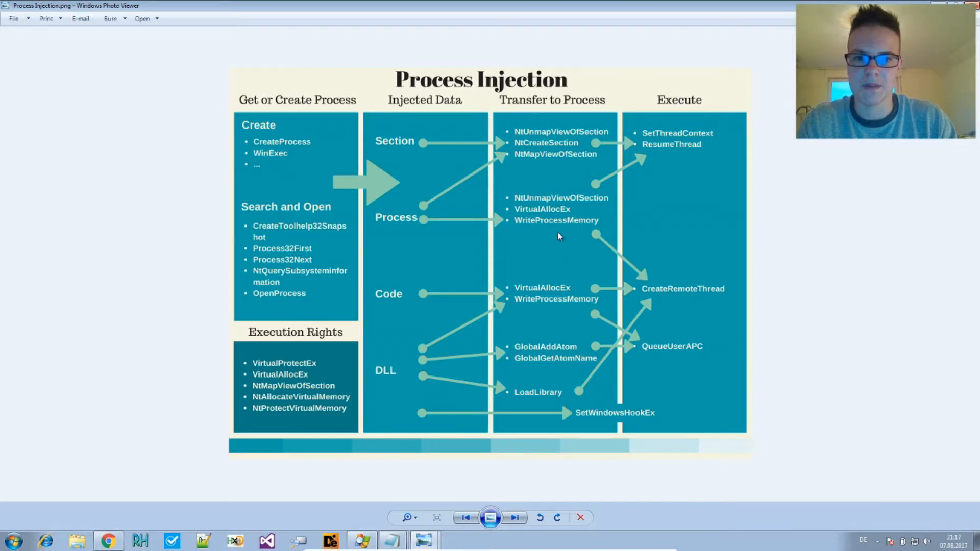
mouse_move(394, 169)
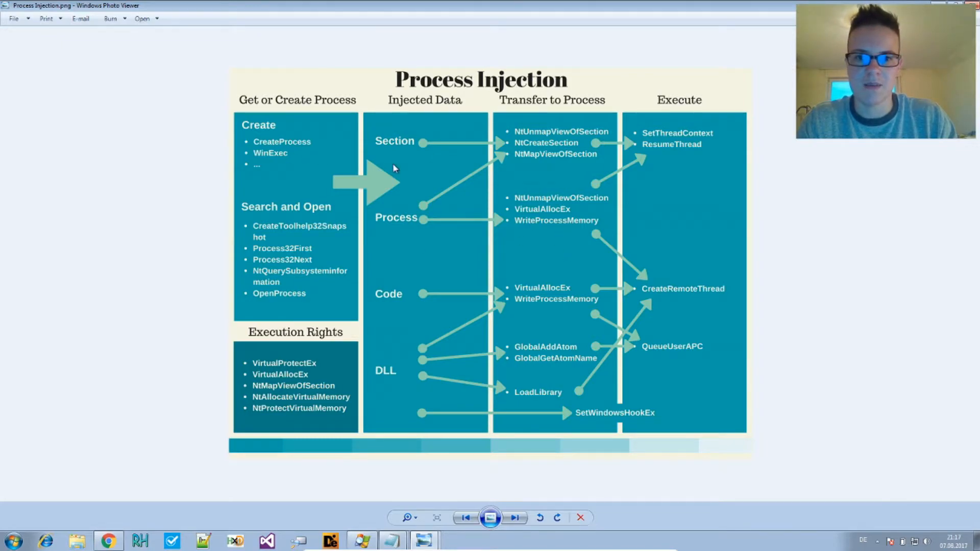
mouse_move(560, 229)
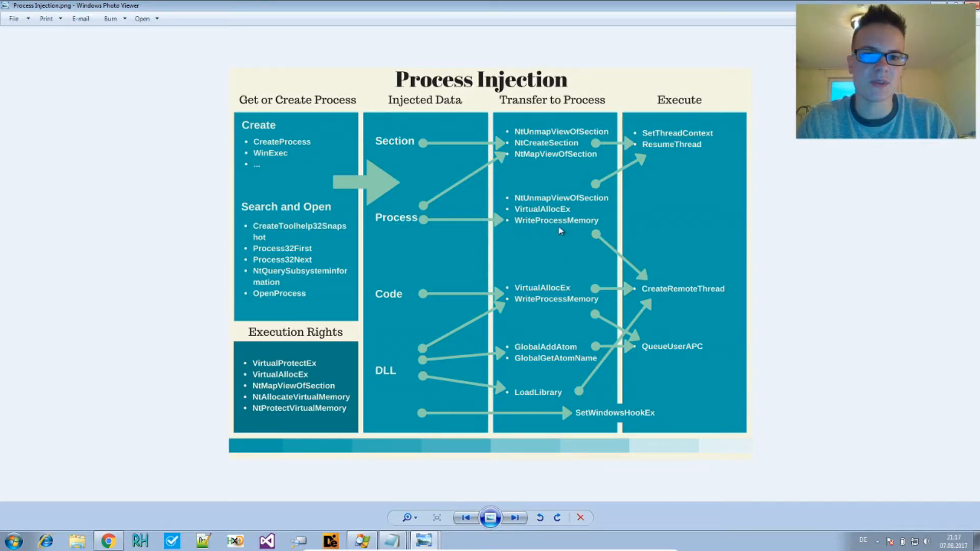
mouse_move(700, 145)
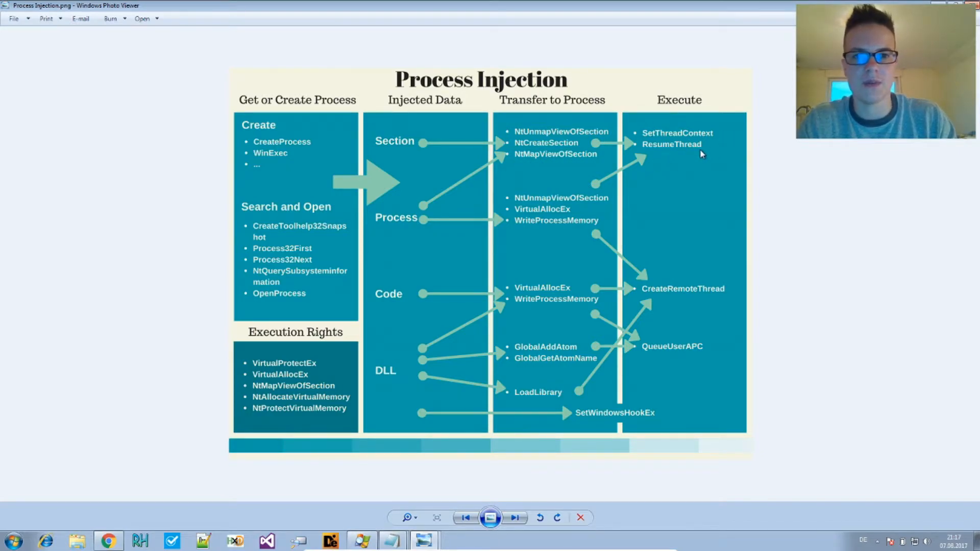
mouse_move(706, 323)
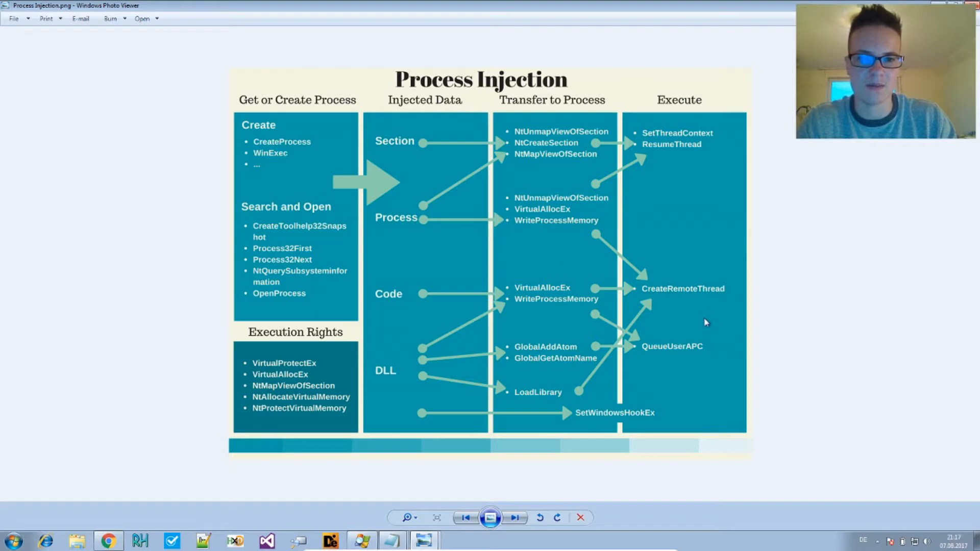
mouse_move(508, 302)
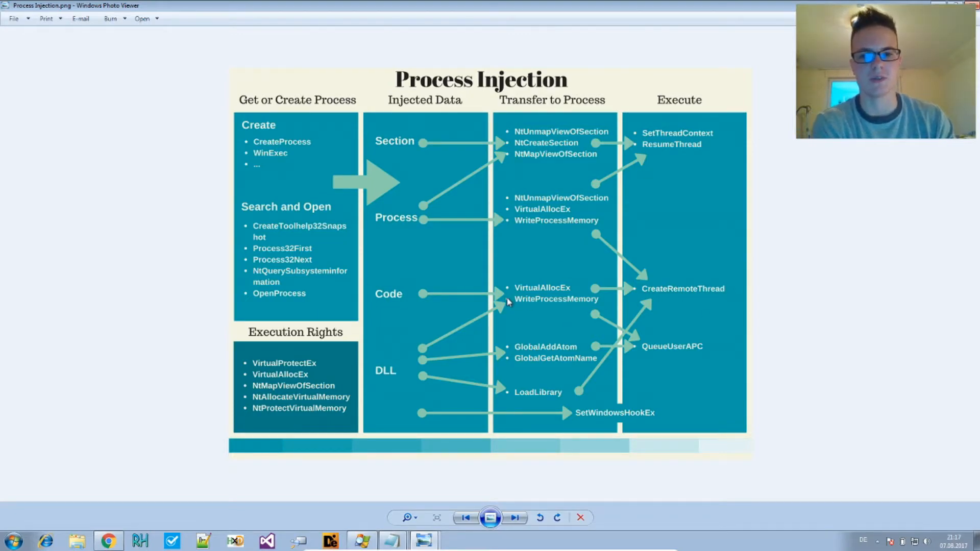
mouse_move(502, 381)
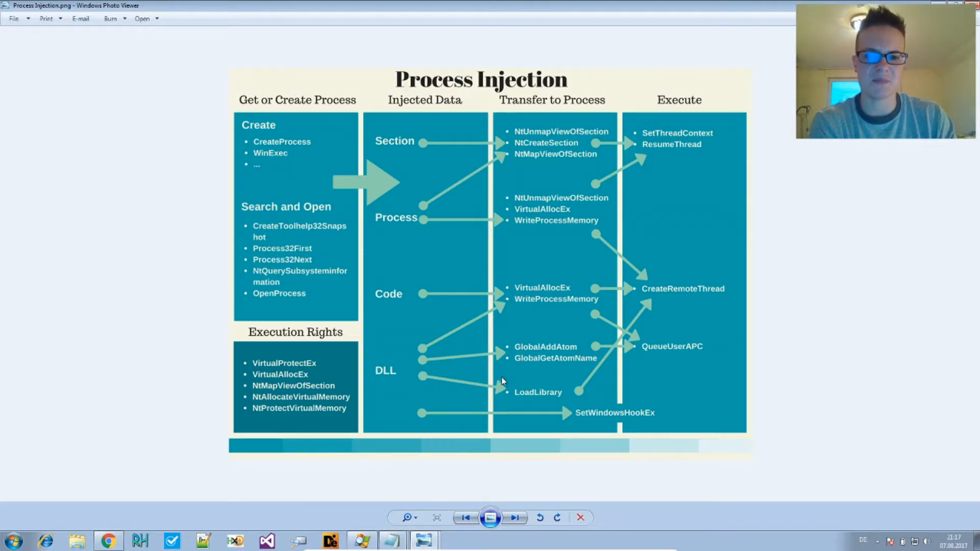
mouse_move(572, 400)
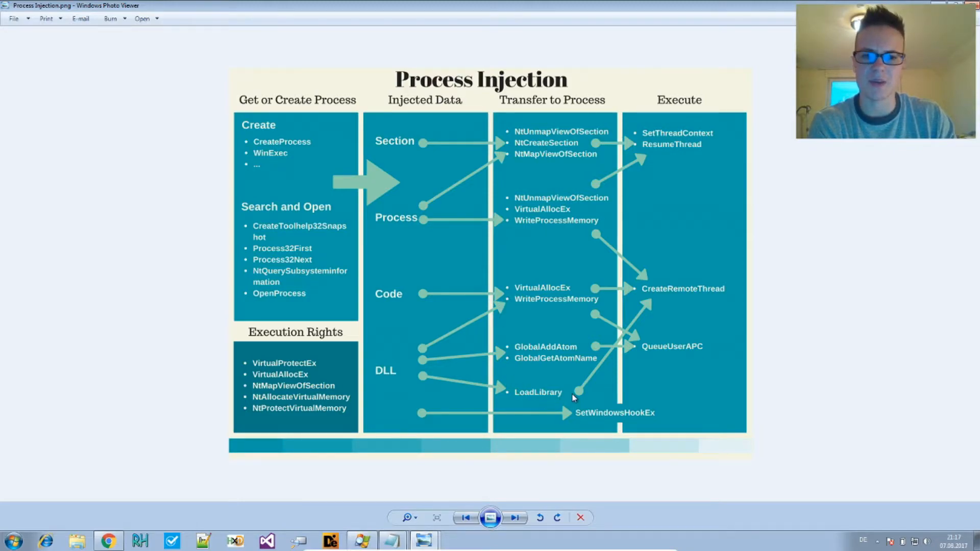
mouse_move(588, 380)
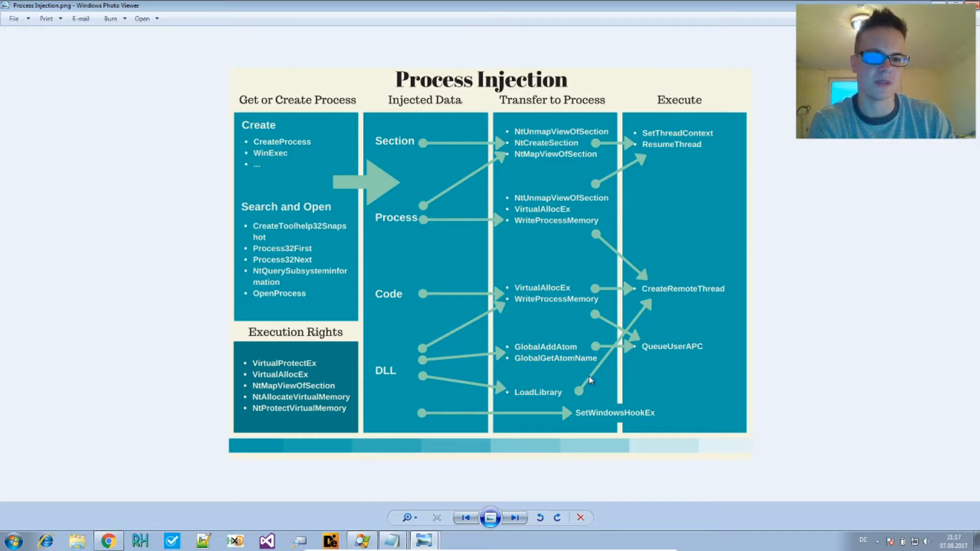
mouse_move(497, 400)
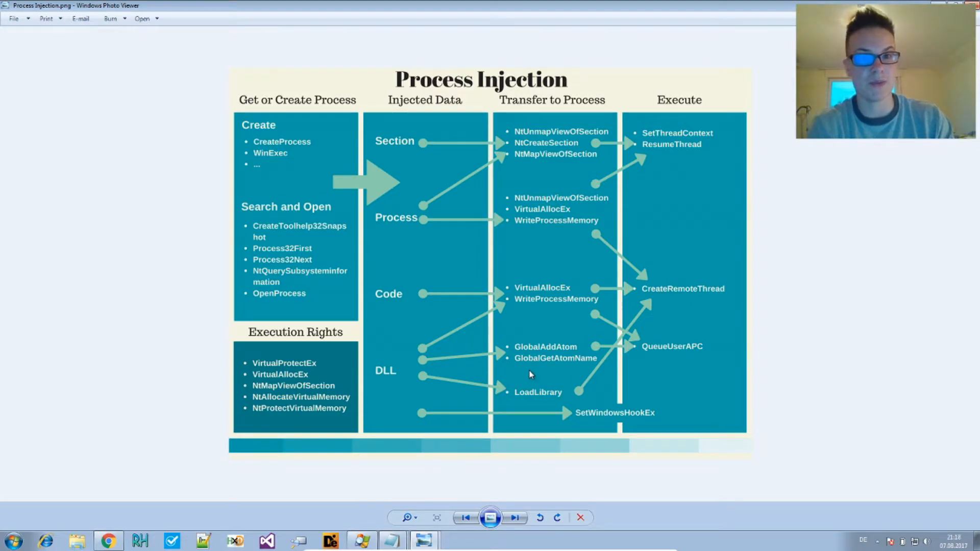
mouse_move(505, 387)
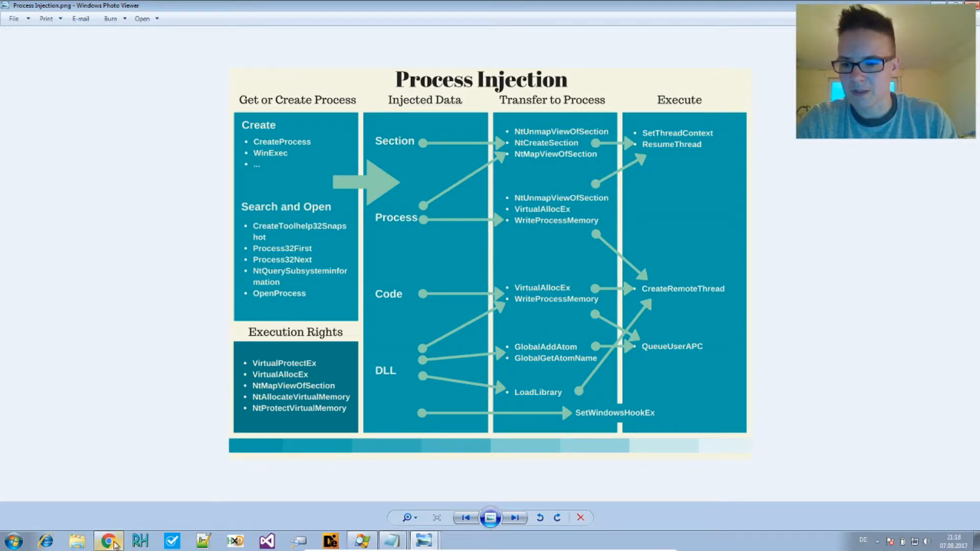
click(107, 541)
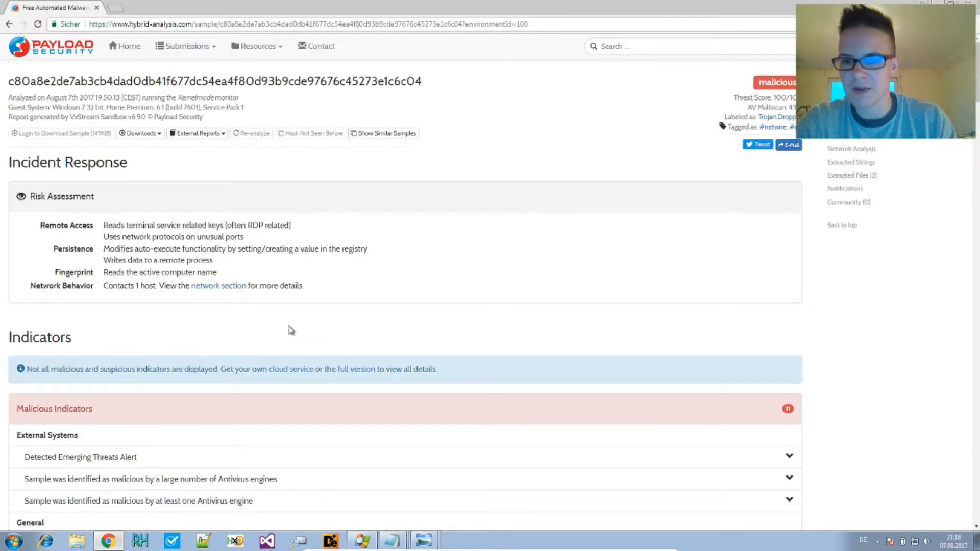
mouse_move(442, 266)
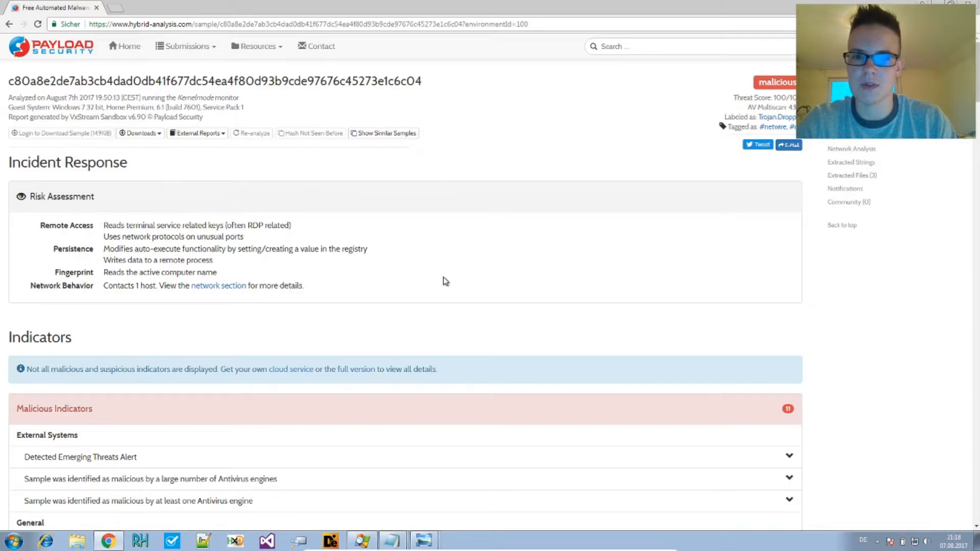
scroll(down, 3)
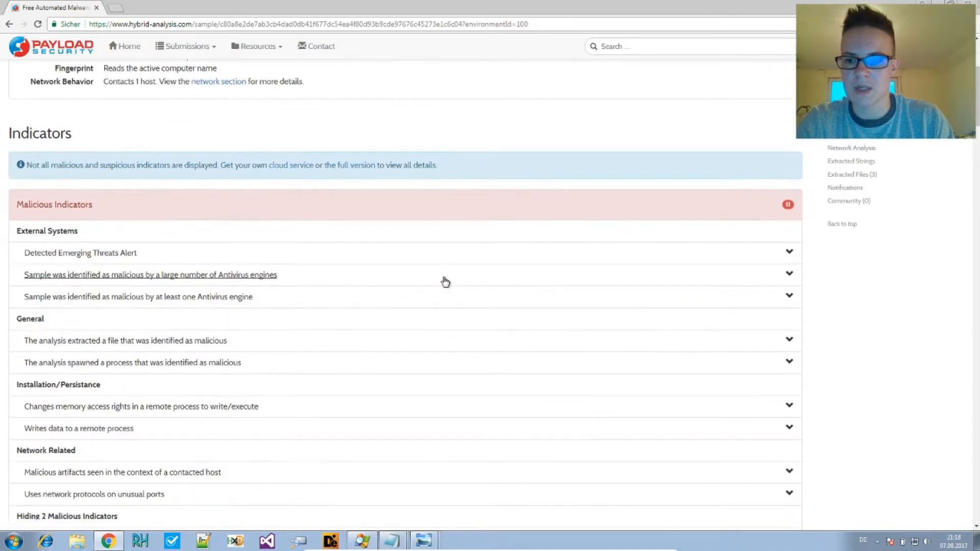
scroll(down, 3)
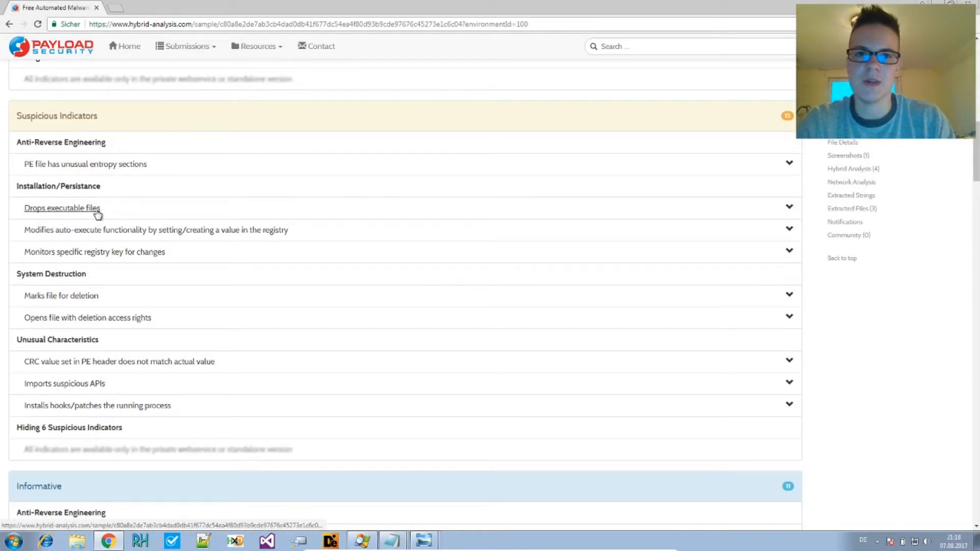
mouse_move(90, 211)
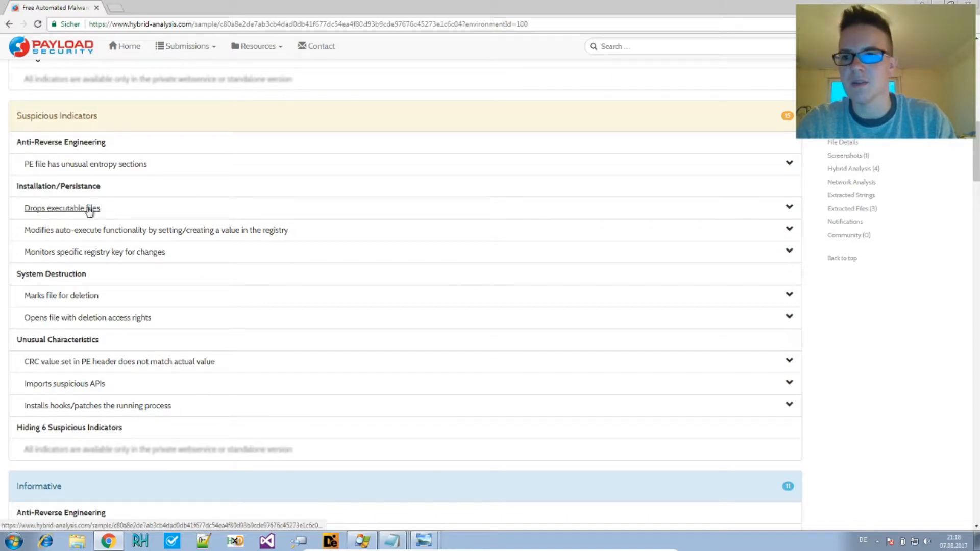
click(63, 208)
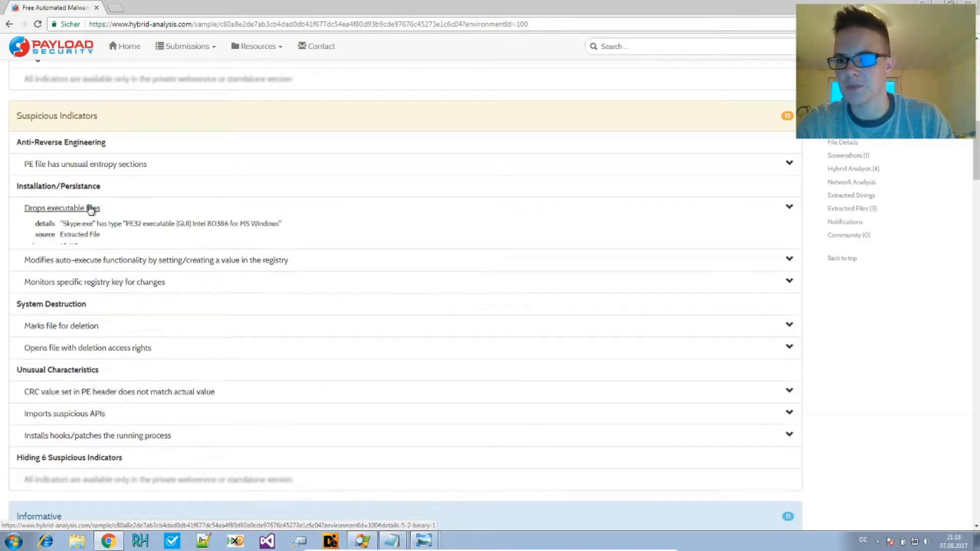
scroll(down, 3)
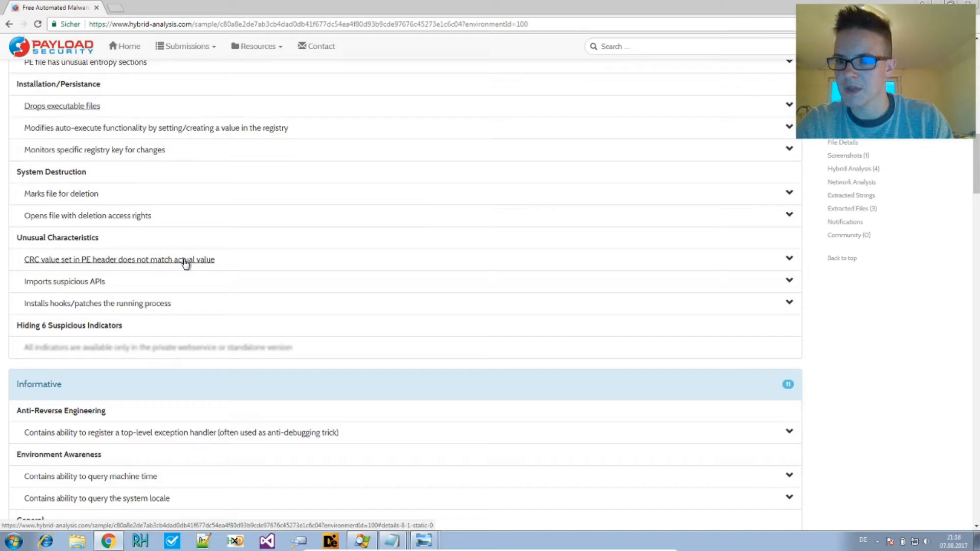
scroll(down, 3)
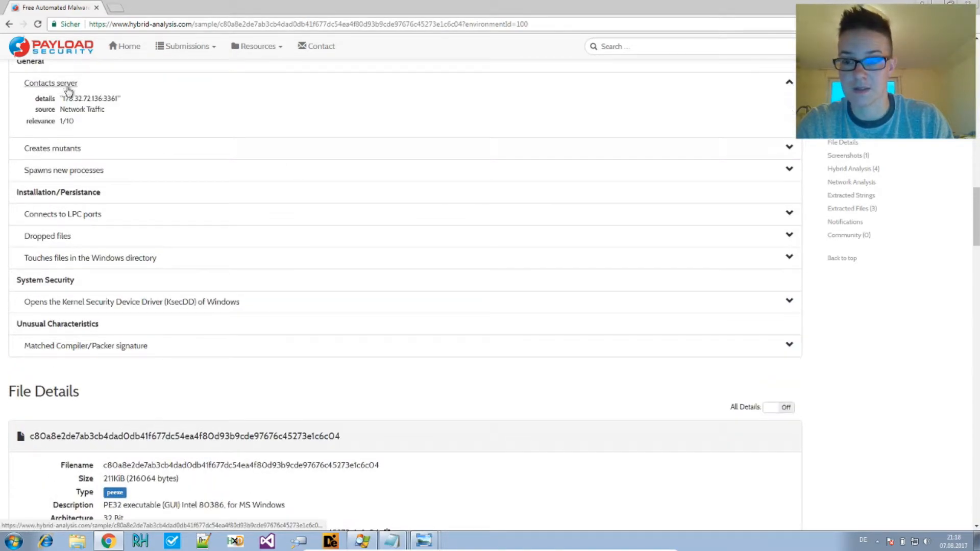
mouse_move(124, 208)
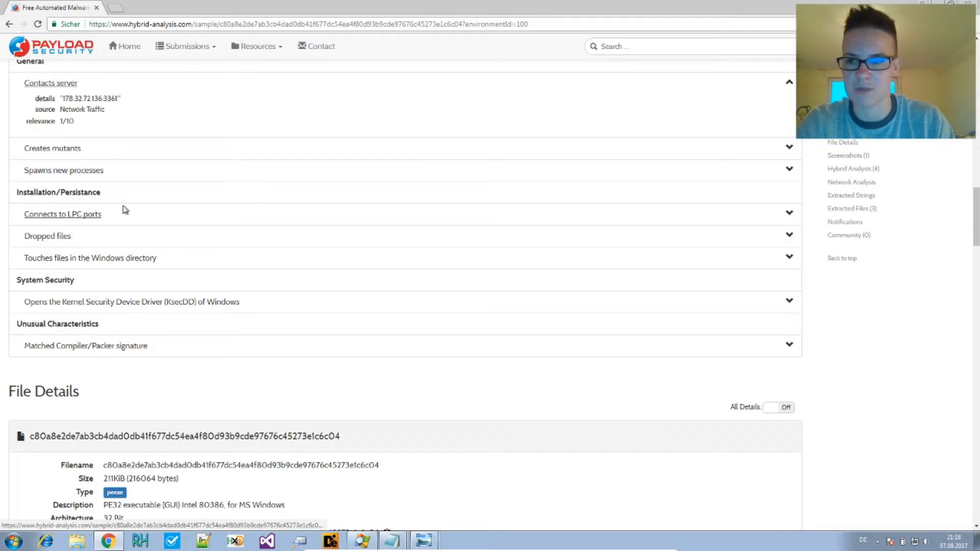
mouse_move(140, 232)
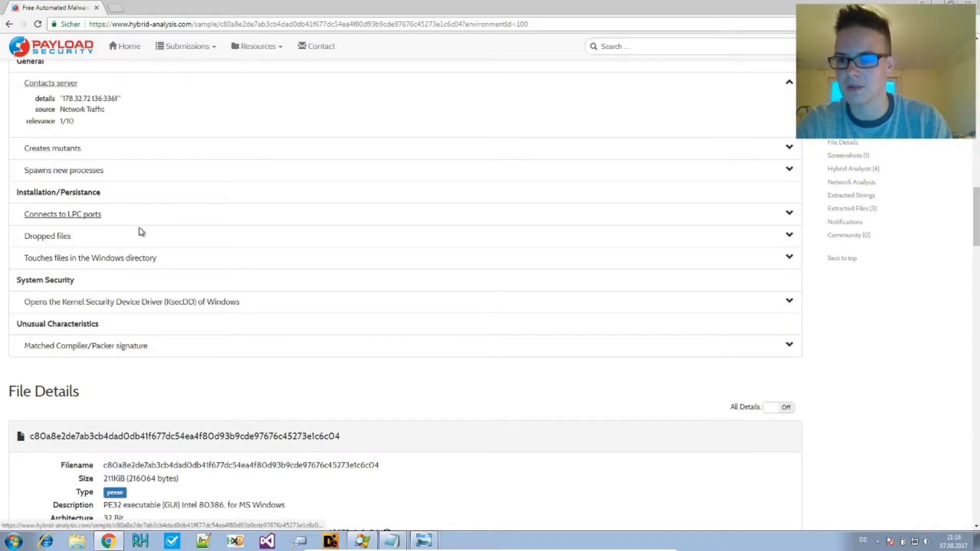
scroll(down, 3)
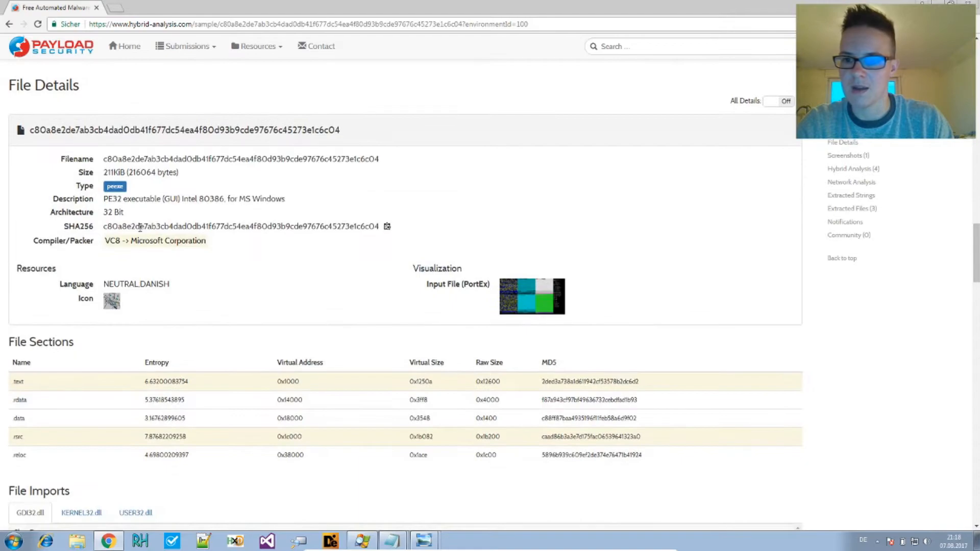
scroll(down, 3)
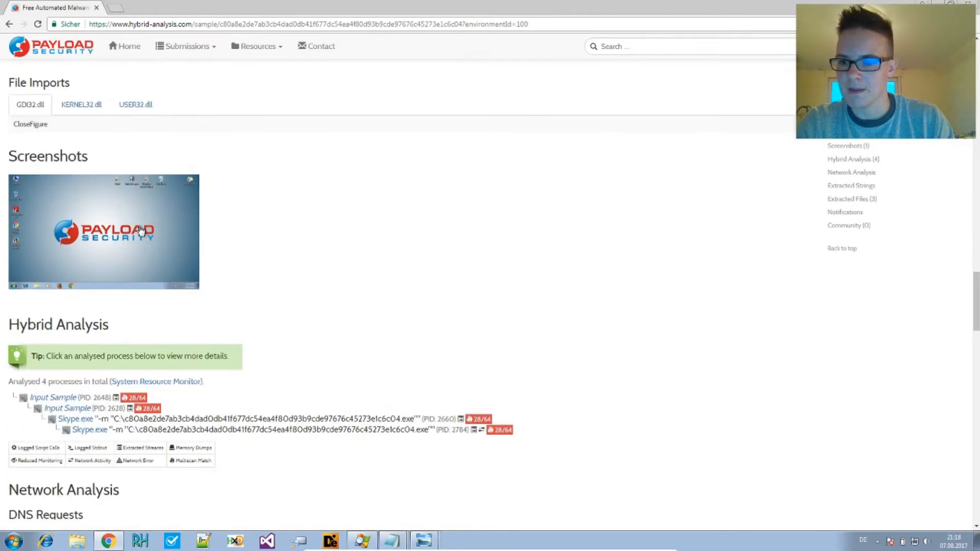
scroll(down, 3)
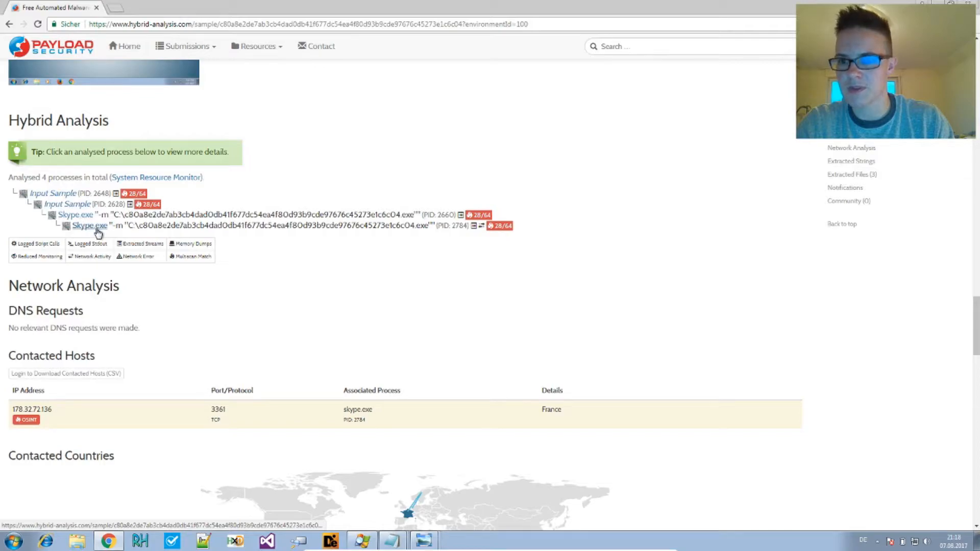
mouse_move(65, 212)
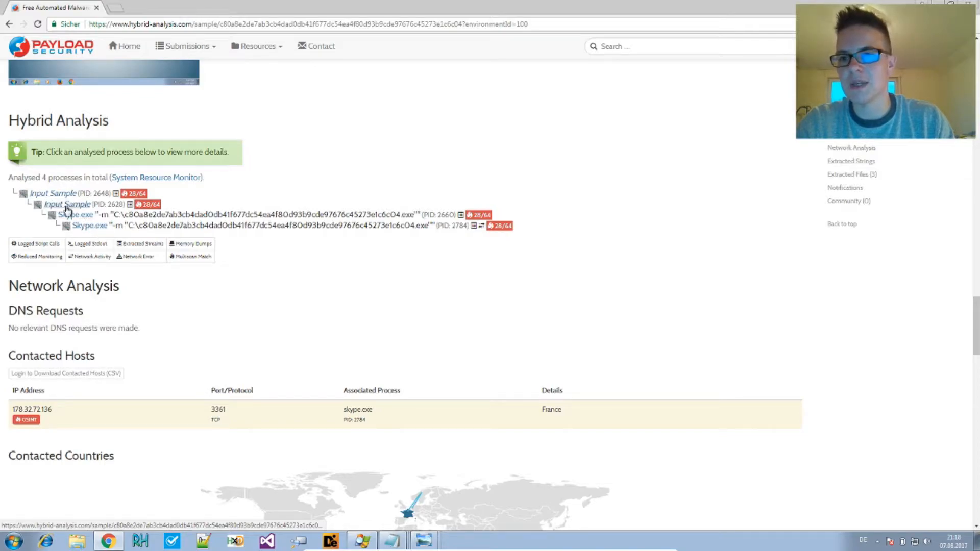
mouse_move(67, 205)
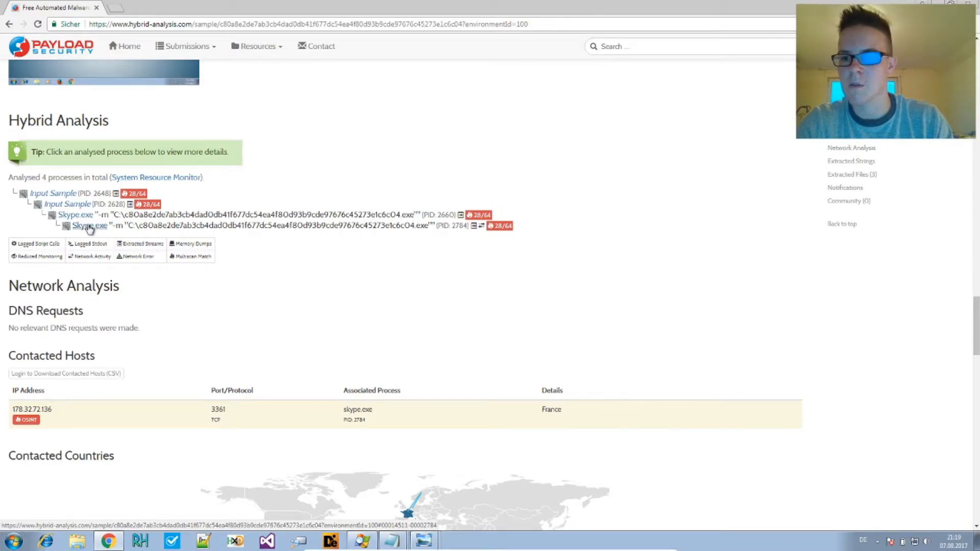
scroll(down, 3)
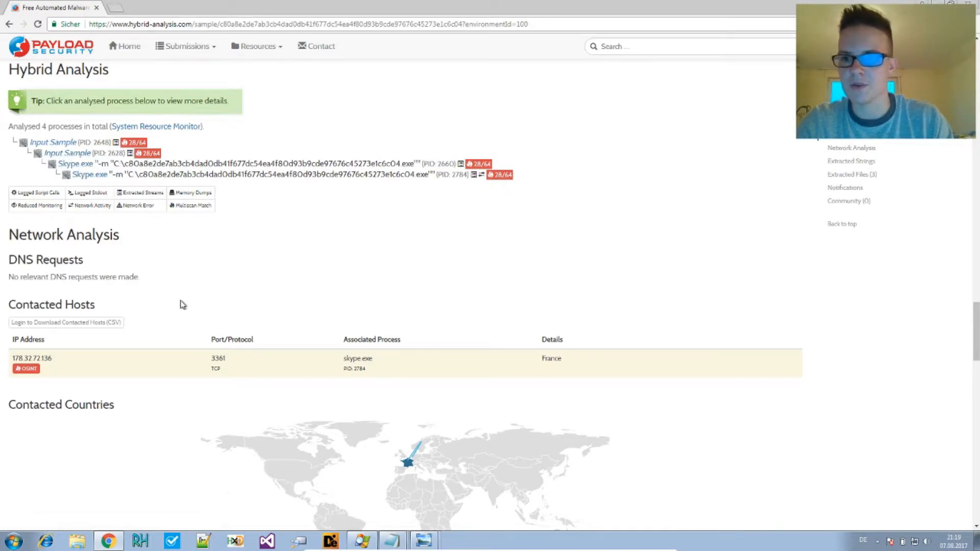
scroll(up, 3)
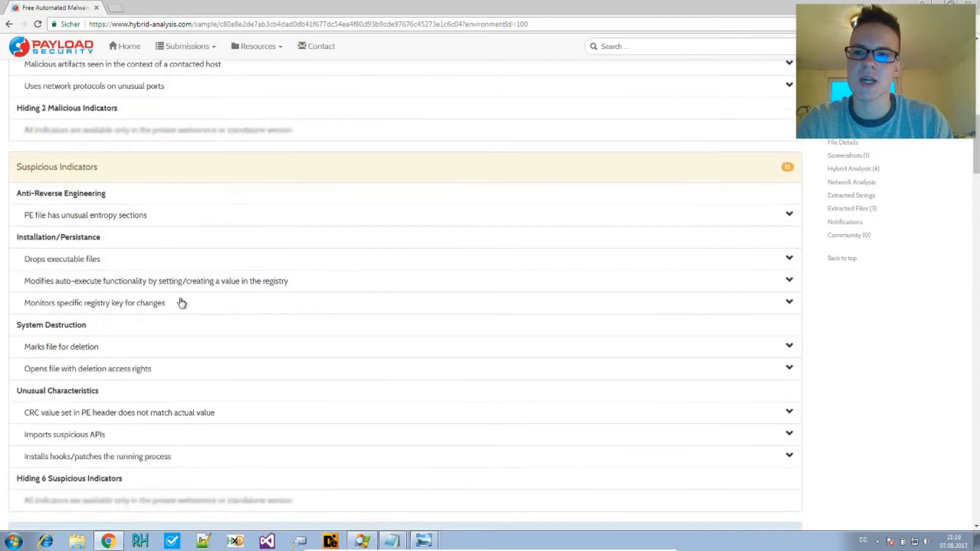
scroll(up, 3)
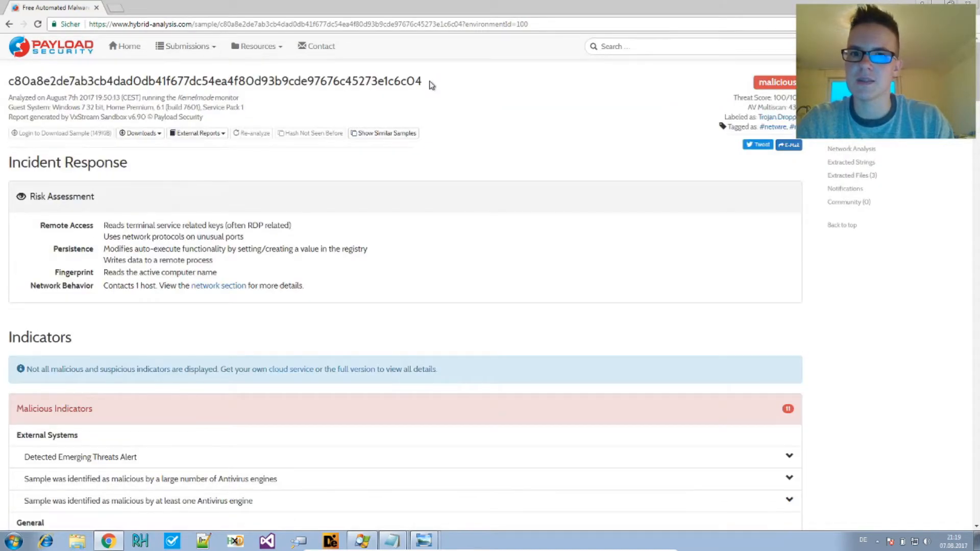
scroll(down, 3)
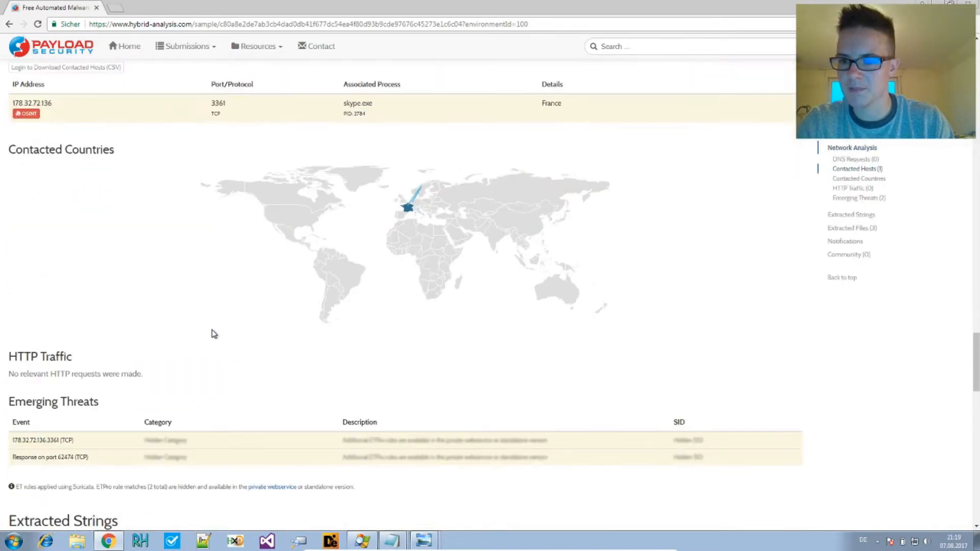
scroll(down, 3)
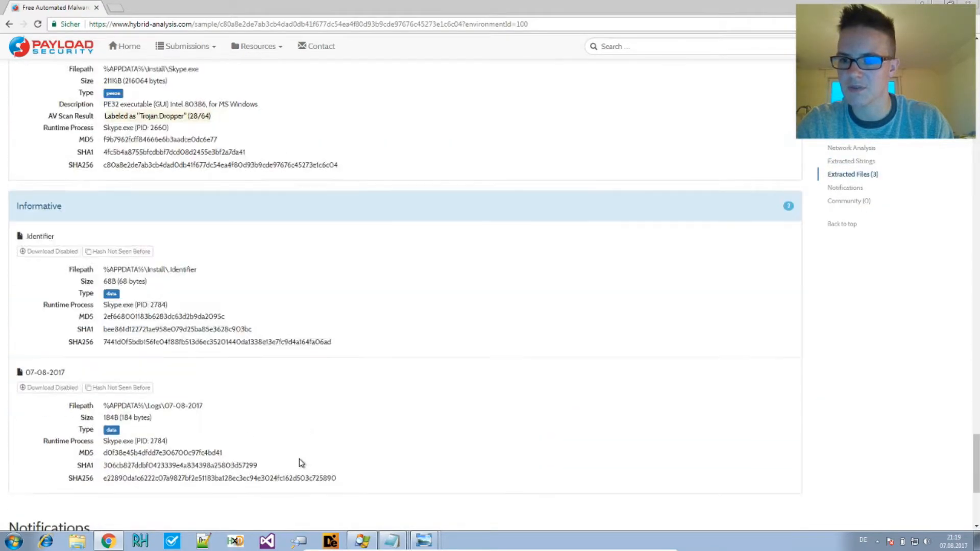
scroll(up, 3)
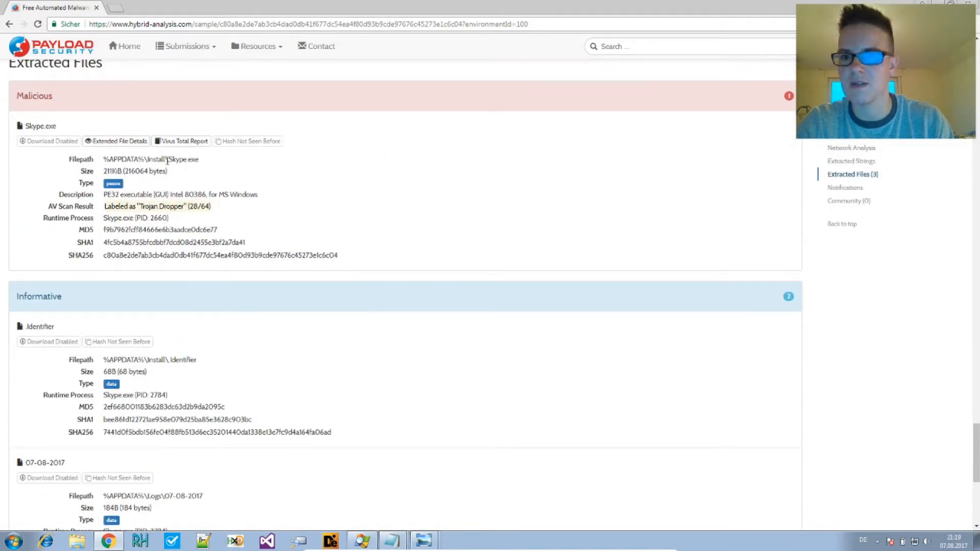
double_click(117, 159)
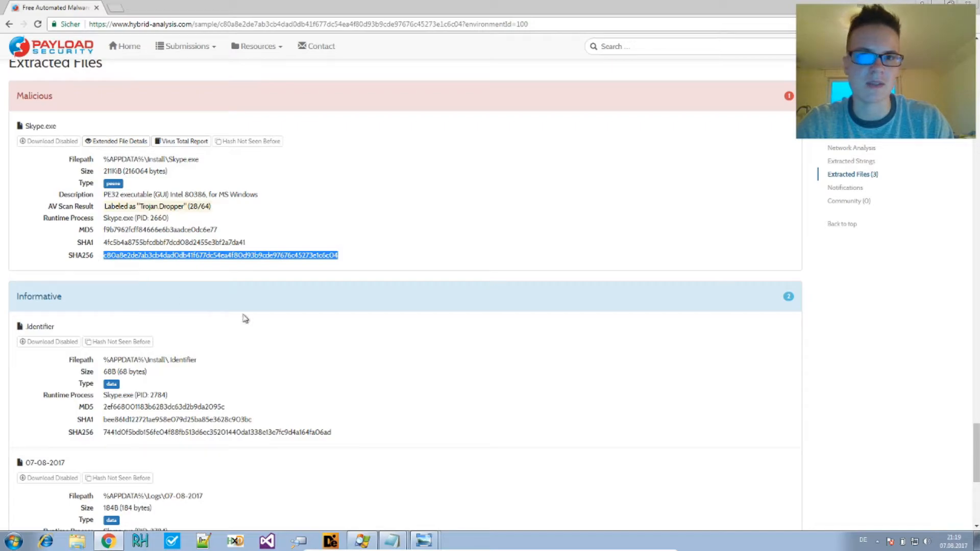
mouse_move(262, 323)
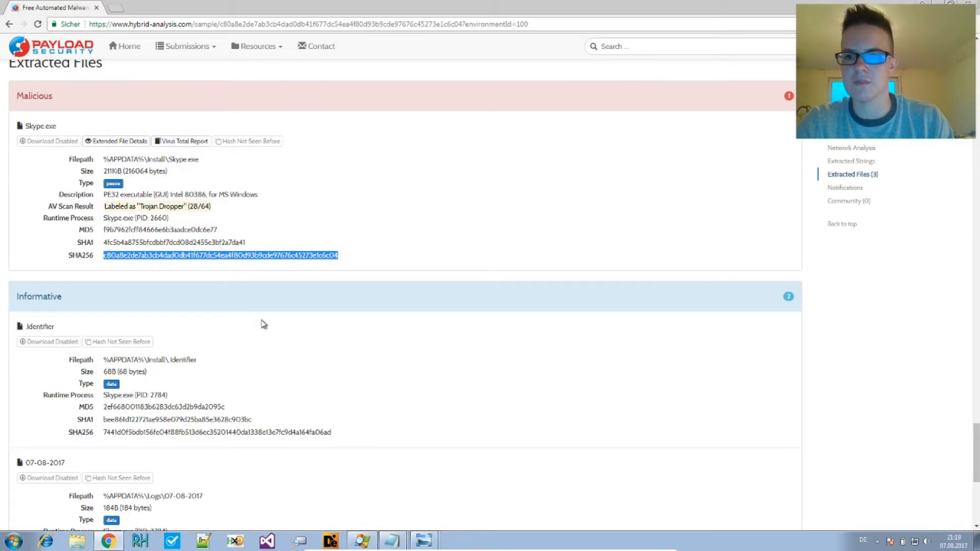
mouse_move(254, 304)
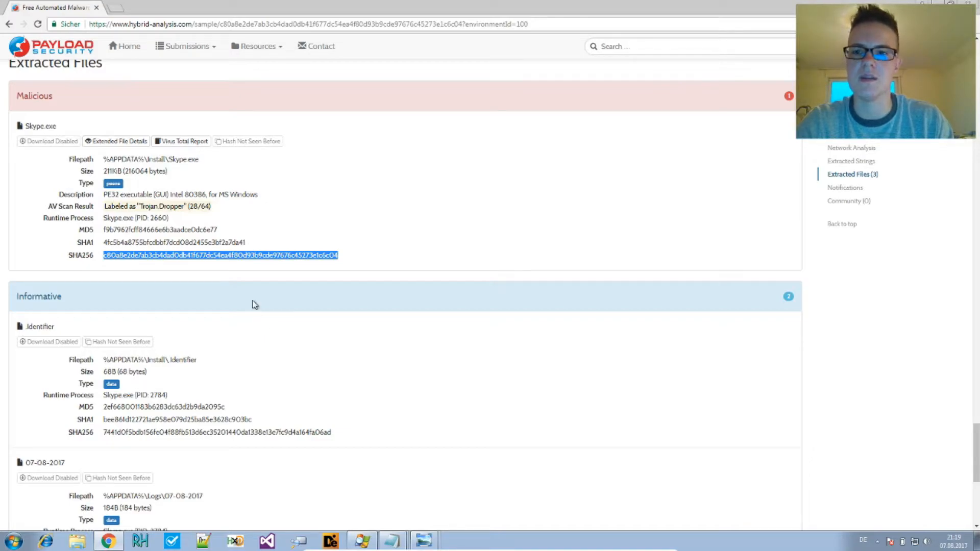
mouse_move(233, 224)
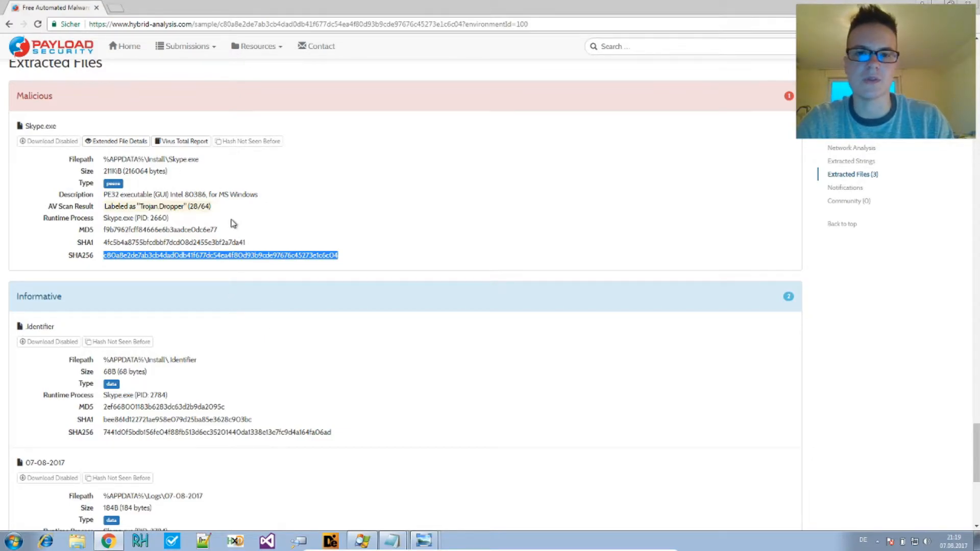
mouse_move(320, 360)
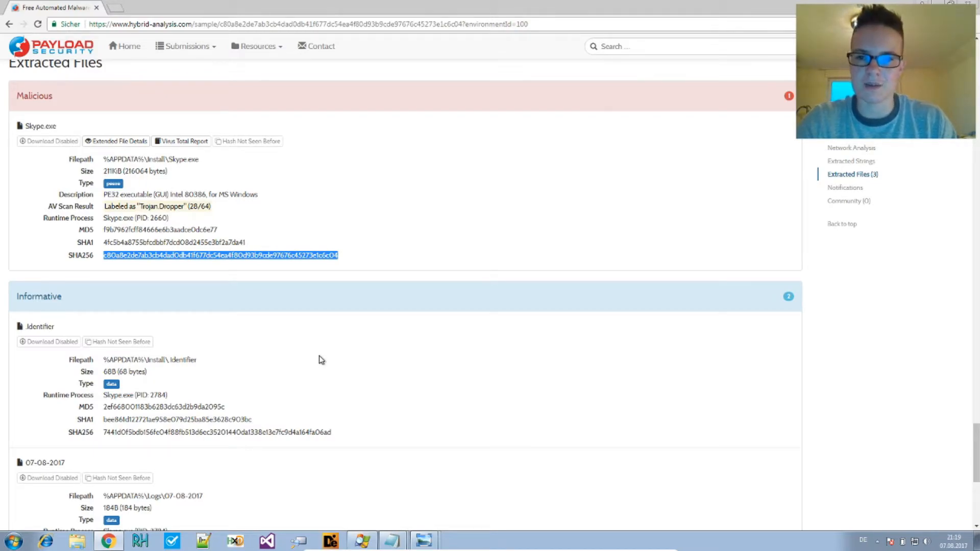
scroll(down, 3)
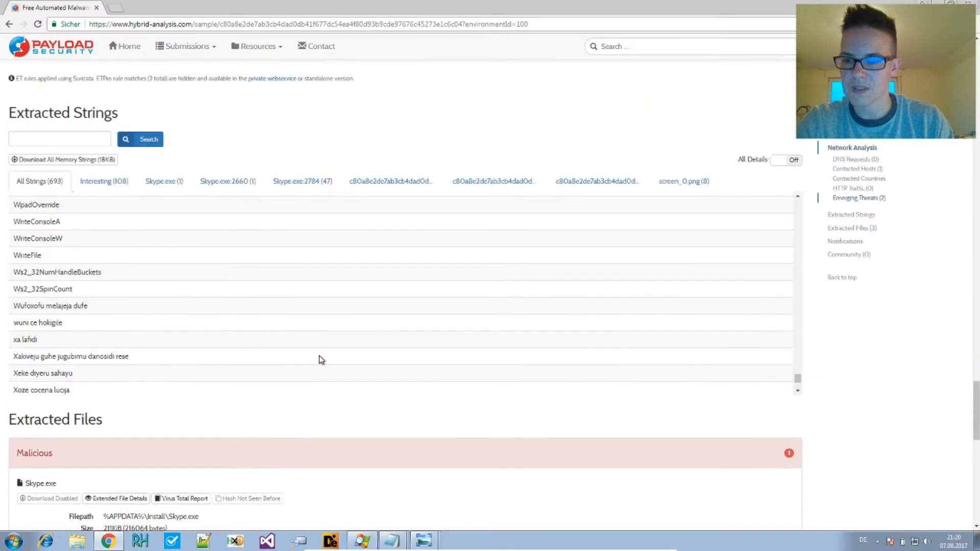
scroll(down, 3)
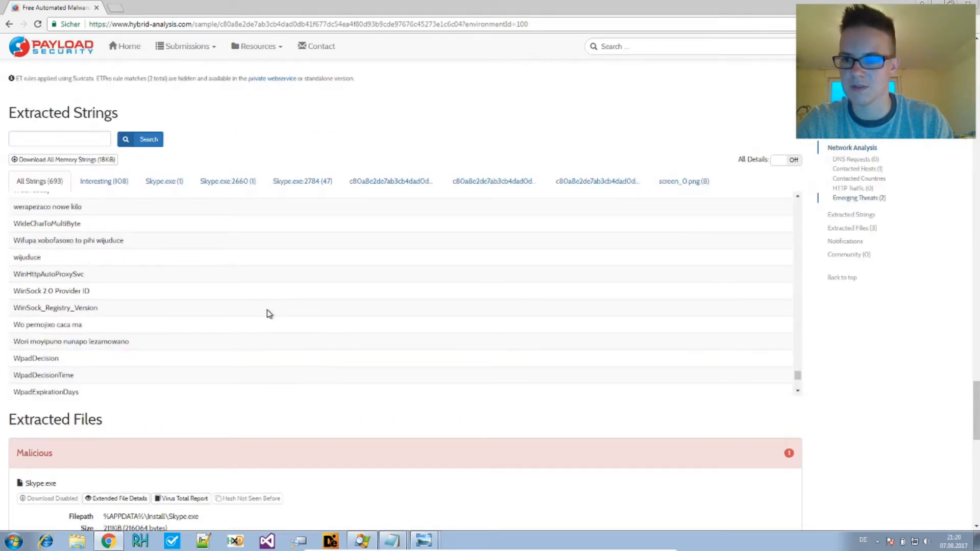
scroll(down, 3)
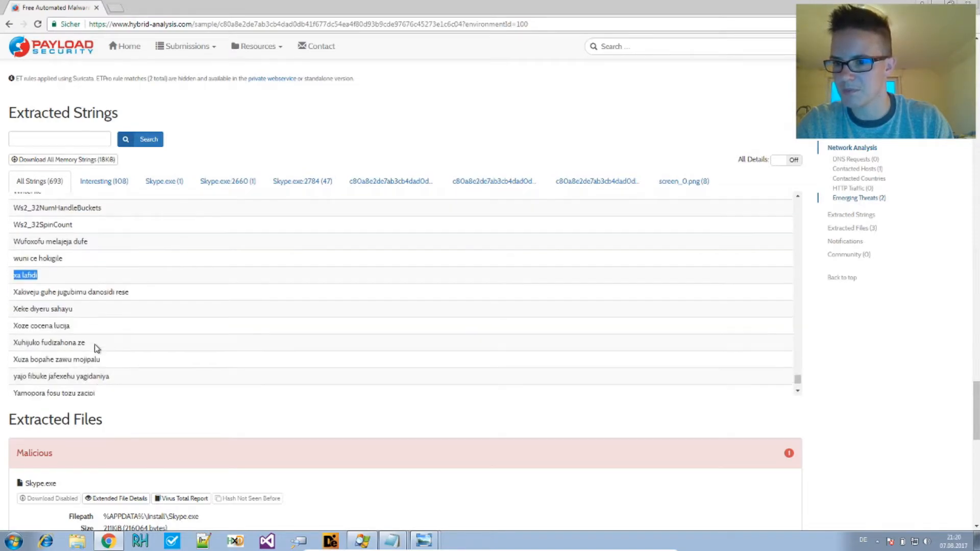
scroll(up, 3)
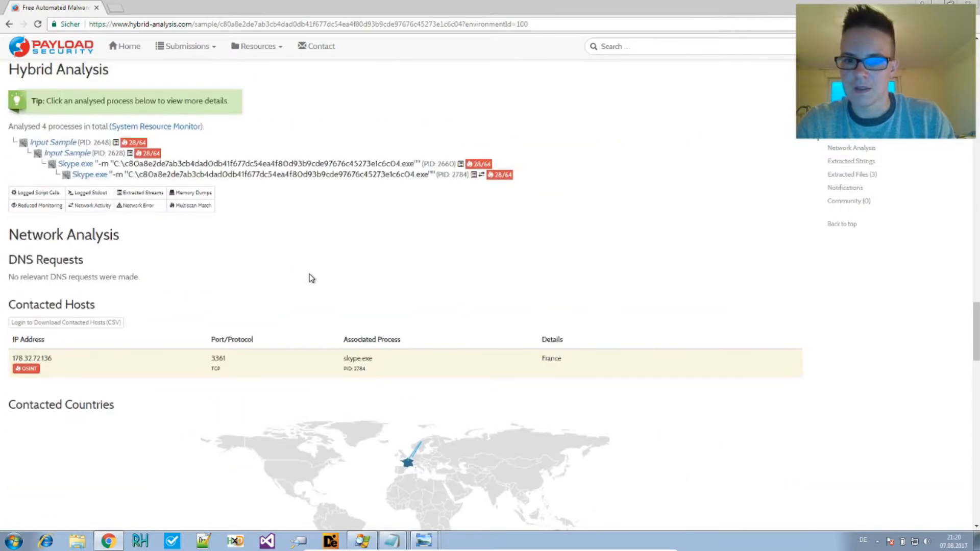
scroll(down, 3)
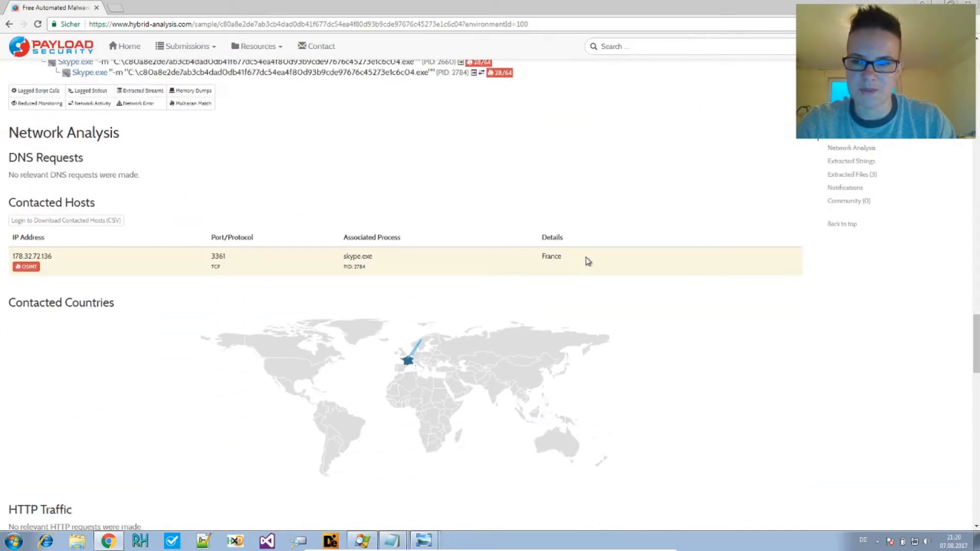
scroll(down, 3)
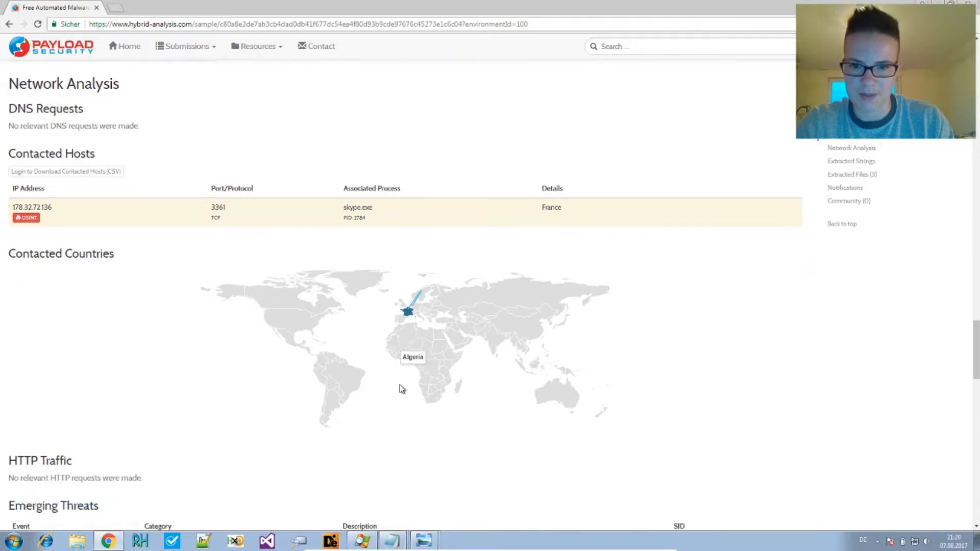
scroll(up, 3)
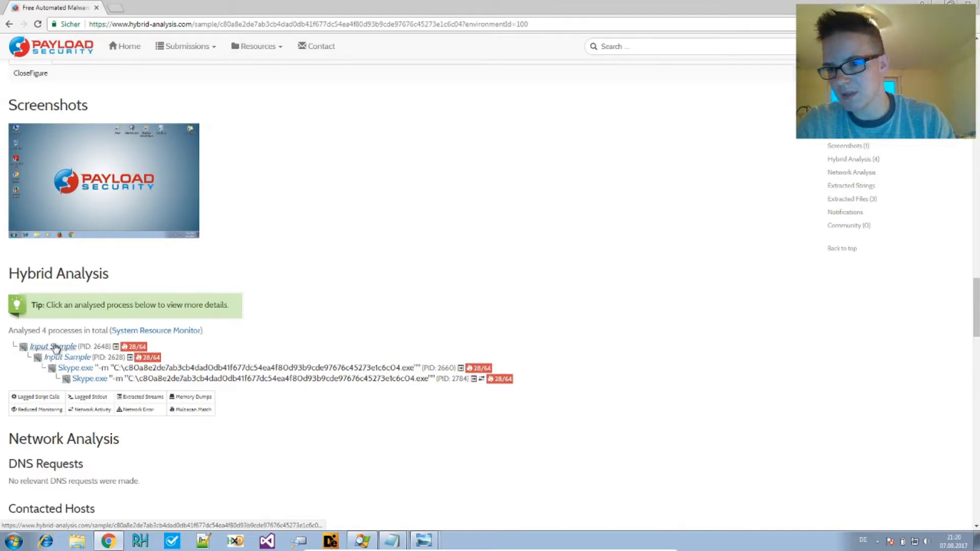
View the Input Sample process's API call log and locate the NtTerminateProcess call.
click(52, 346)
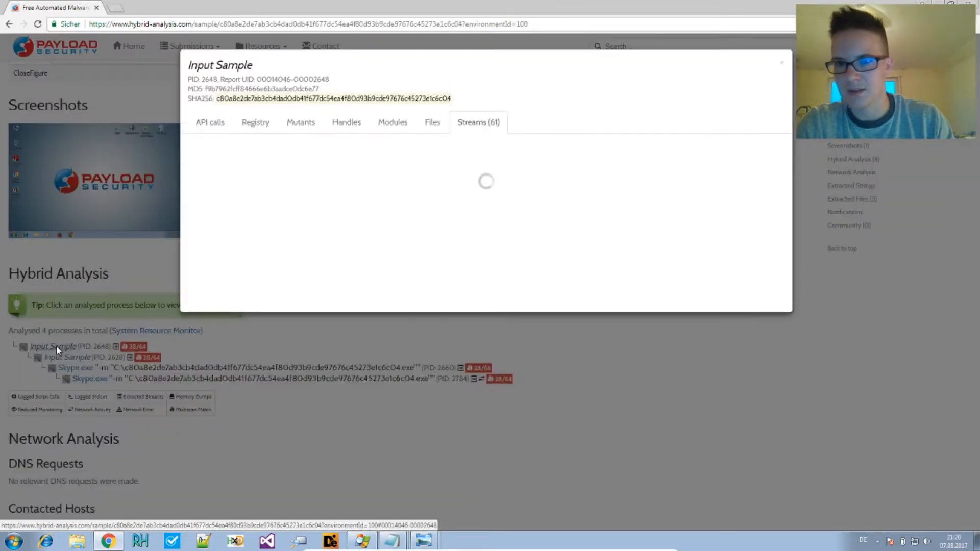
click(209, 122)
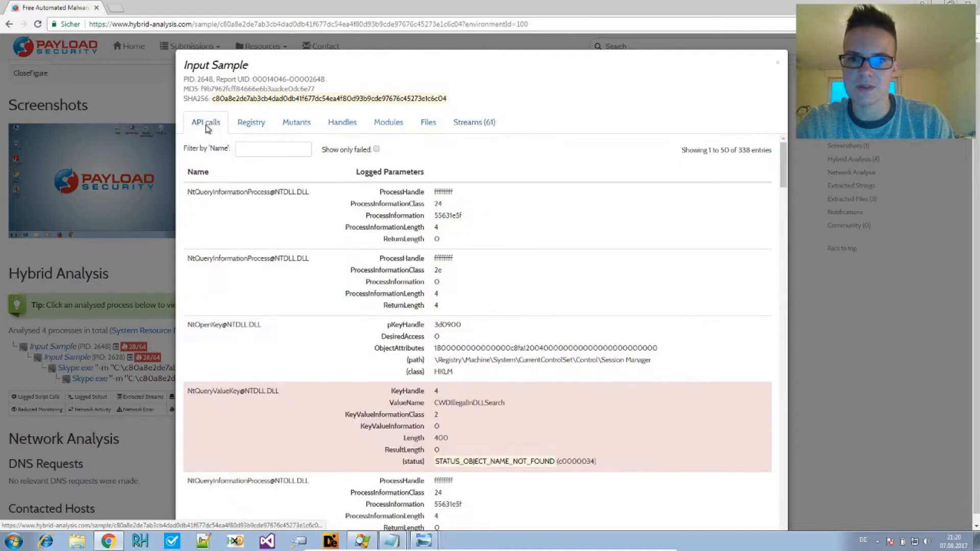
scroll(down, 3)
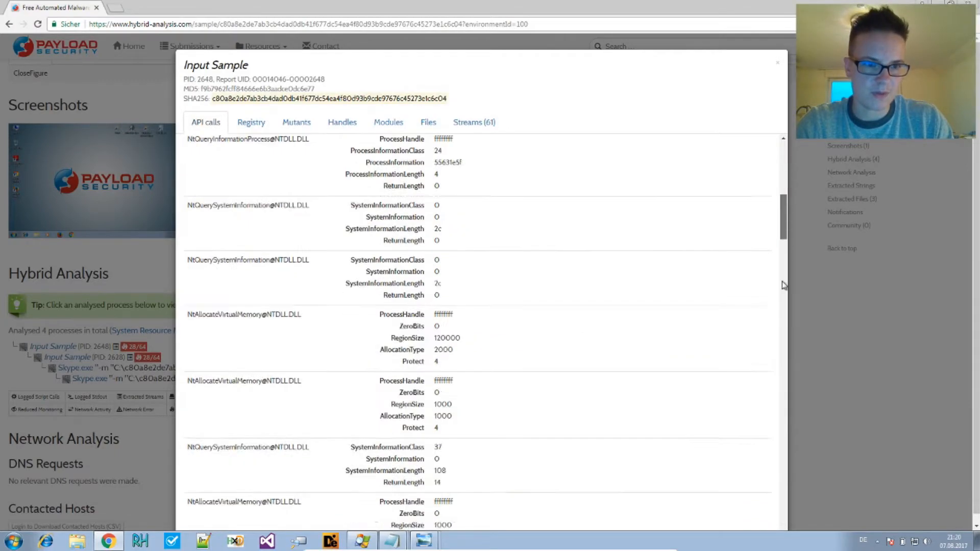
scroll(down, 3)
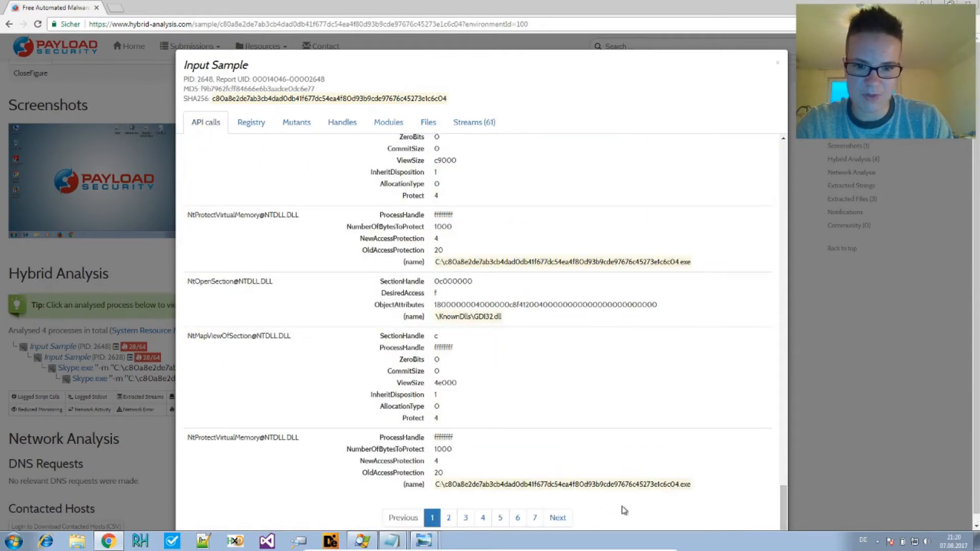
click(534, 517)
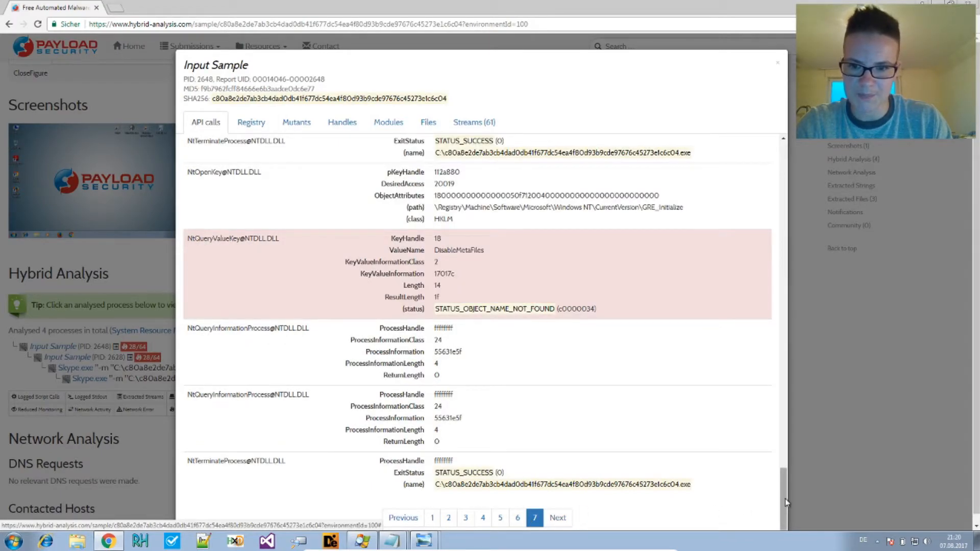
mouse_move(253, 464)
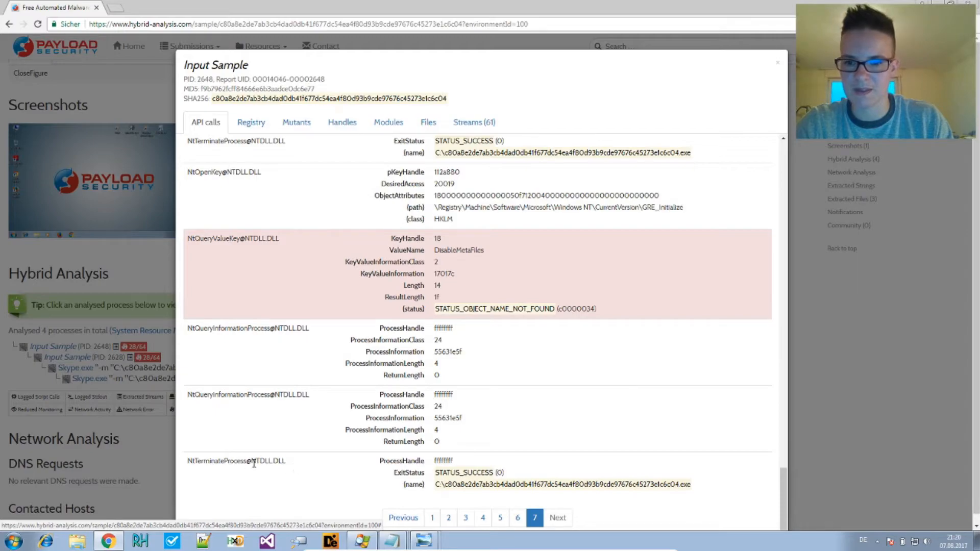
double_click(236, 461)
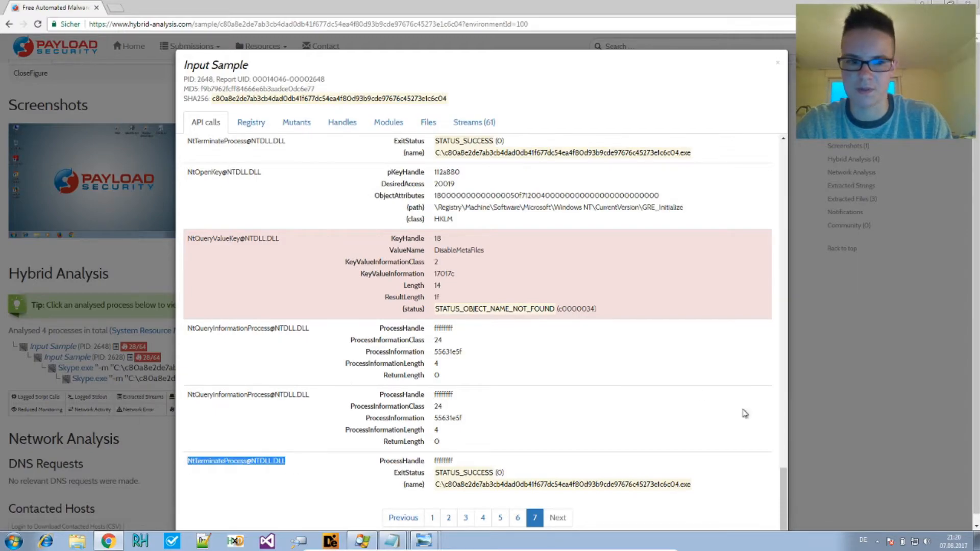
scroll(down, 3)
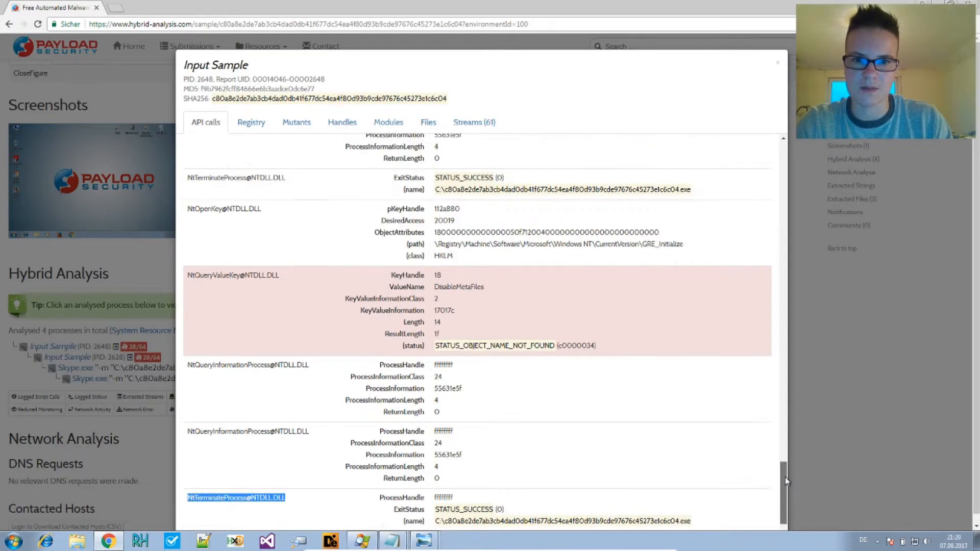
scroll(up, 3)
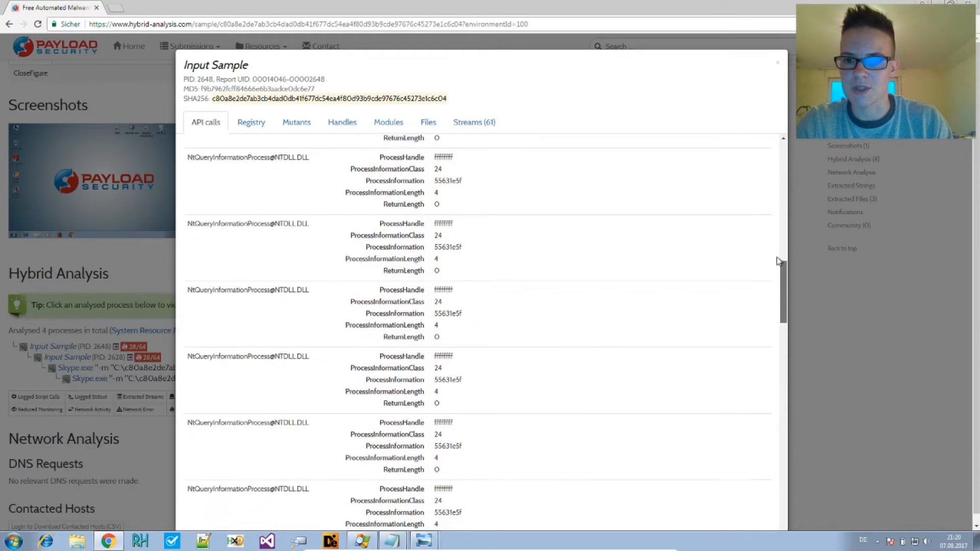
scroll(up, 3)
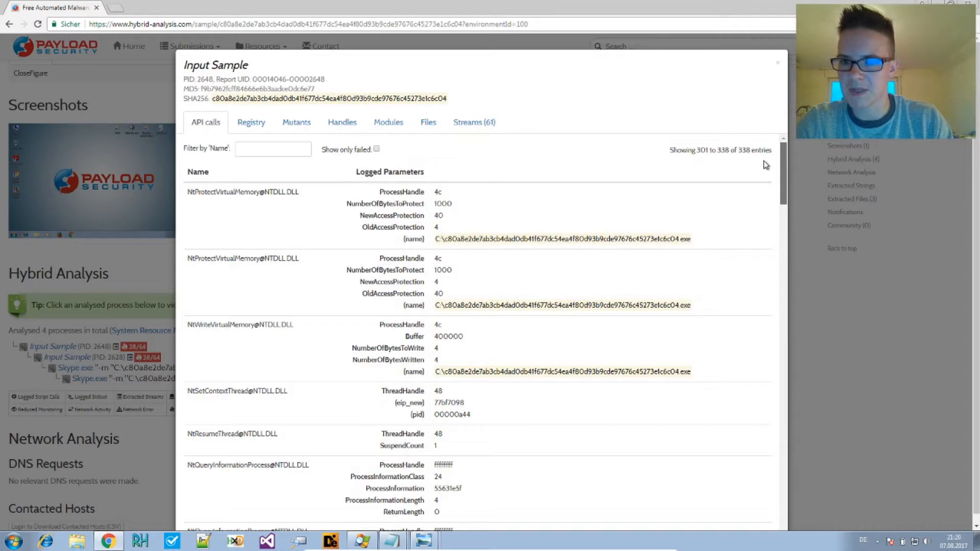
mouse_move(613, 67)
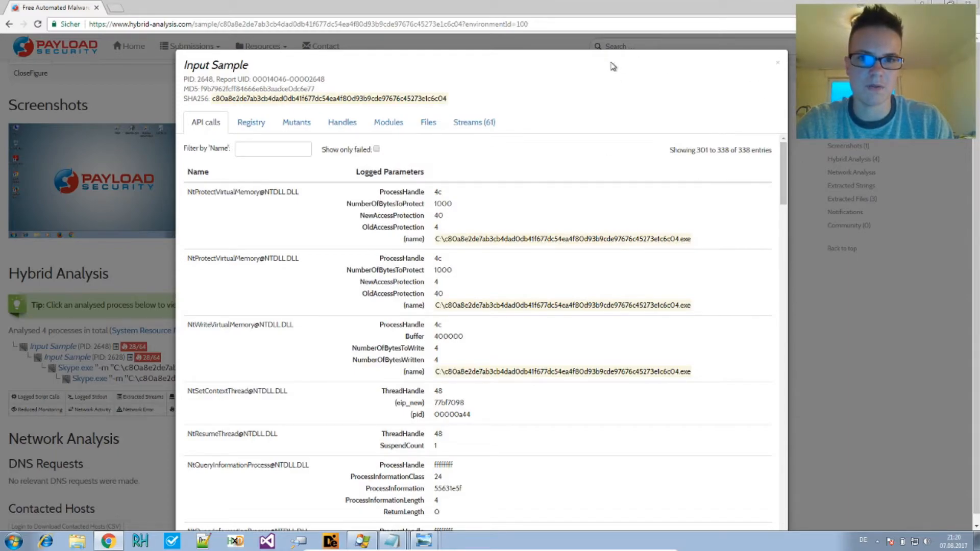
mouse_move(770, 465)
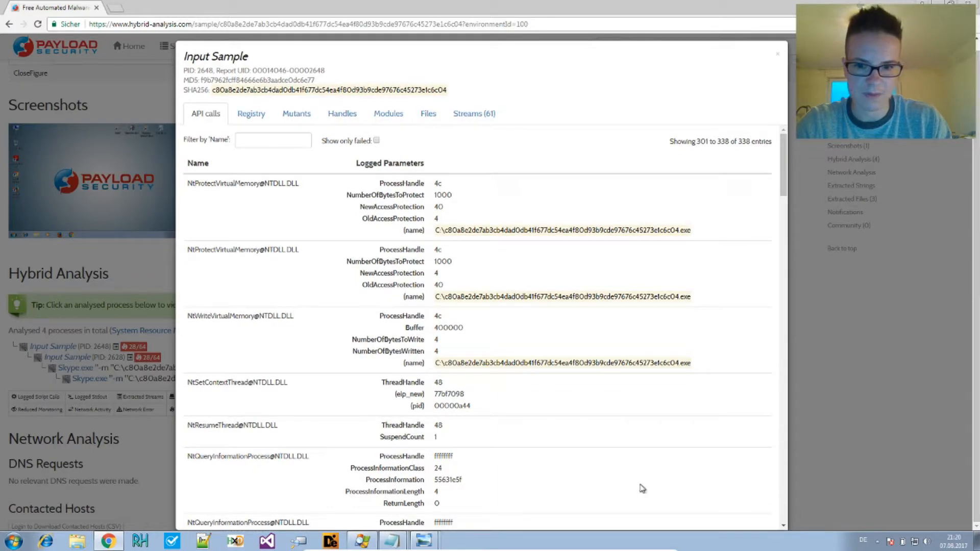
Page through the log to the NtWriteVirtualMemory calls that write the MZ buffer.
scroll(down, 3)
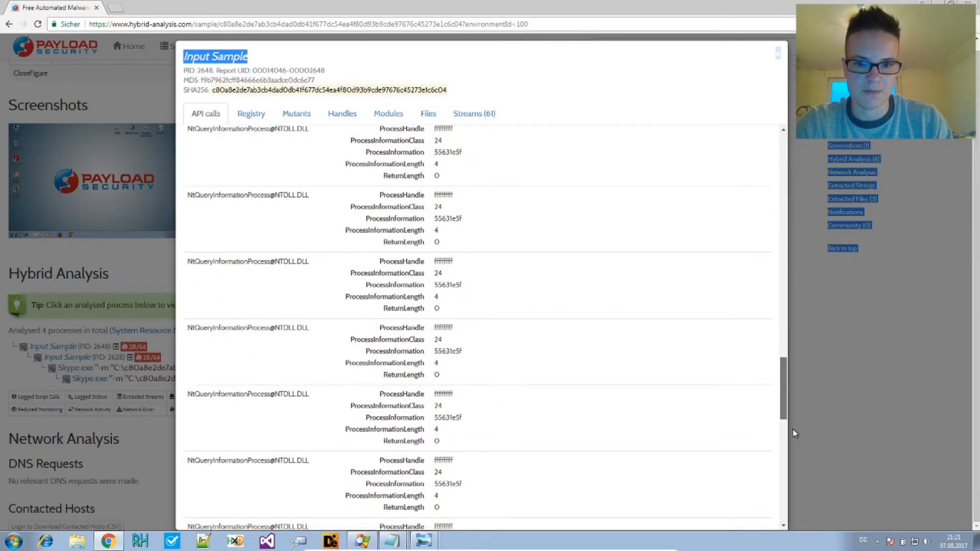
click(534, 509)
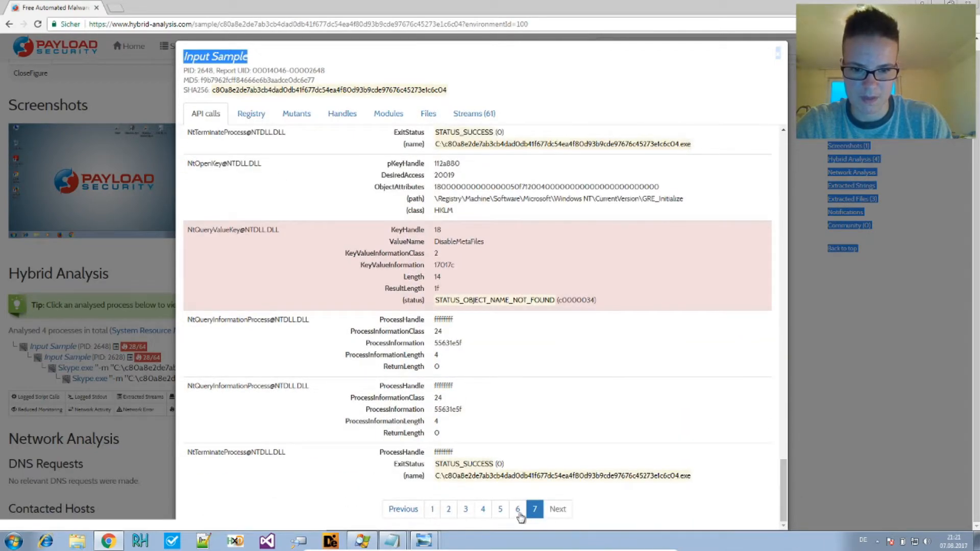
click(516, 508)
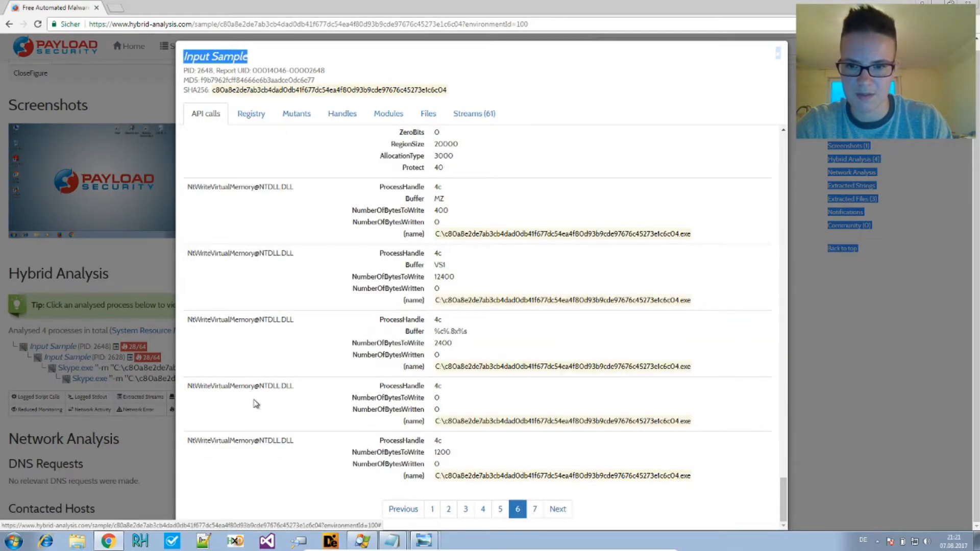
mouse_move(471, 199)
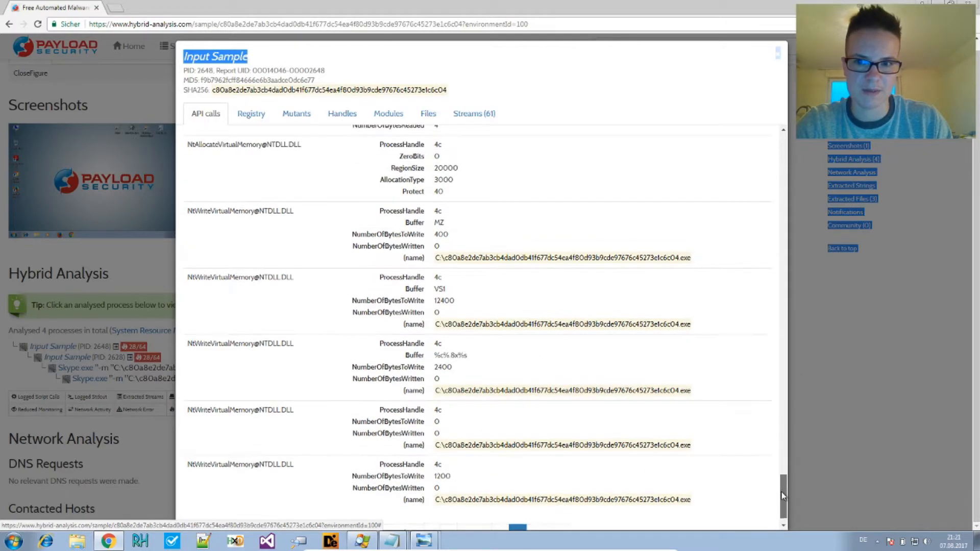
scroll(up, 3)
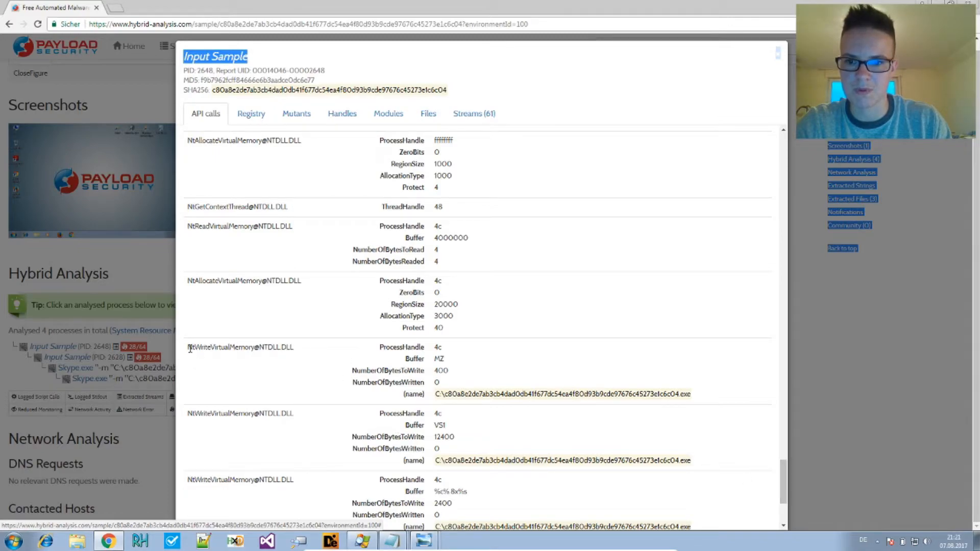
double_click(239, 347)
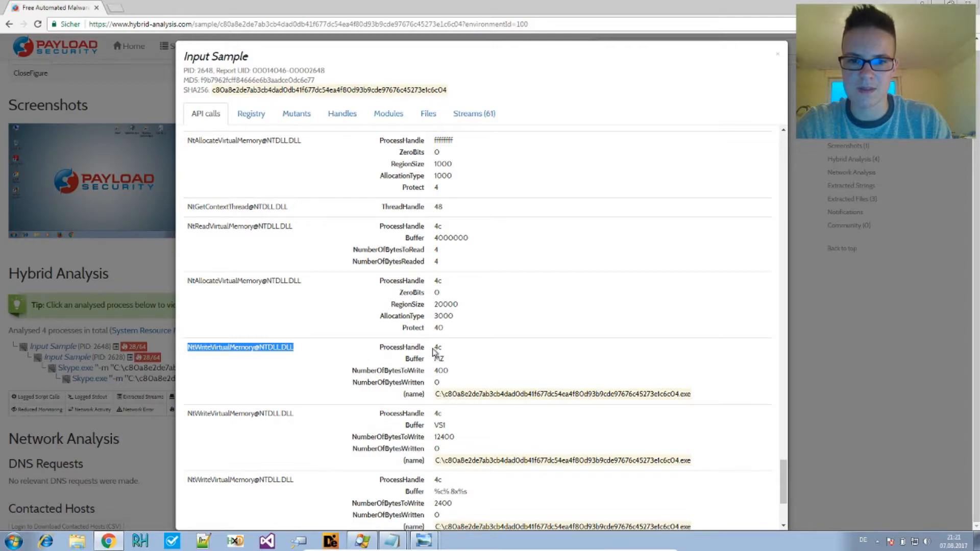
scroll(down, 3)
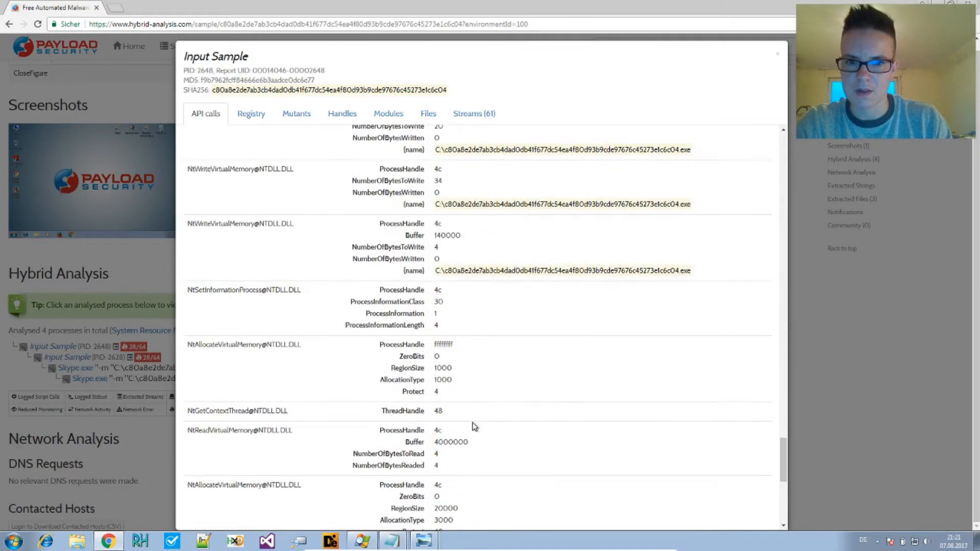
scroll(up, 3)
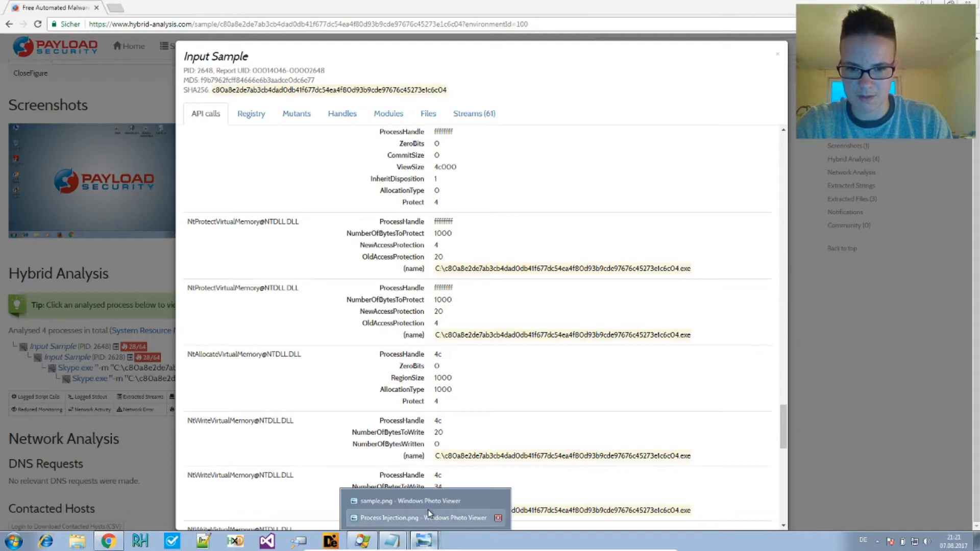
Show the Process Injection.png diagram of create, inject and execute API calls, then close it.
click(422, 518)
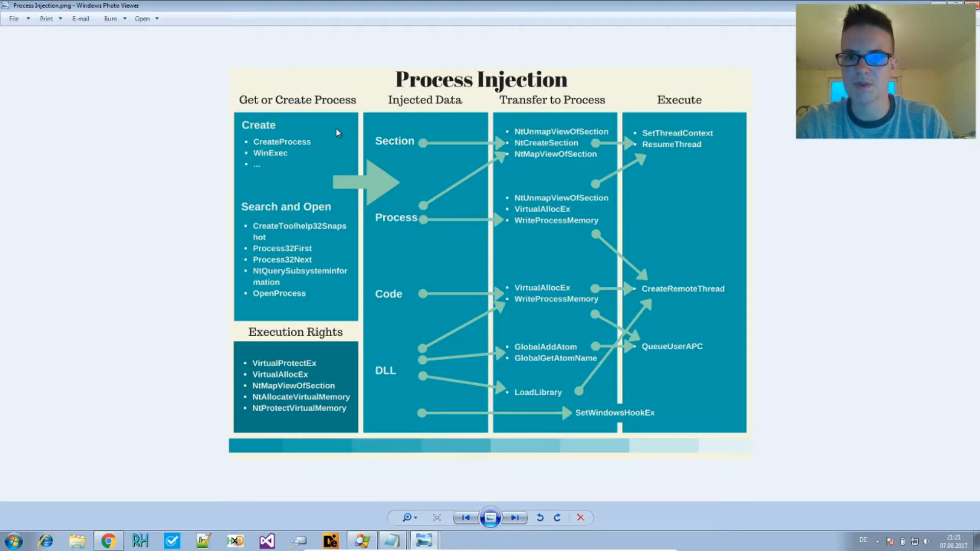
mouse_move(256, 285)
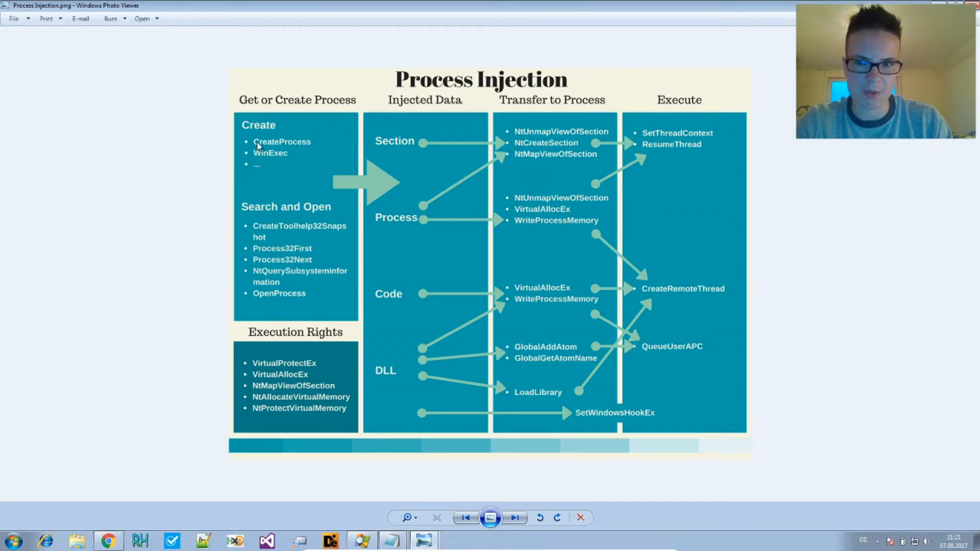
mouse_move(305, 143)
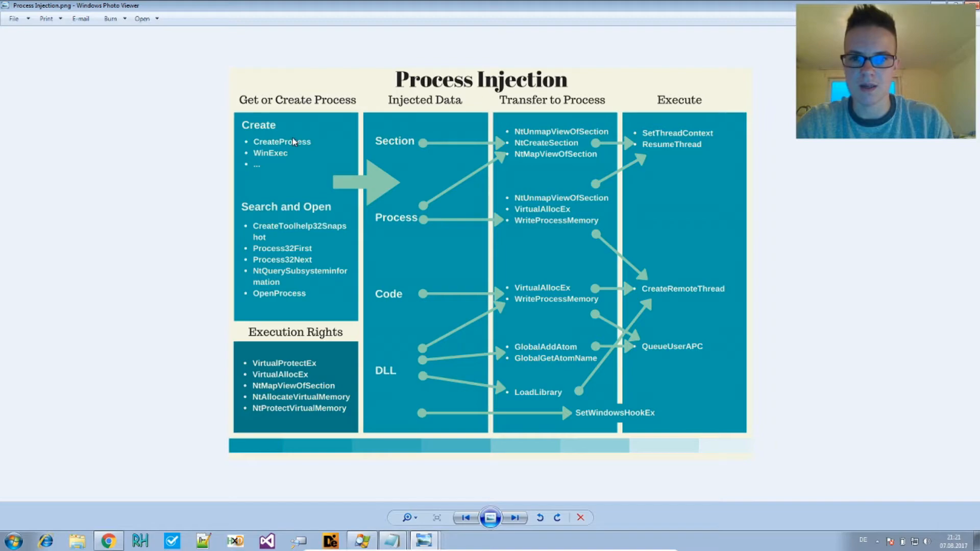
mouse_move(350, 145)
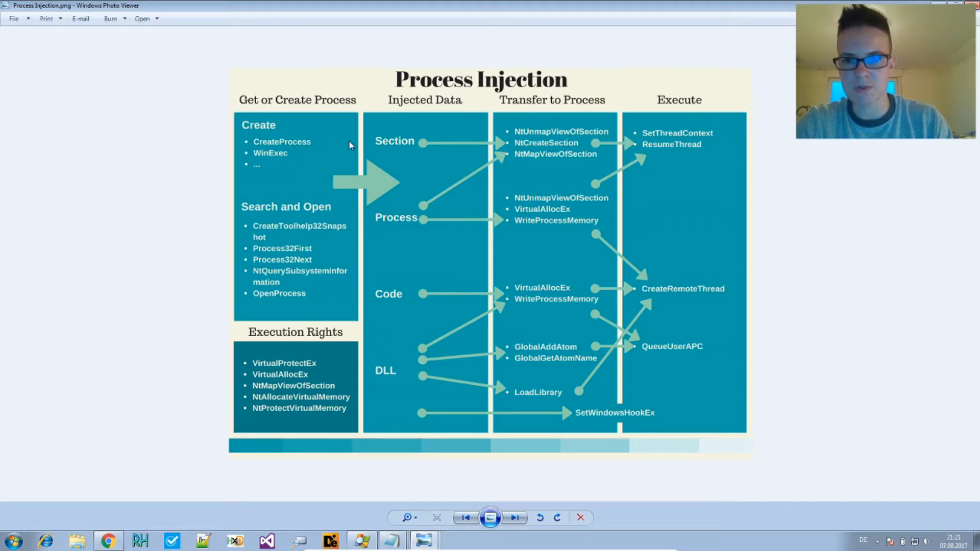
mouse_move(419, 210)
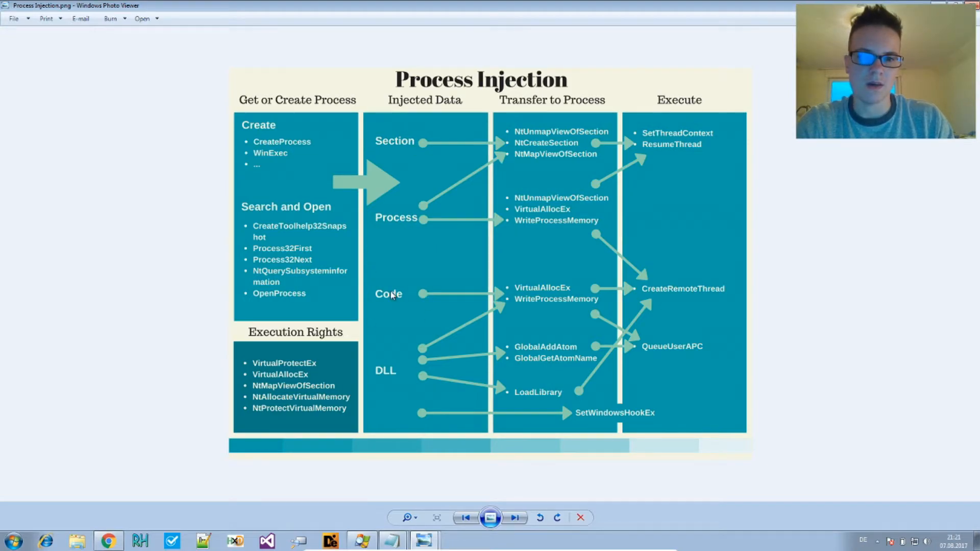
mouse_move(552, 302)
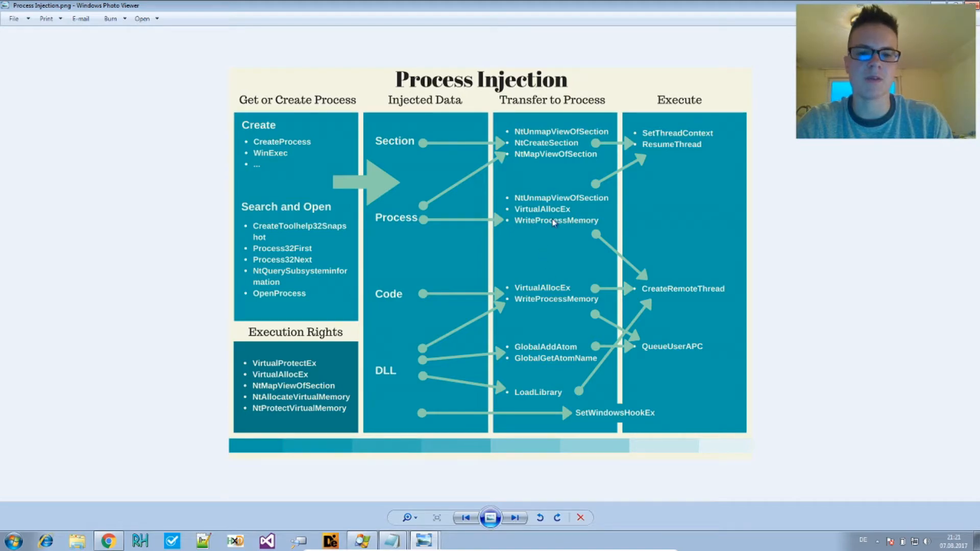
mouse_move(669, 294)
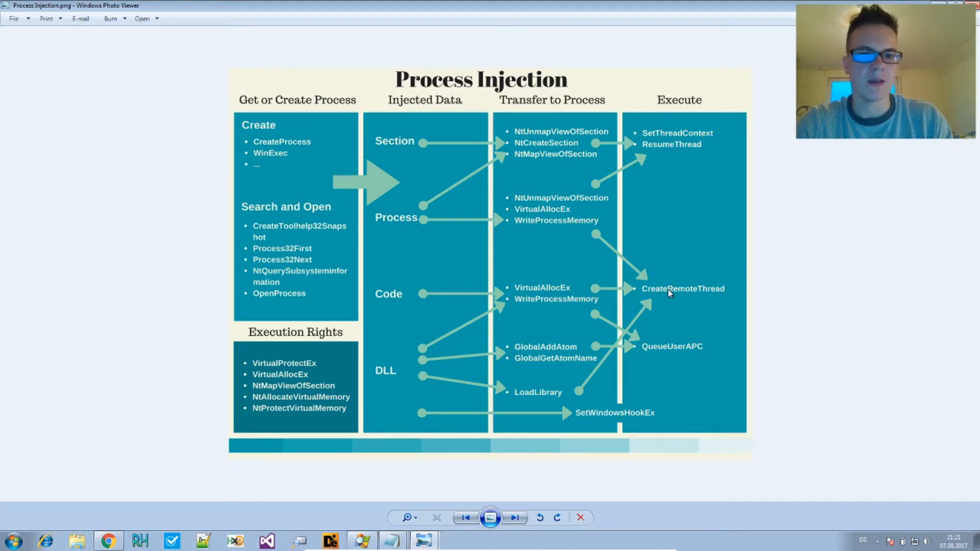
mouse_move(675, 270)
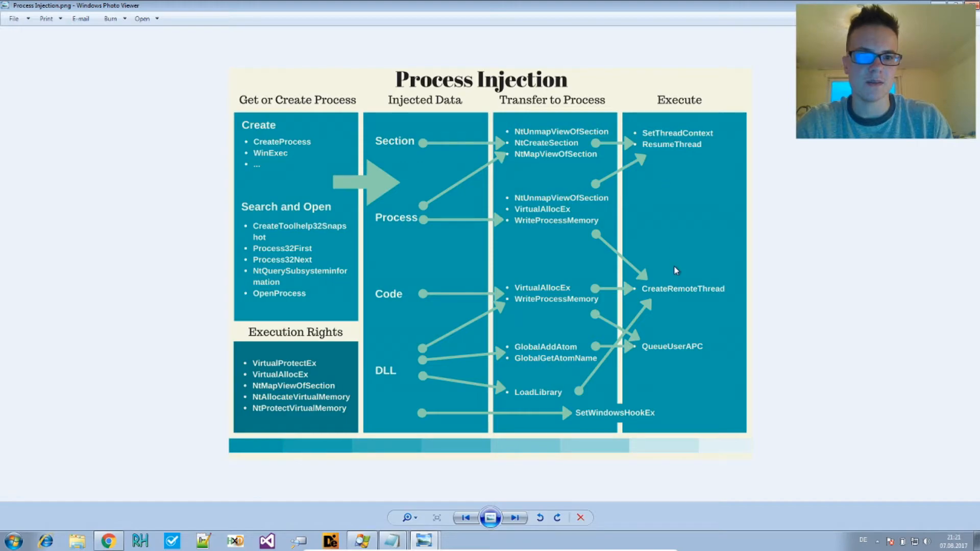
mouse_move(700, 296)
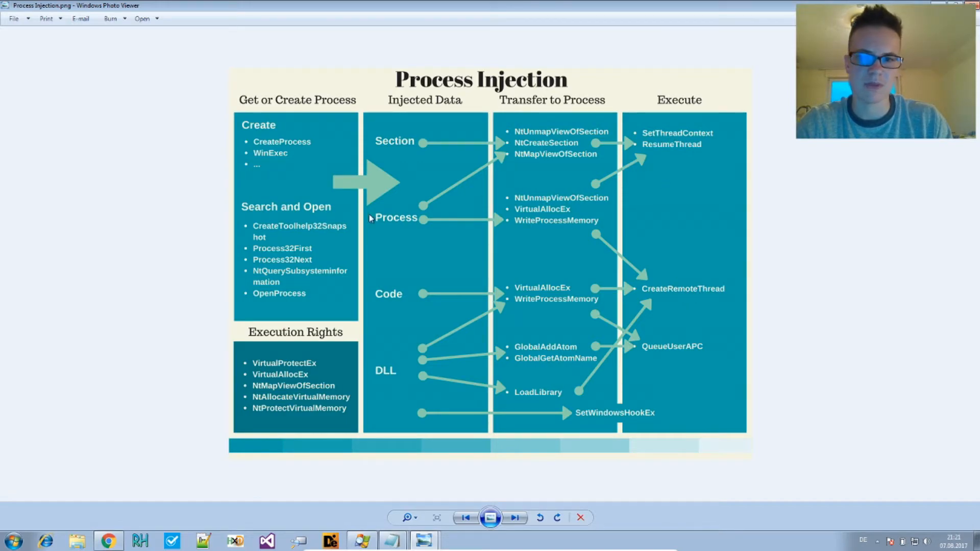
mouse_move(538, 213)
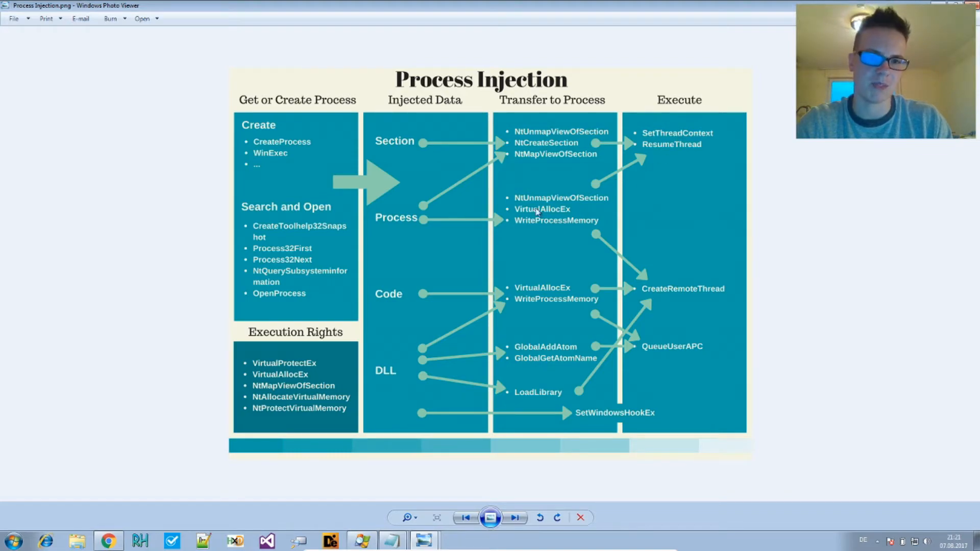
mouse_move(658, 148)
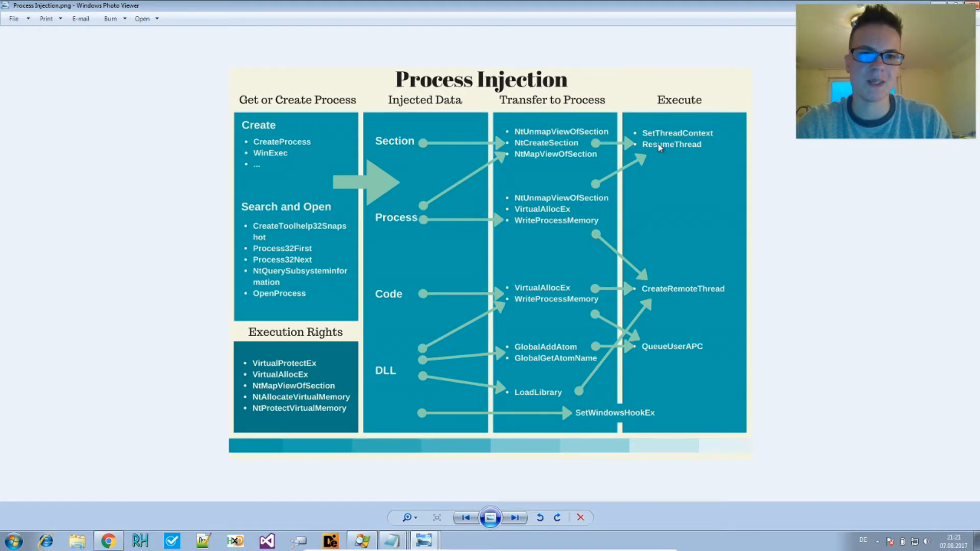
mouse_move(656, 169)
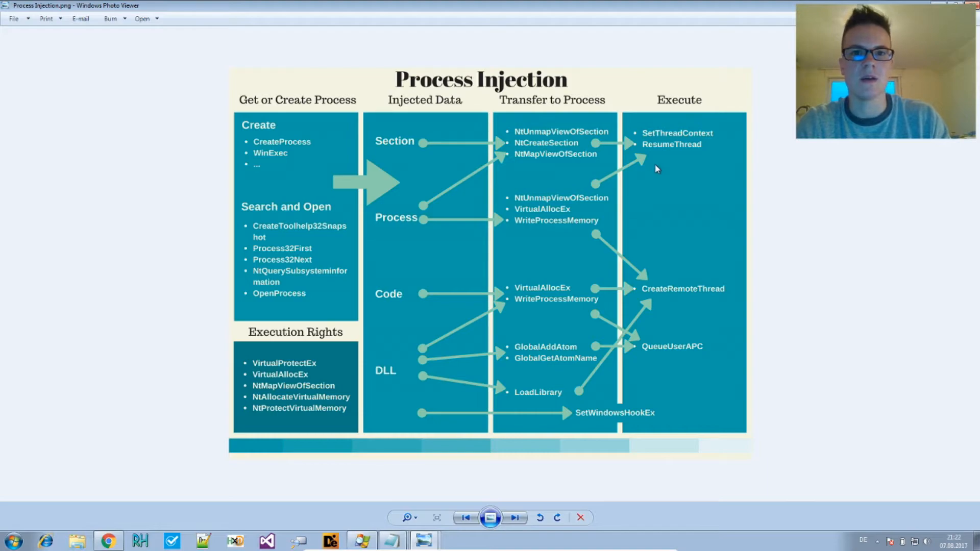
mouse_move(514, 216)
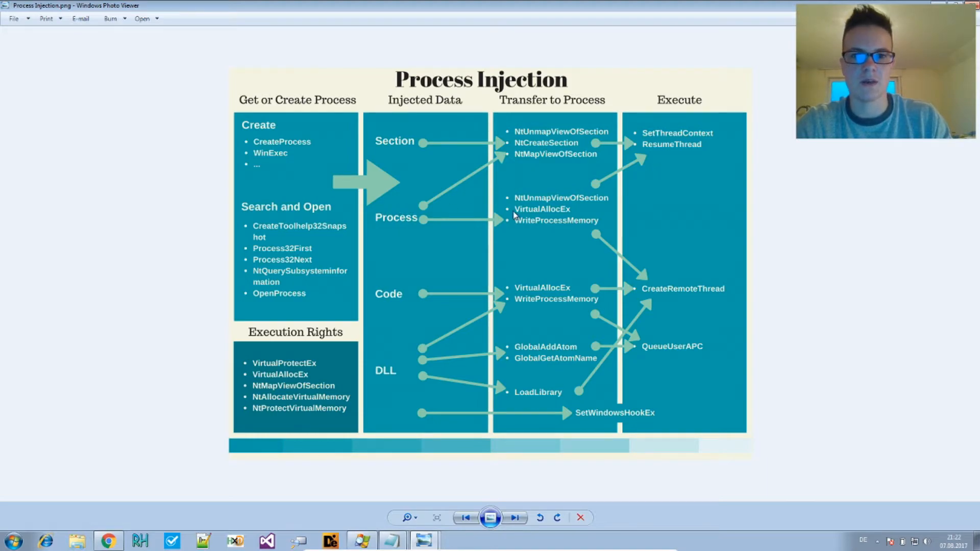
mouse_move(674, 148)
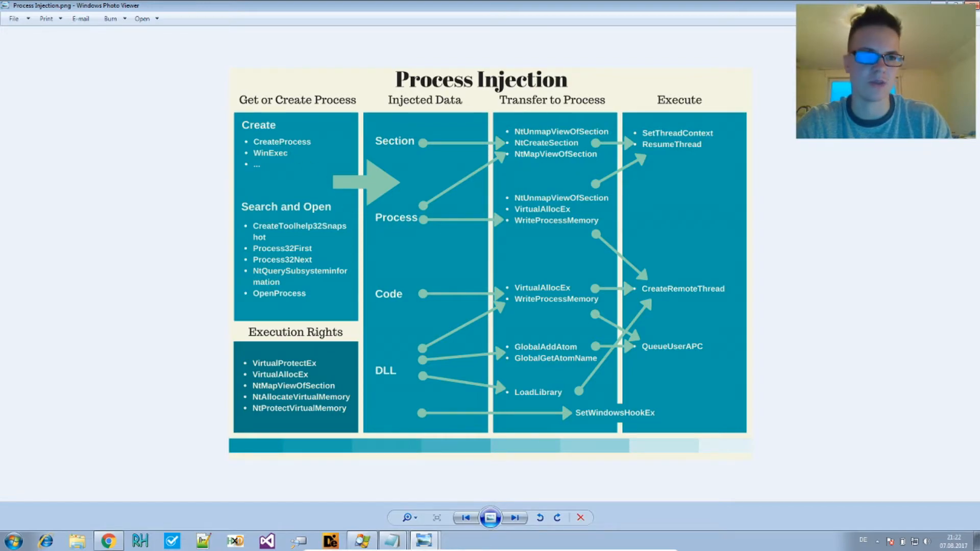
click(108, 541)
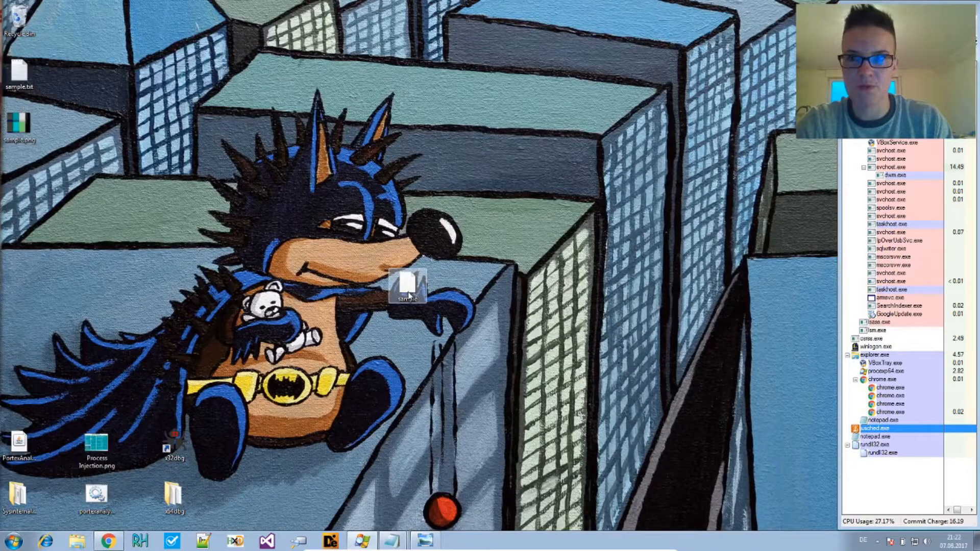
right_click(407, 286)
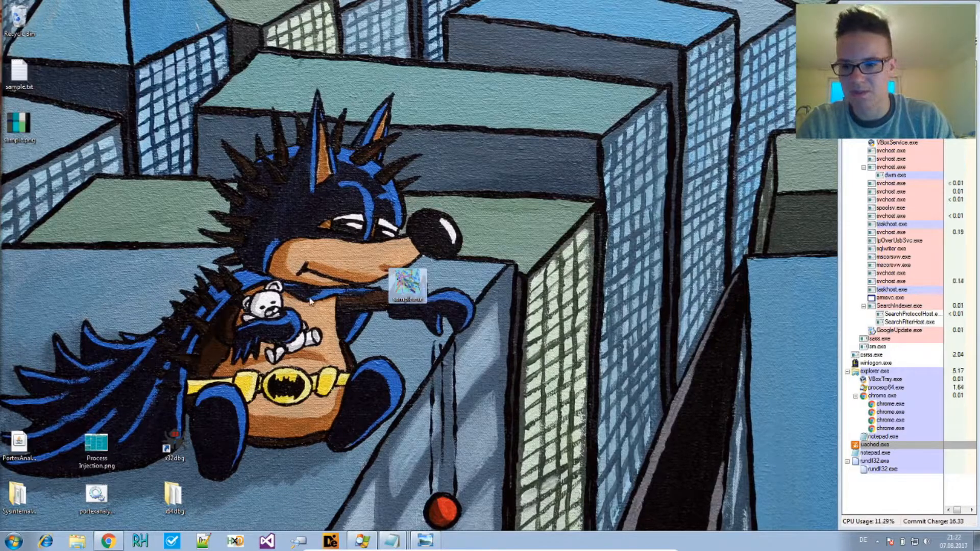
mouse_move(408, 288)
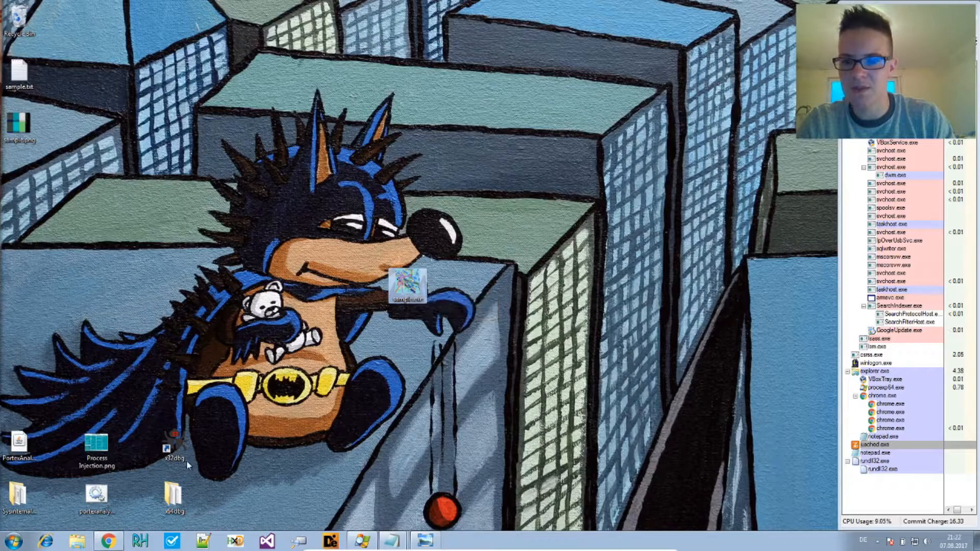
mouse_move(221, 453)
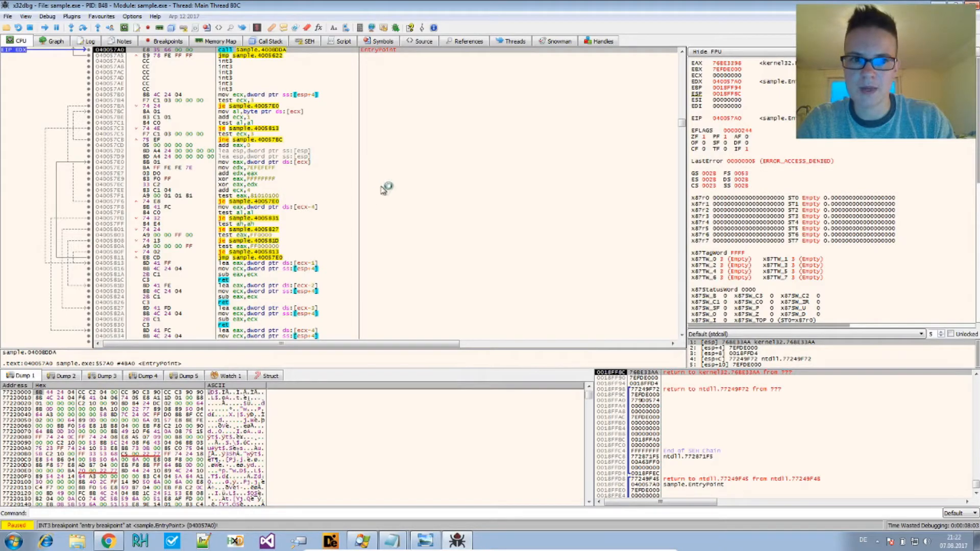
In Preferences Events, keep only Entry Breakpoint enabled and save the settings.
click(131, 15)
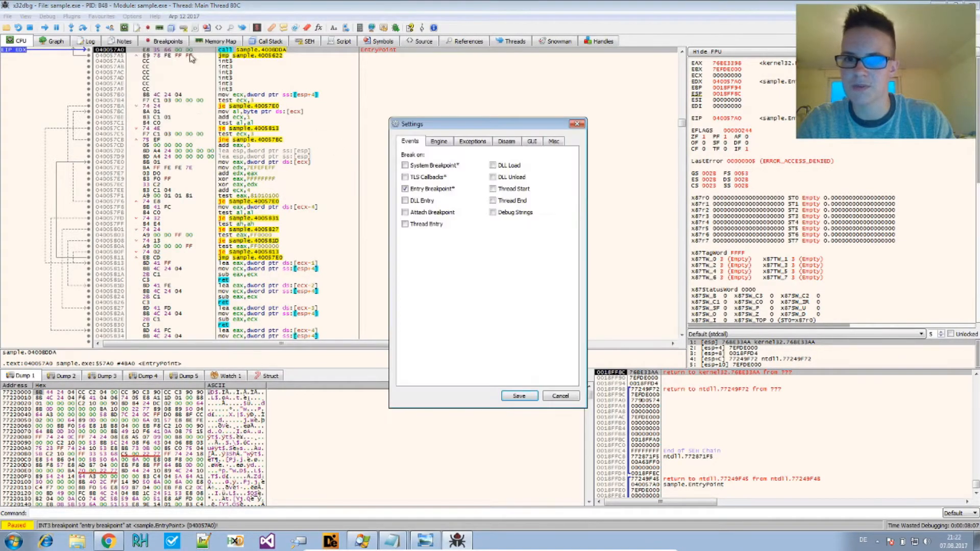
mouse_move(471, 194)
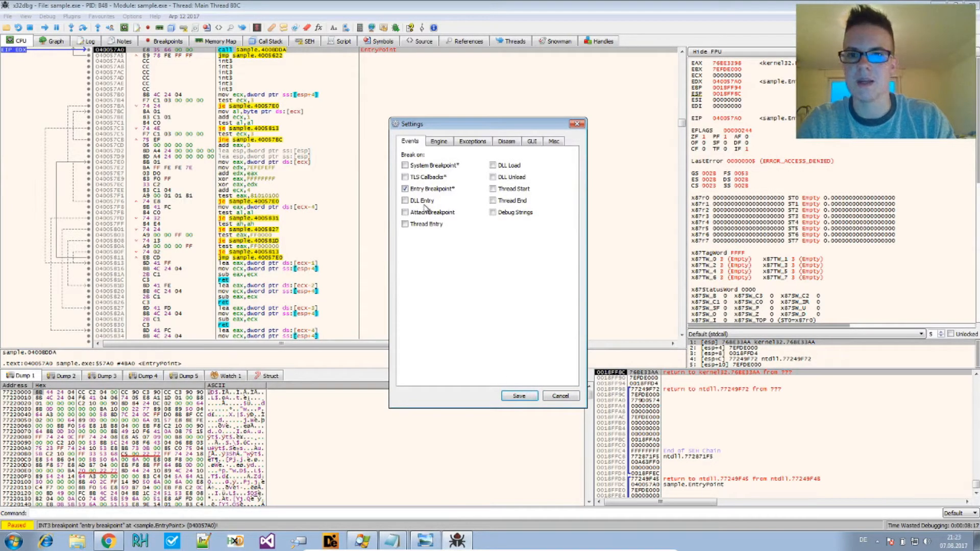
click(518, 396)
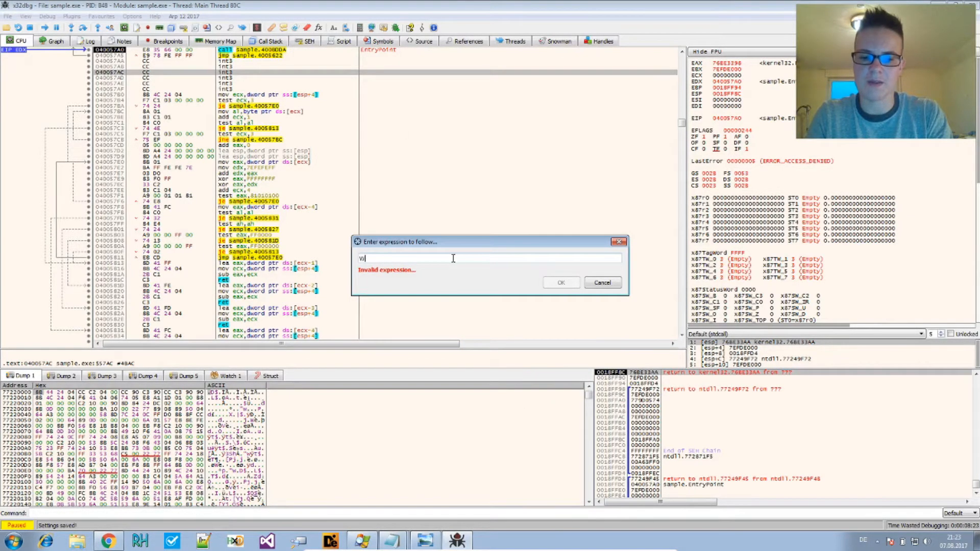
Go to kernel32's WriteProcessMemory and set a breakpoint on it.
text(riteProcess)
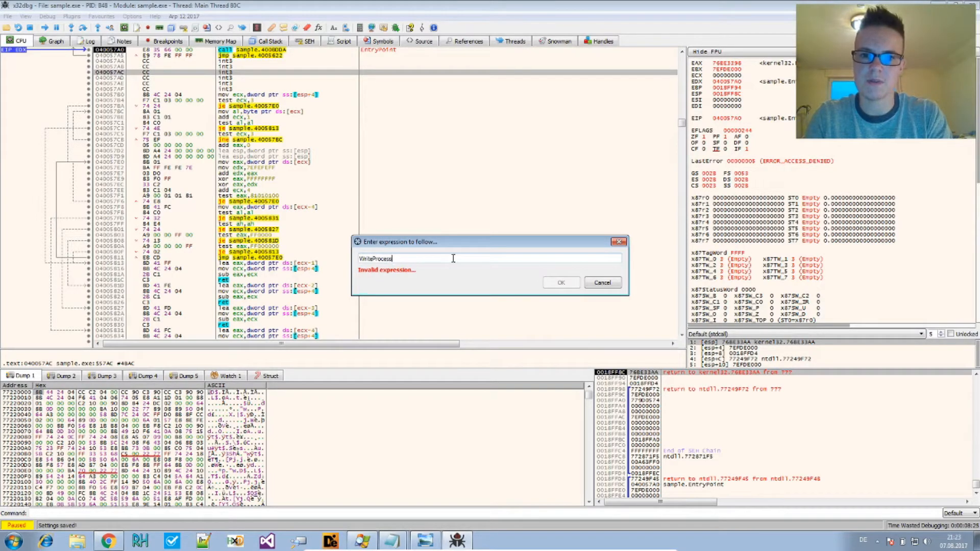
text(Memory)
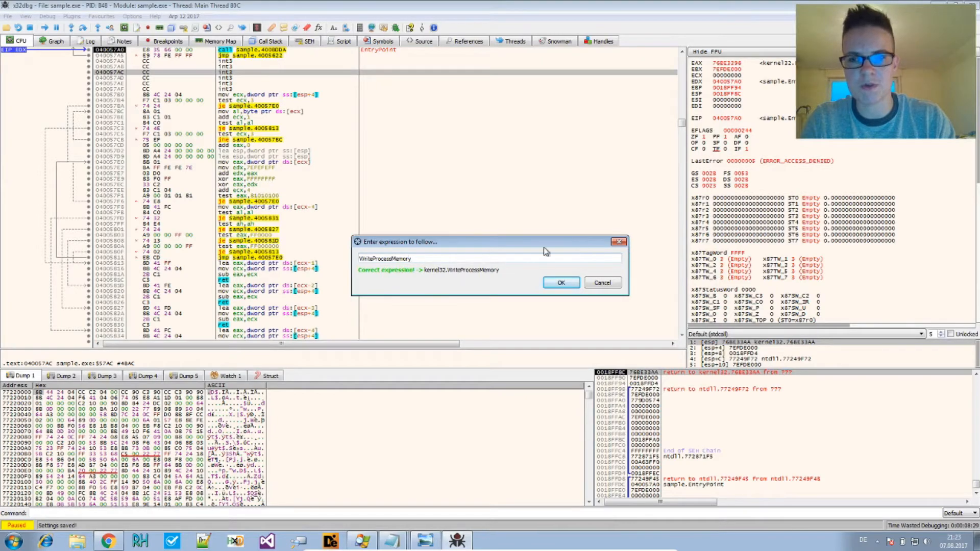
mouse_move(438, 275)
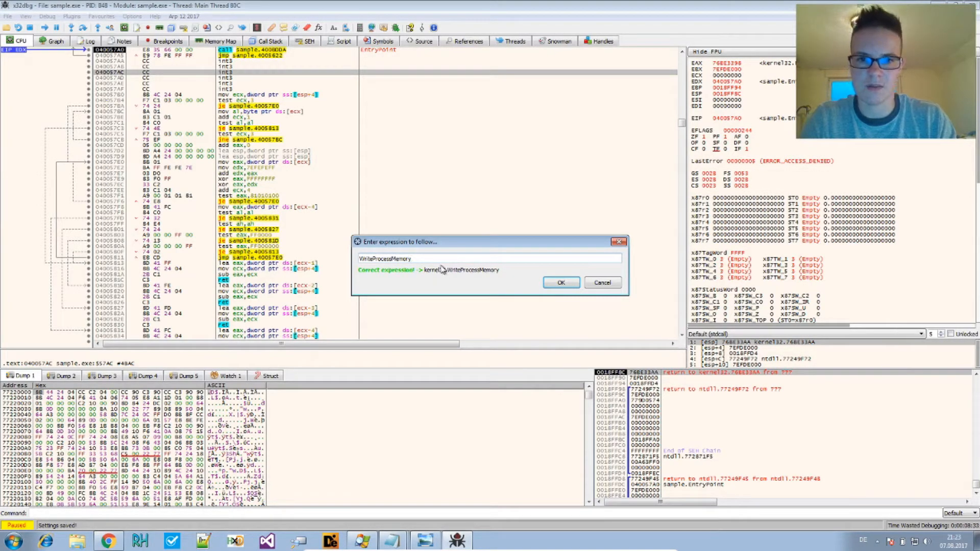
mouse_move(500, 271)
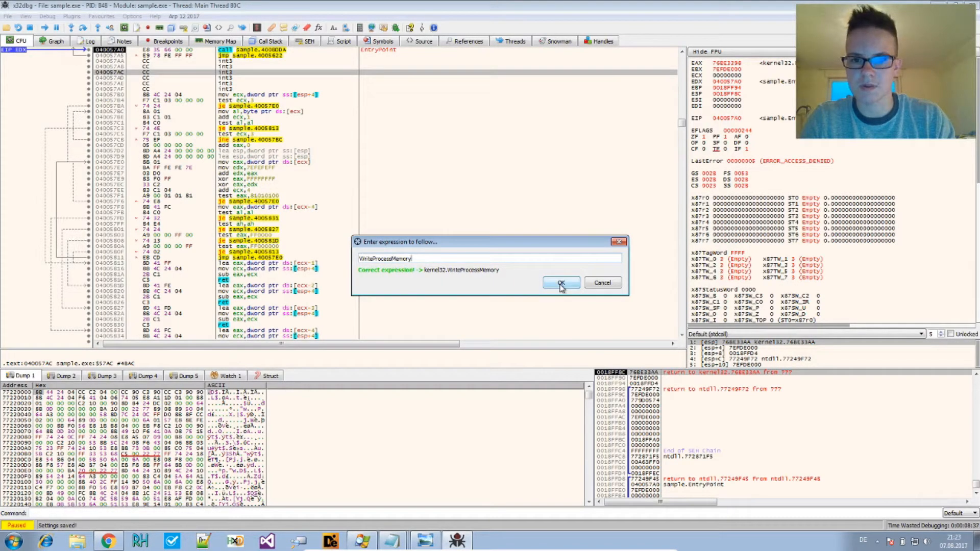
click(560, 283)
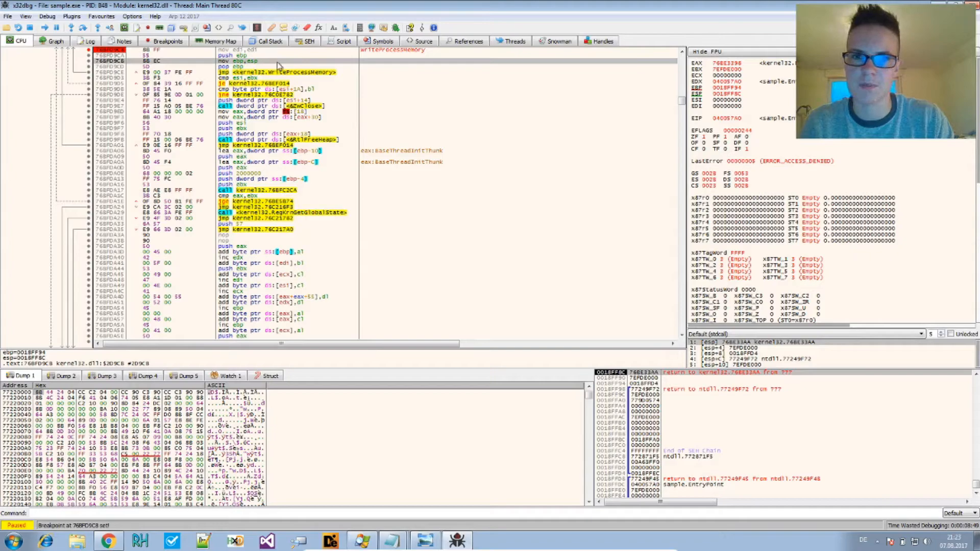
mouse_move(383, 167)
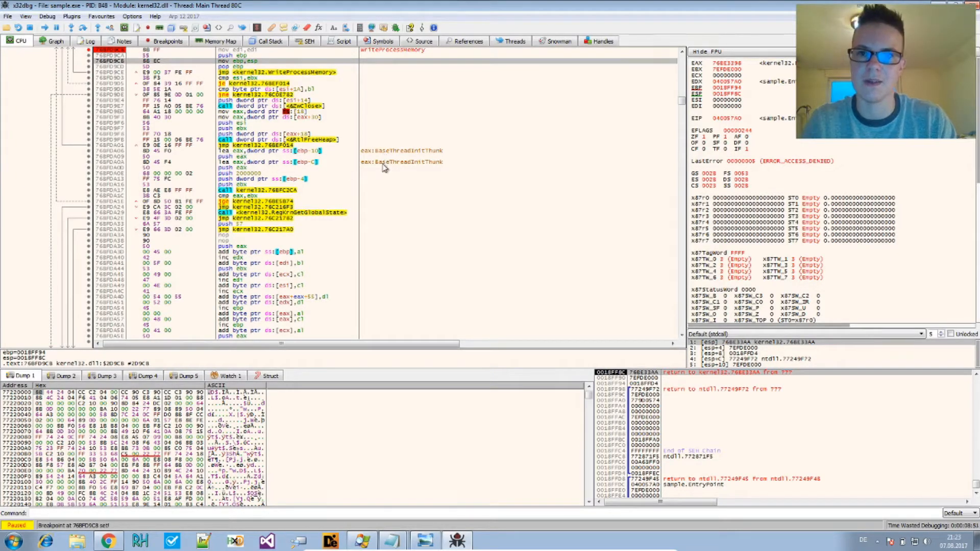
mouse_move(324, 199)
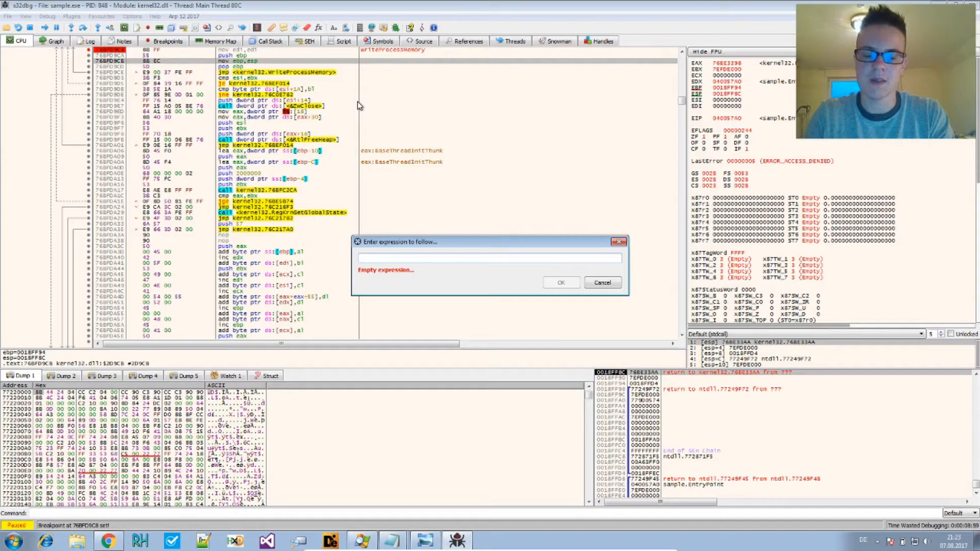
Go to ntdll's NtResumeThread and set a breakpoint on it.
text(NtResumeThread)
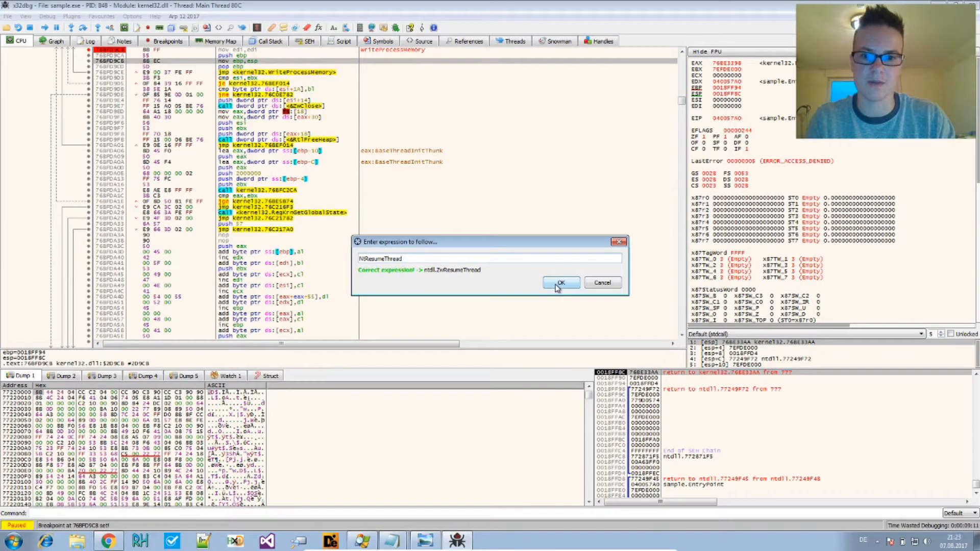
click(560, 282)
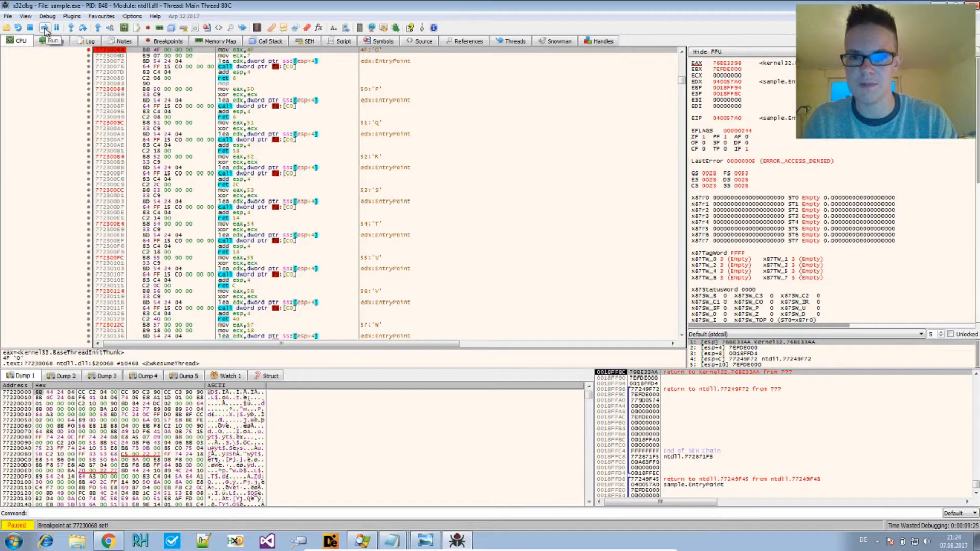
Run sample.exe until execution stops at the WriteProcessMemory breakpoint.
click(45, 30)
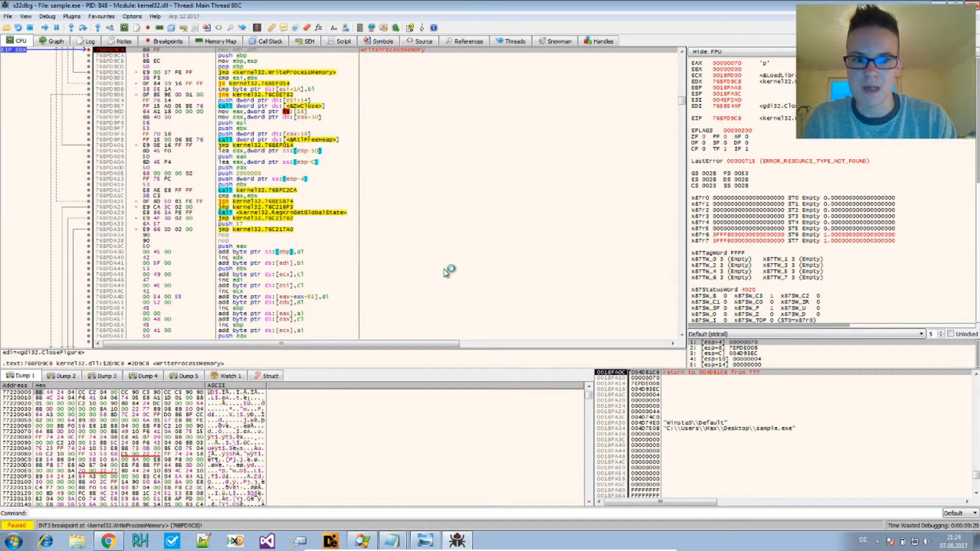
mouse_move(316, 489)
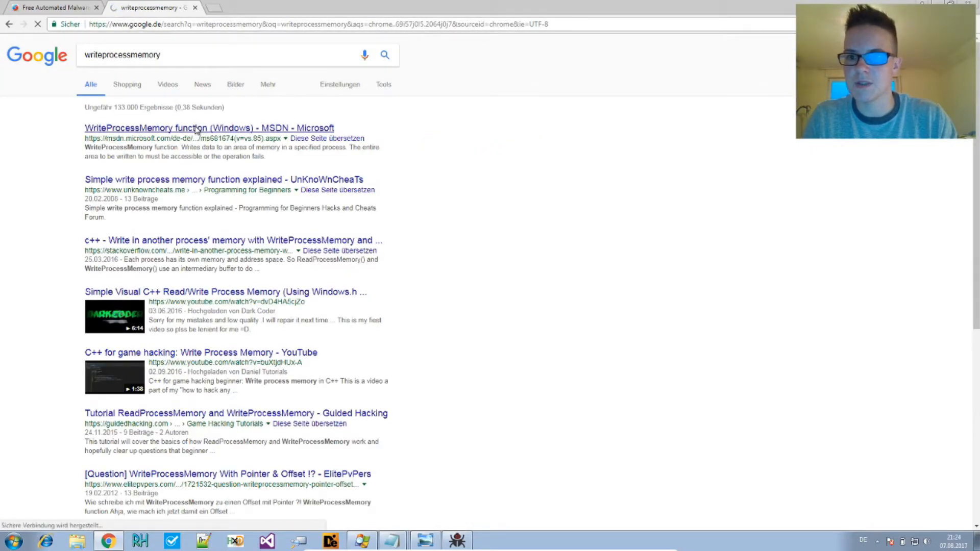
Read the MSDN WriteProcessMemory reference down to its lpBuffer parameter, then return to the debugger.
click(209, 128)
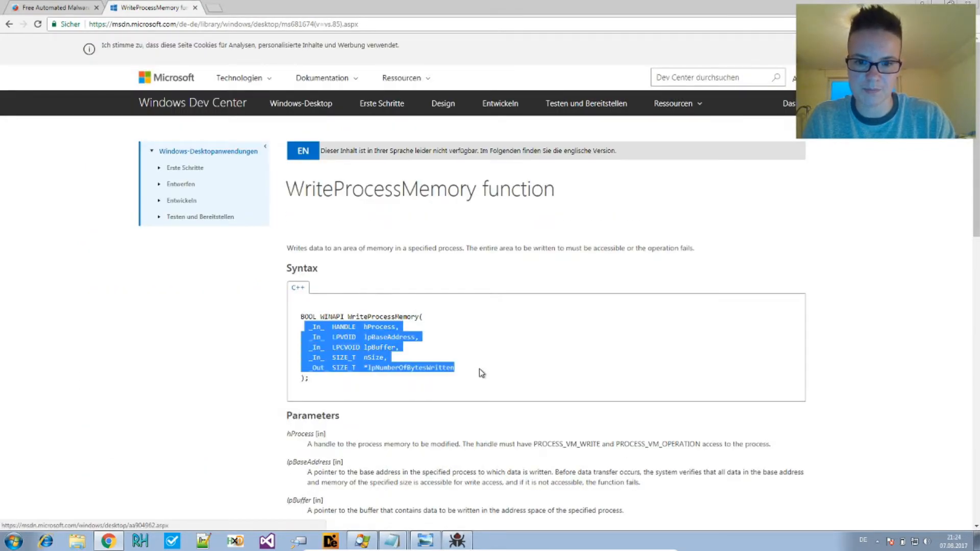
mouse_move(416, 359)
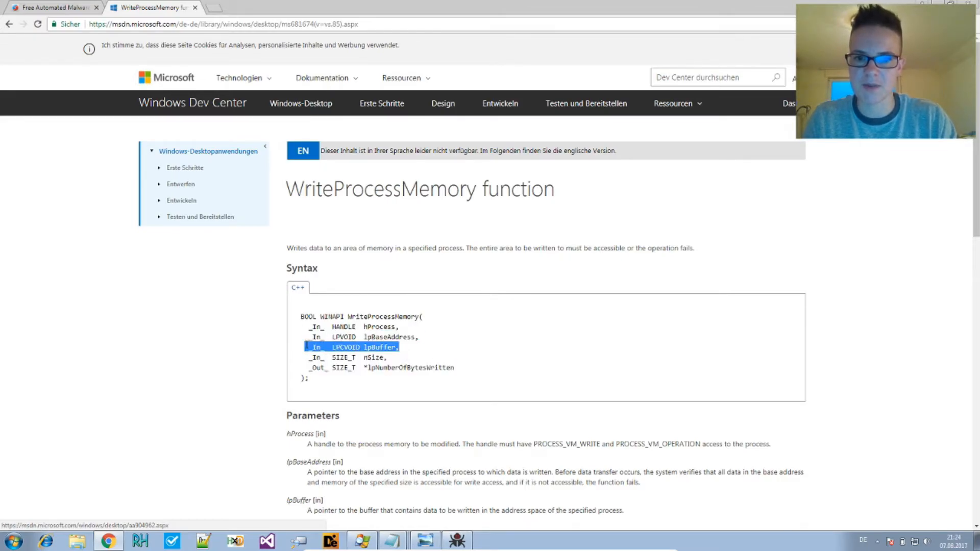
scroll(down, 3)
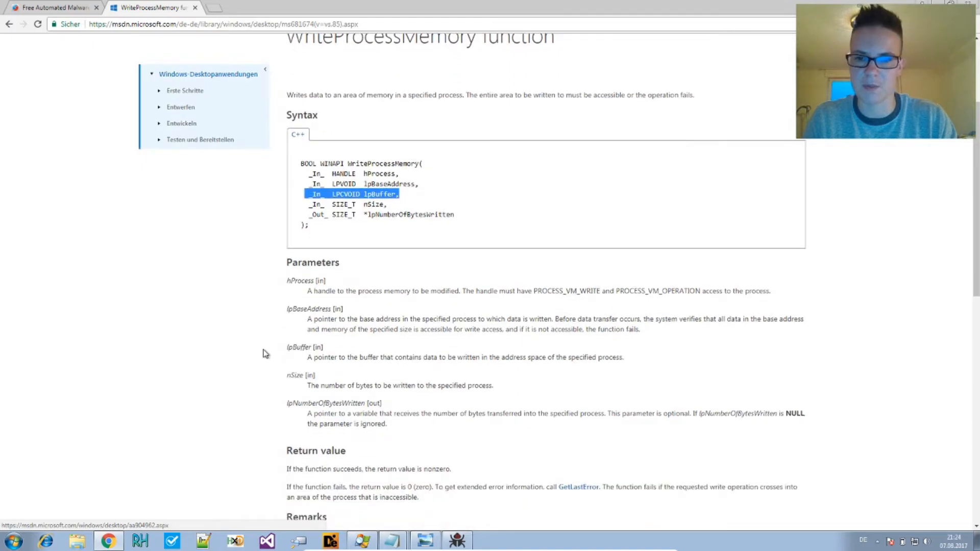
scroll(down, 3)
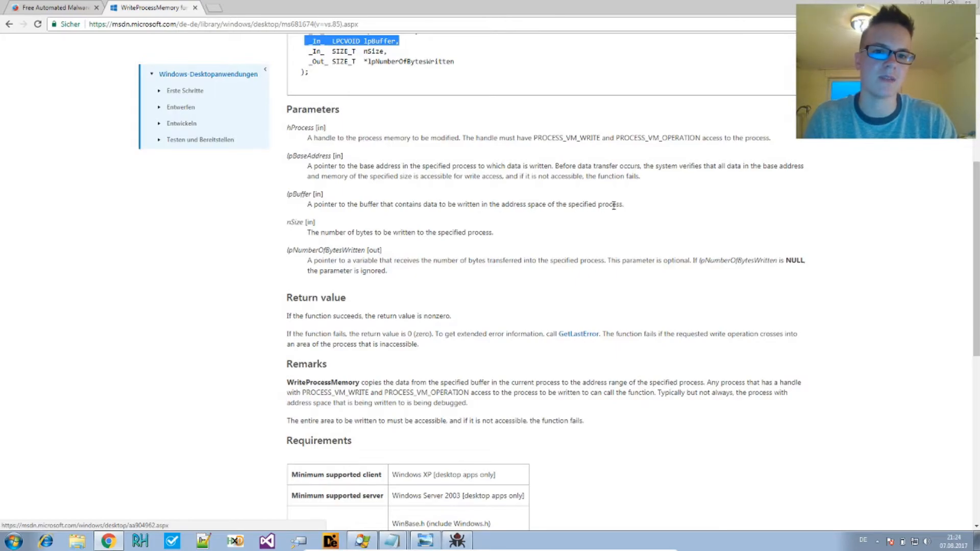
mouse_move(628, 209)
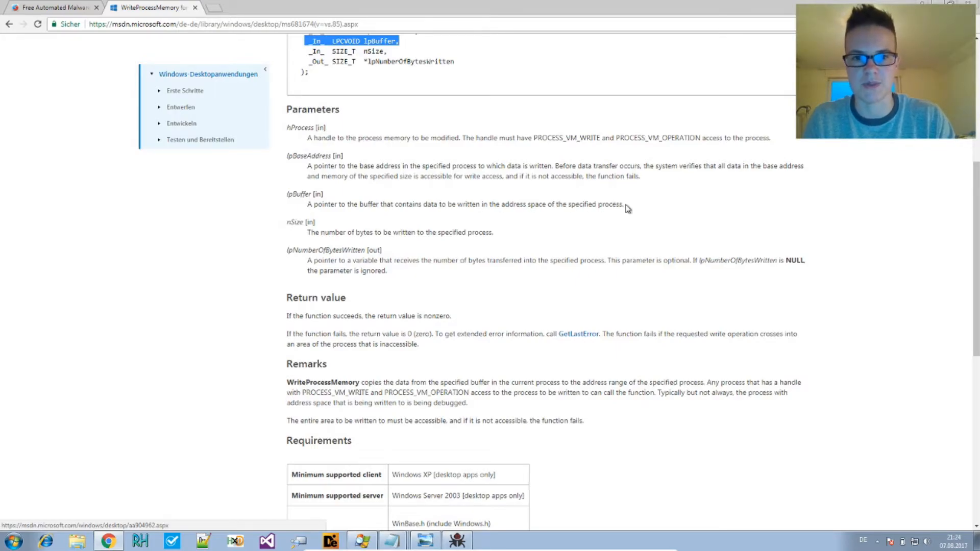
scroll(up, 3)
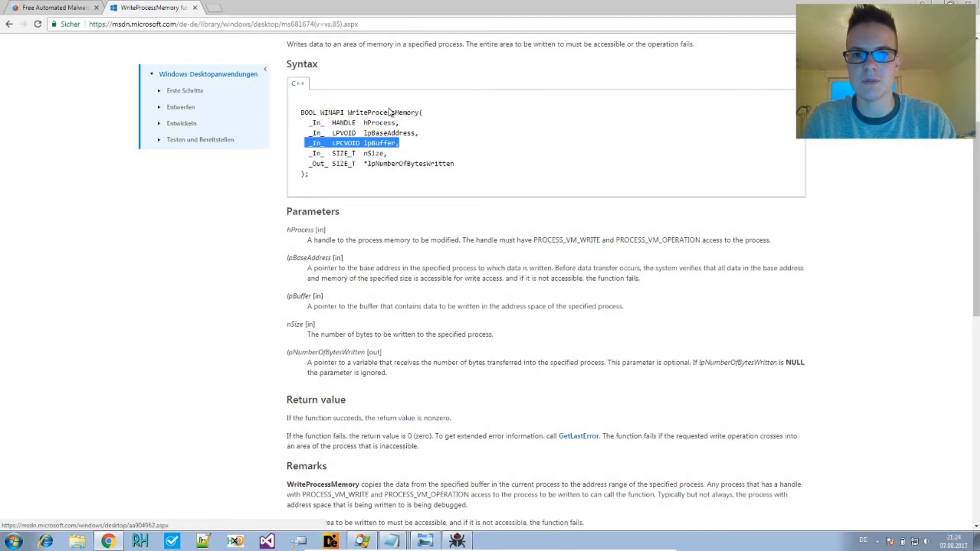
mouse_move(397, 147)
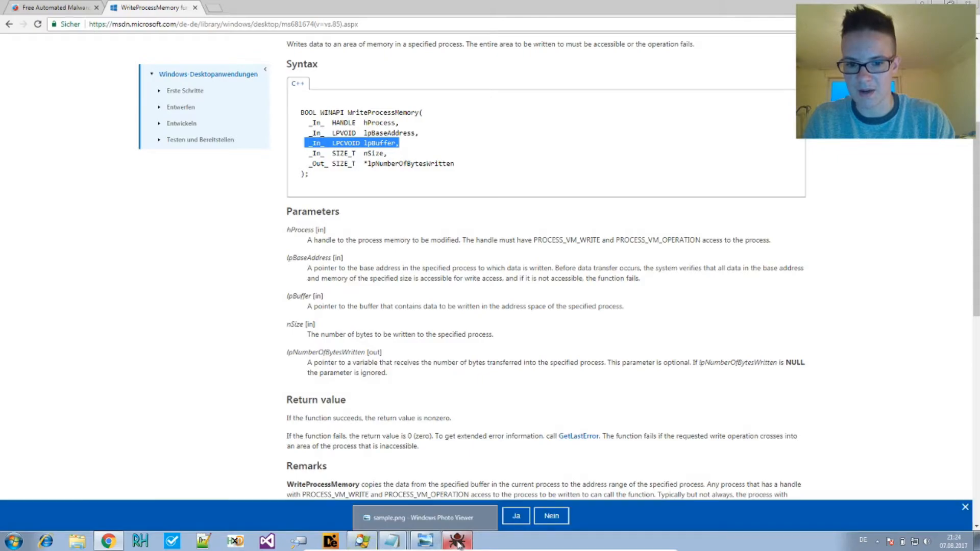
click(458, 541)
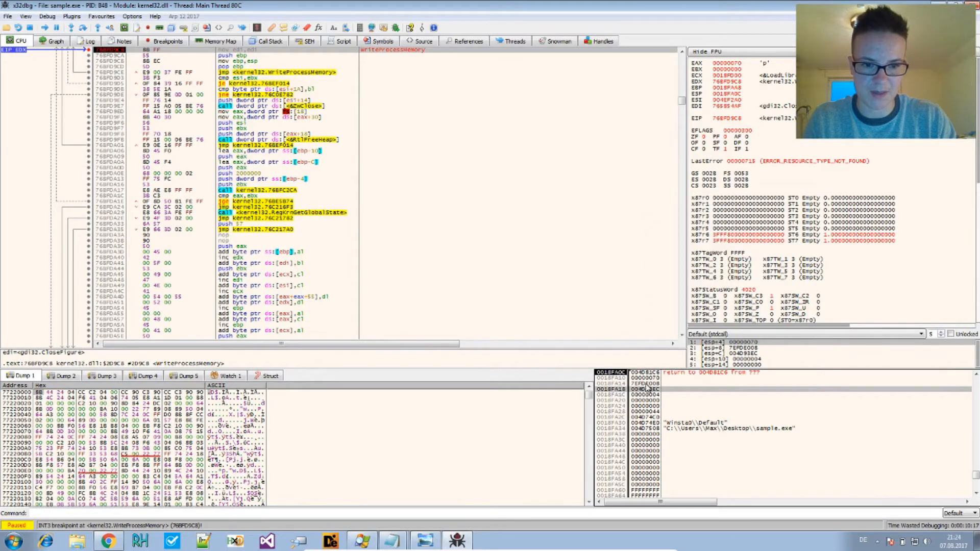
Follow the stack's lpBuffer address in the dump to reveal the MZ header and DOS stub at 004D9338.
right_click(634, 388)
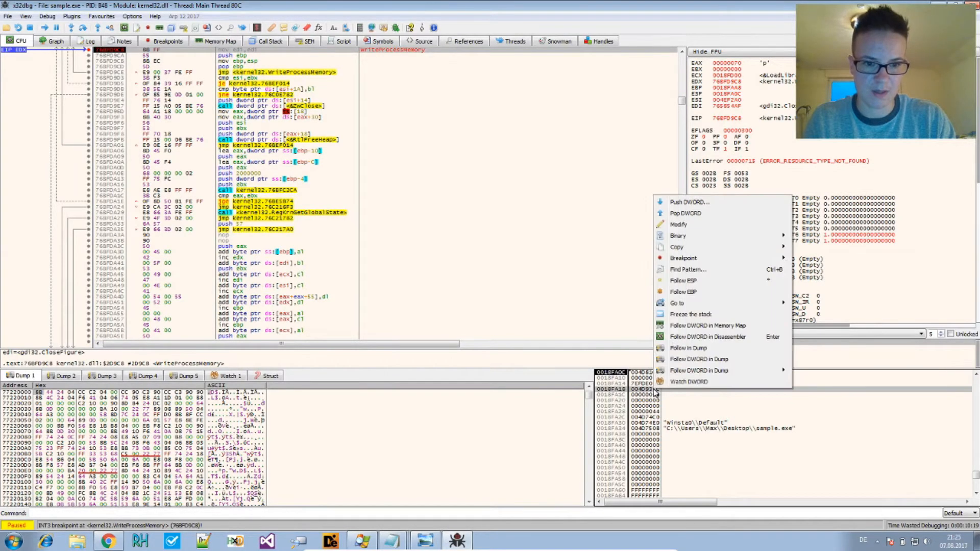
click(698, 358)
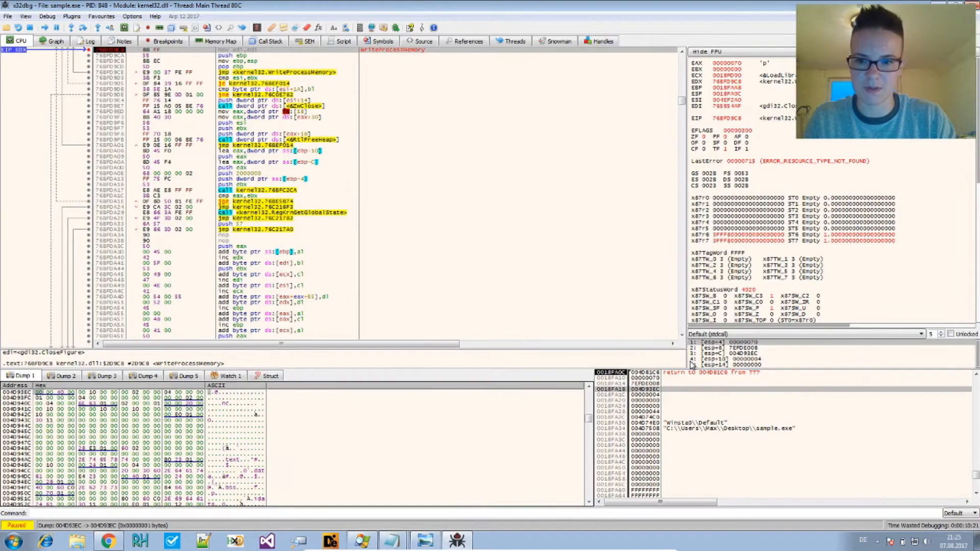
mouse_move(241, 486)
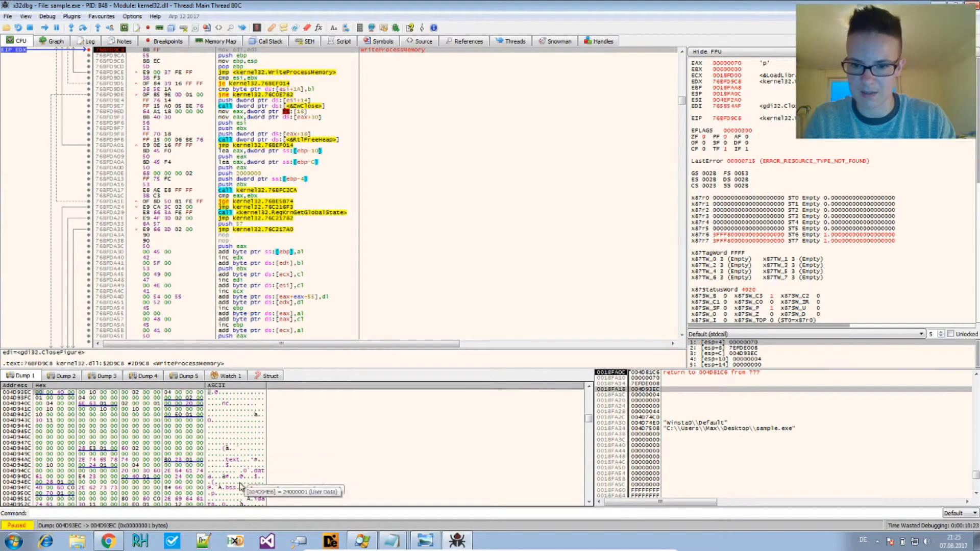
mouse_move(260, 455)
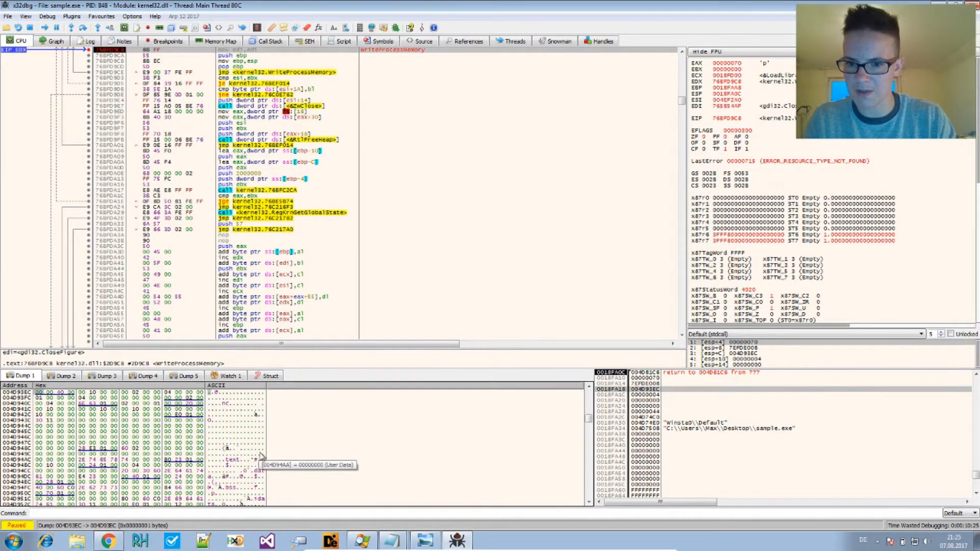
mouse_move(213, 398)
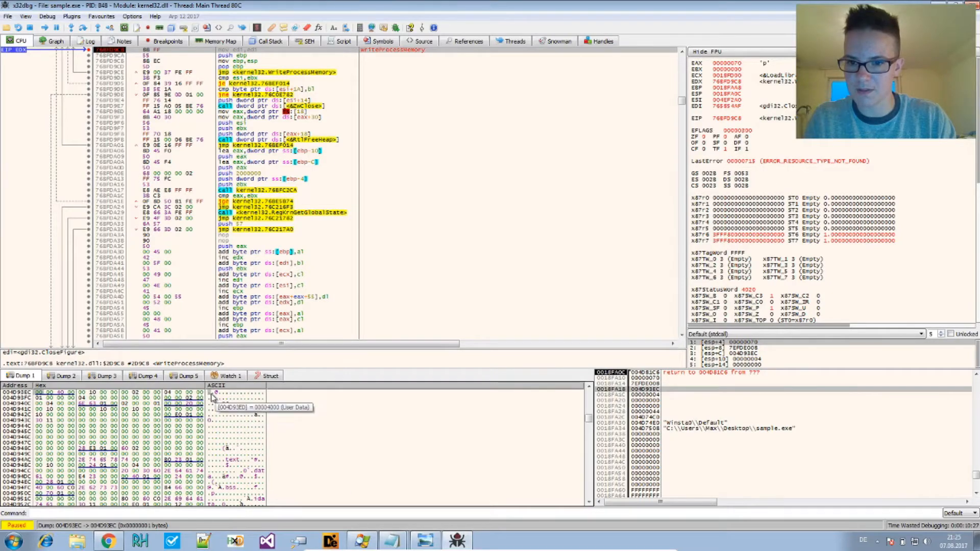
mouse_move(255, 444)
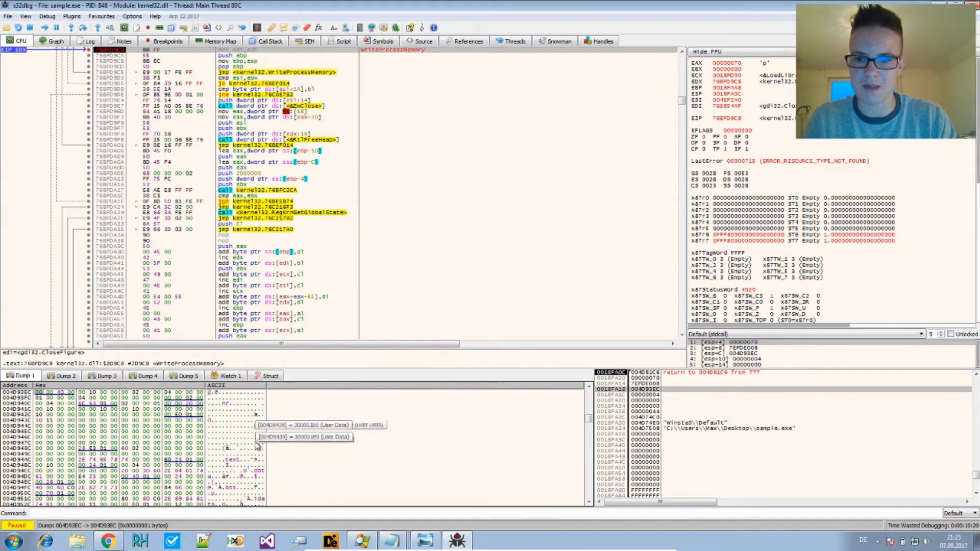
mouse_move(252, 484)
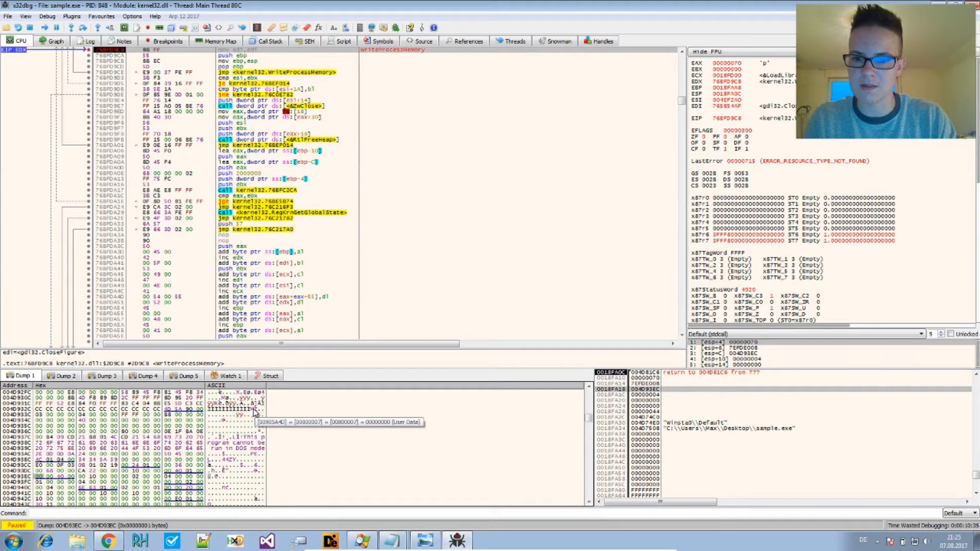
scroll(down, 3)
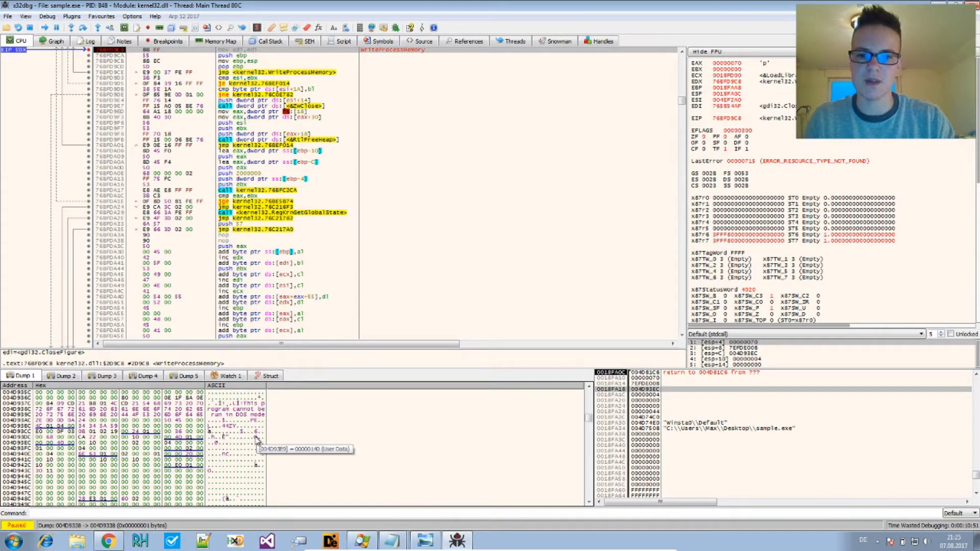
scroll(up, 3)
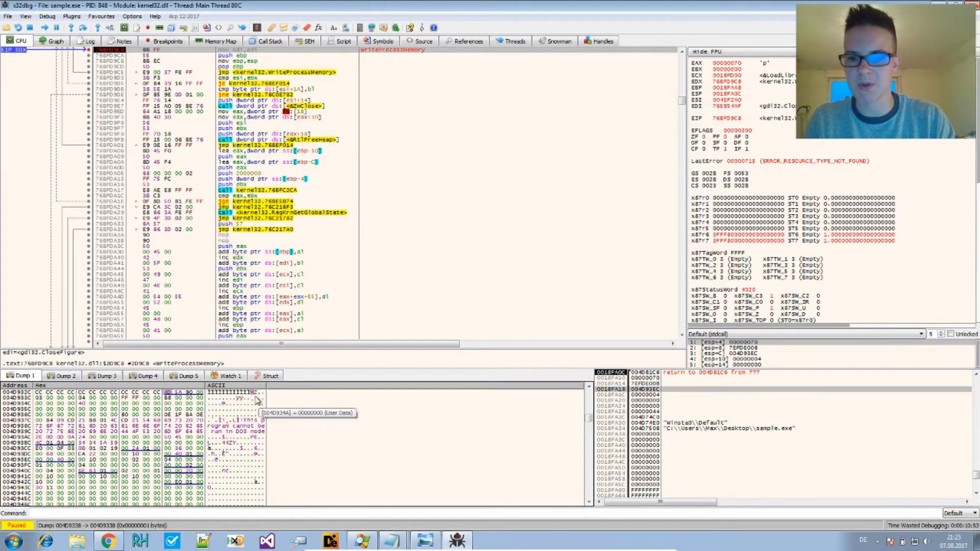
mouse_move(235, 447)
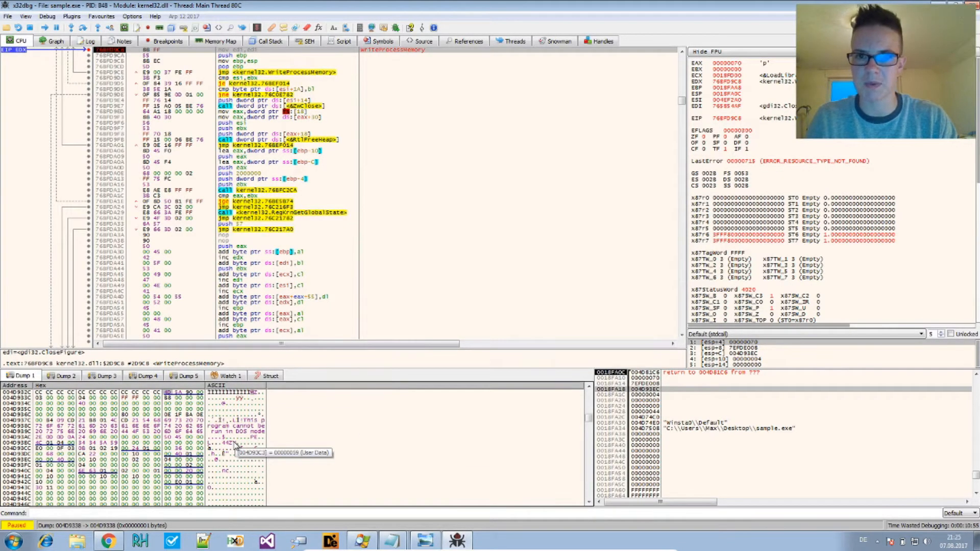
mouse_move(235, 472)
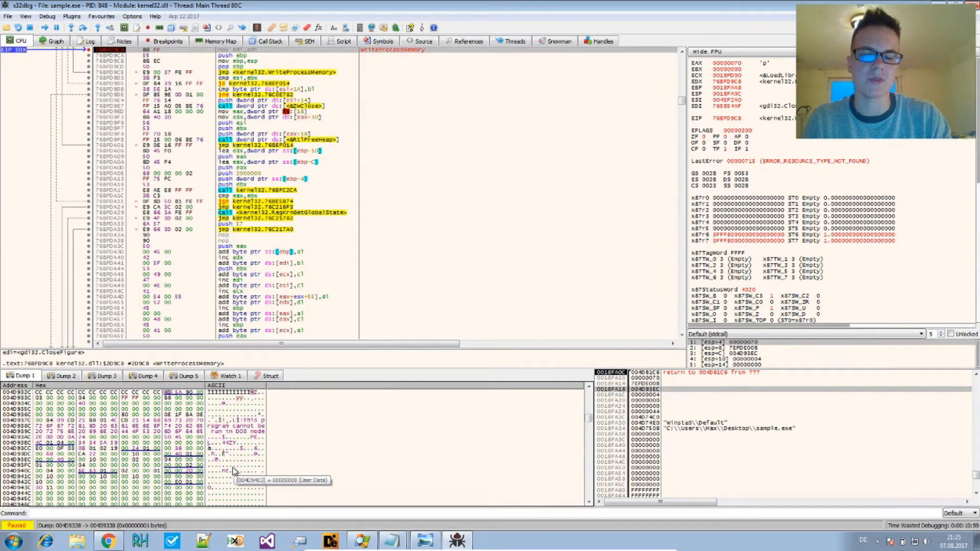
mouse_move(224, 466)
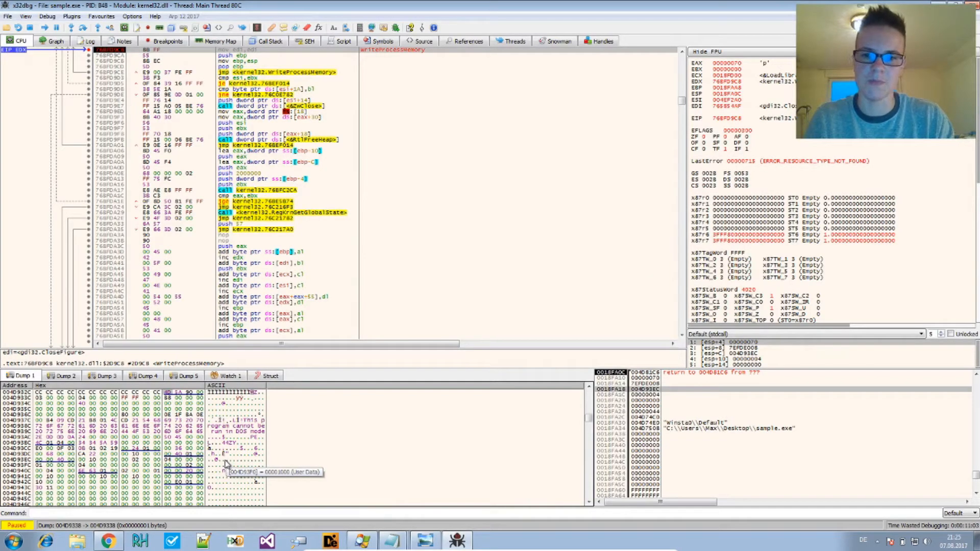
mouse_move(256, 398)
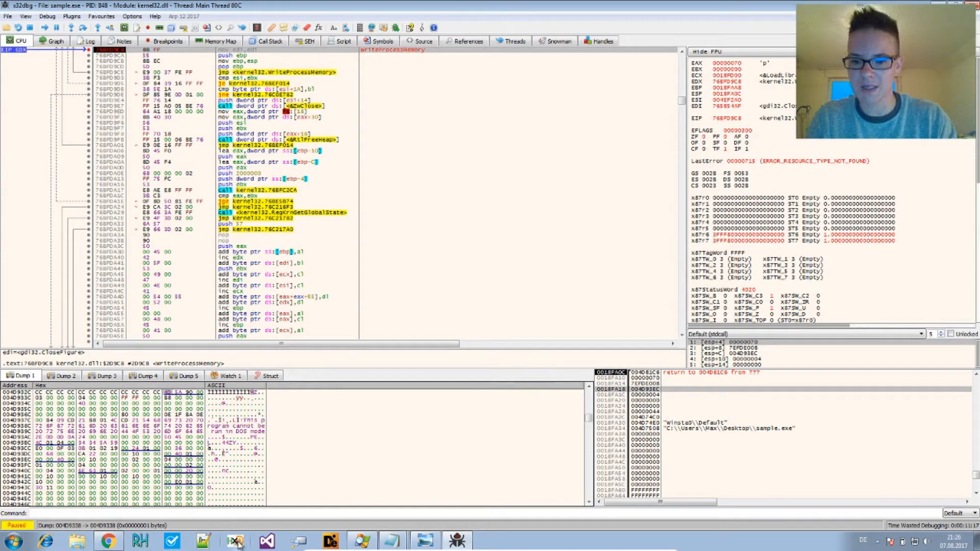
In HxD's Open main memory list, choose the second sample.exe, confirmed as the suspended child.
click(236, 541)
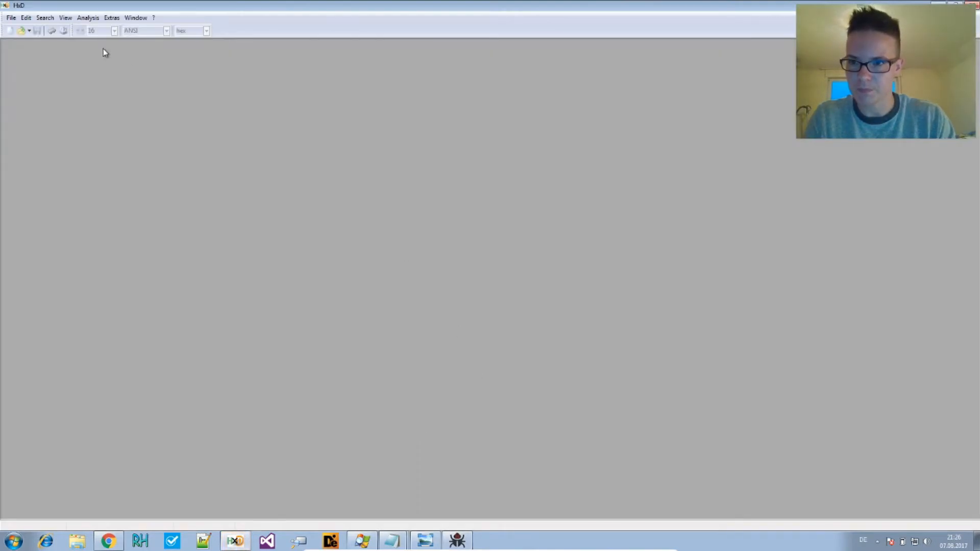
mouse_move(402, 539)
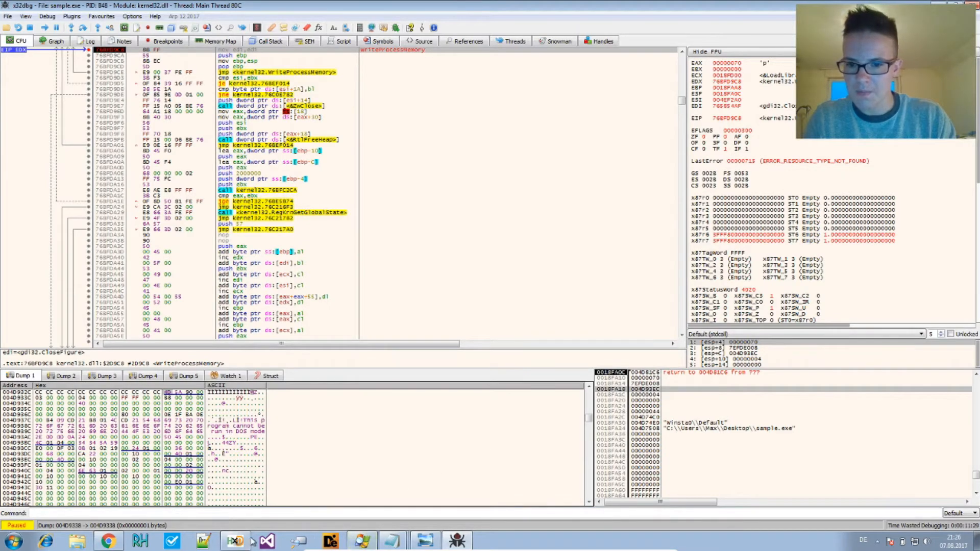
click(234, 541)
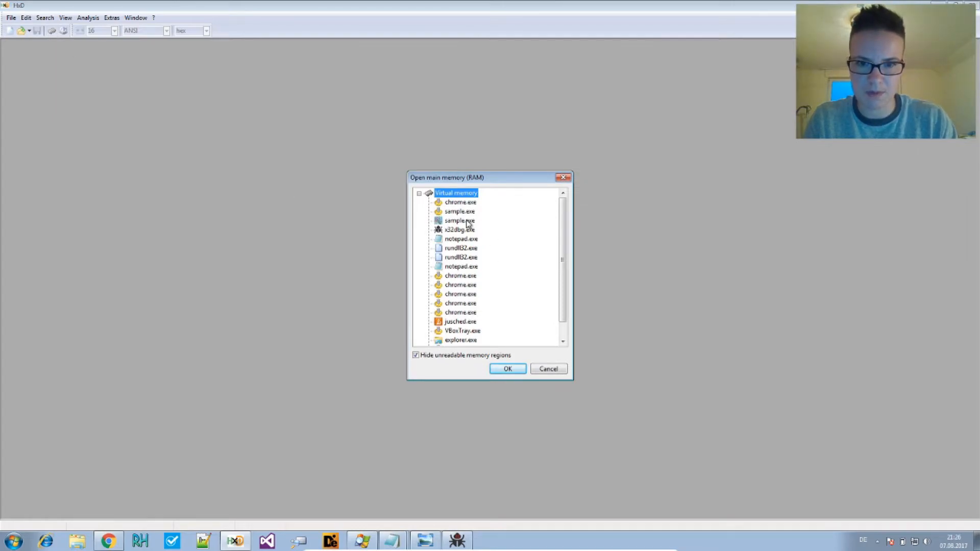
click(458, 221)
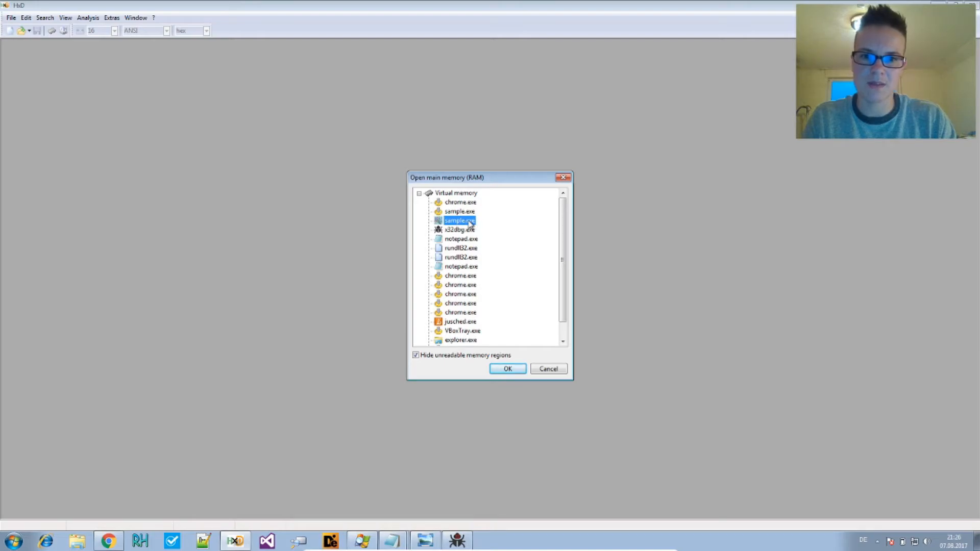
click(460, 211)
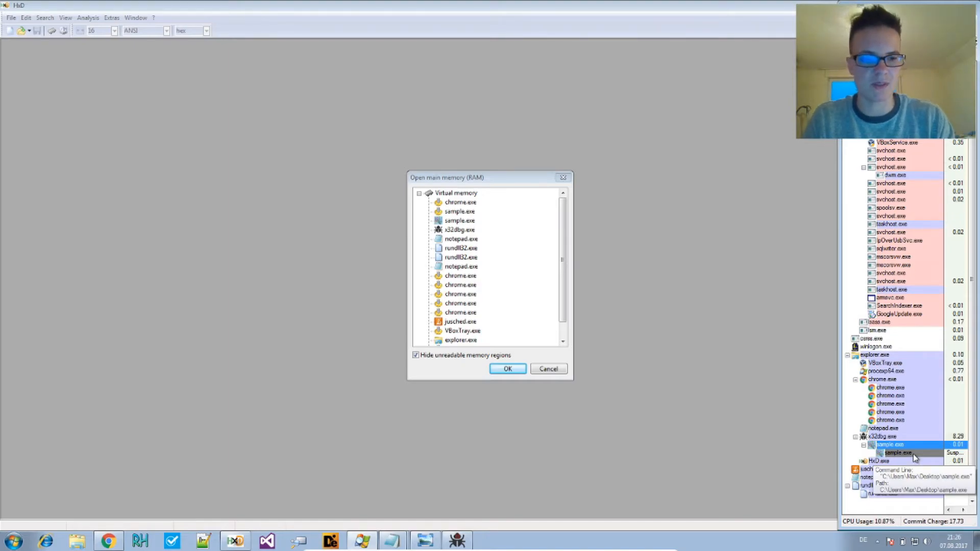
mouse_move(913, 457)
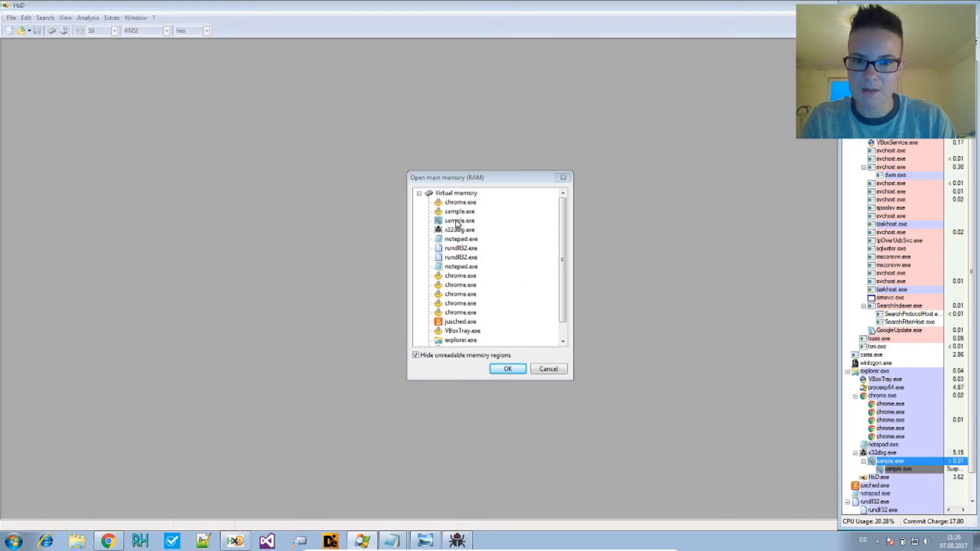
Open sample.exe's memory and go to offset 4D93EC, scrolling to the PE header at 4D9338.
click(508, 368)
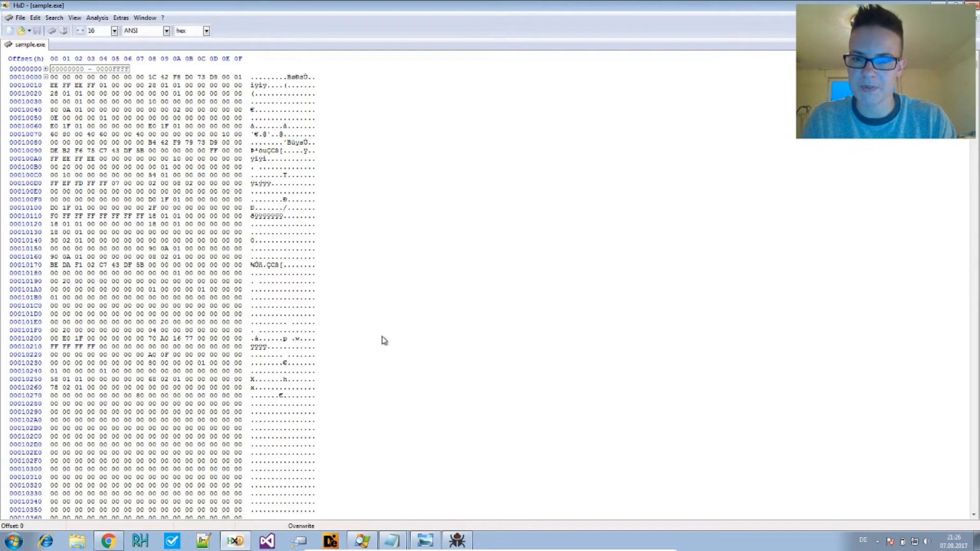
mouse_move(276, 251)
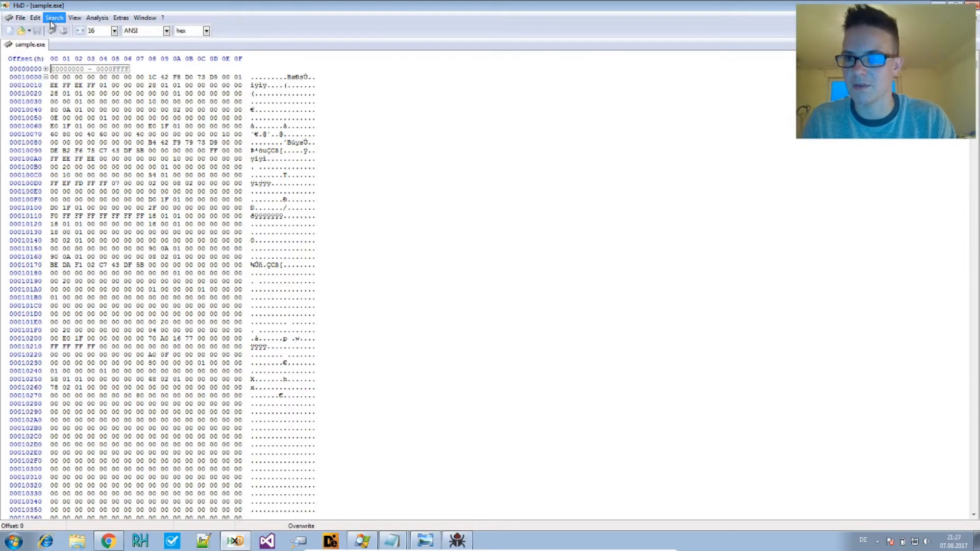
click(54, 17)
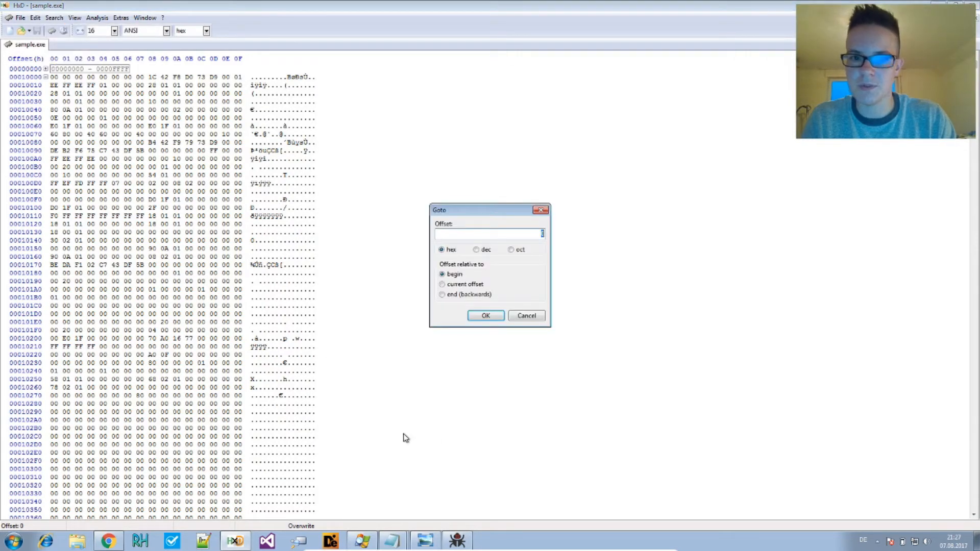
click(457, 541)
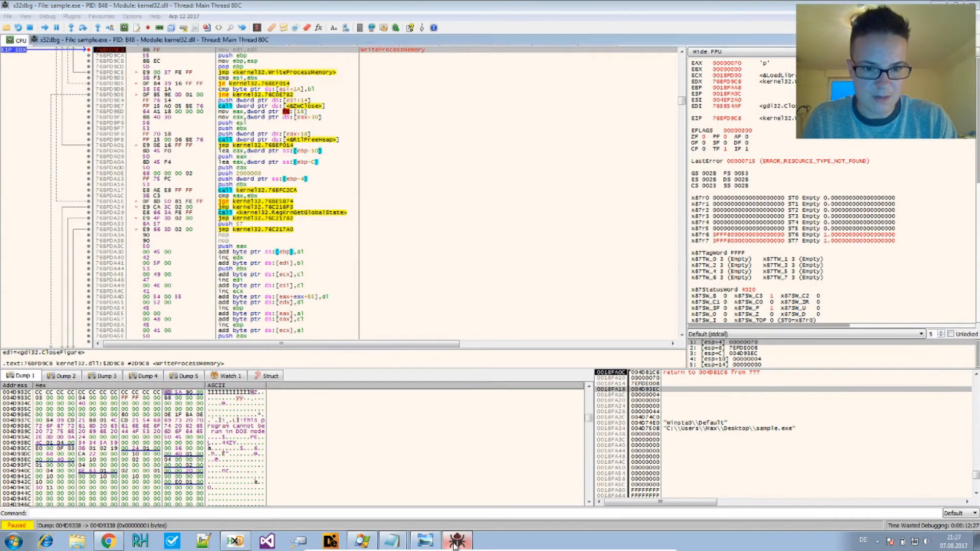
click(234, 541)
text(4D93EC)
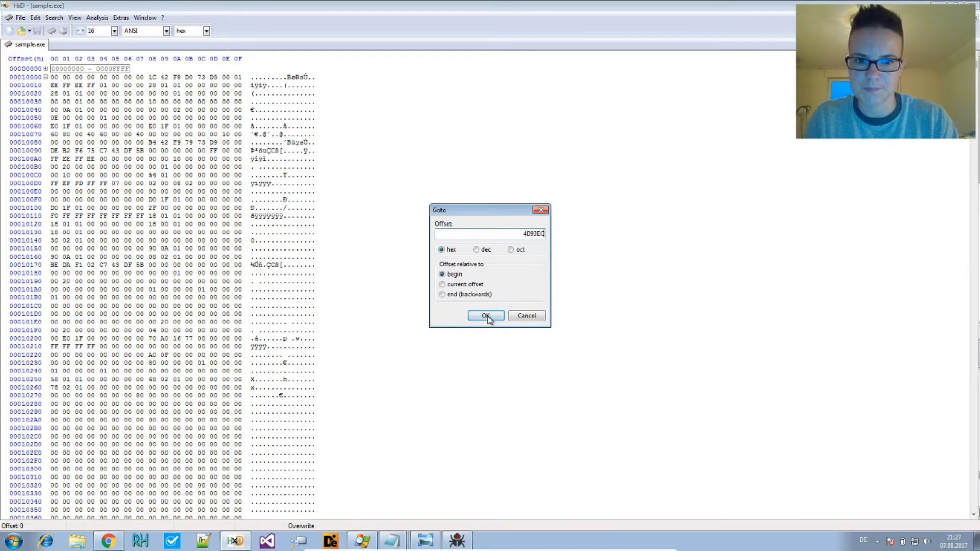
click(486, 315)
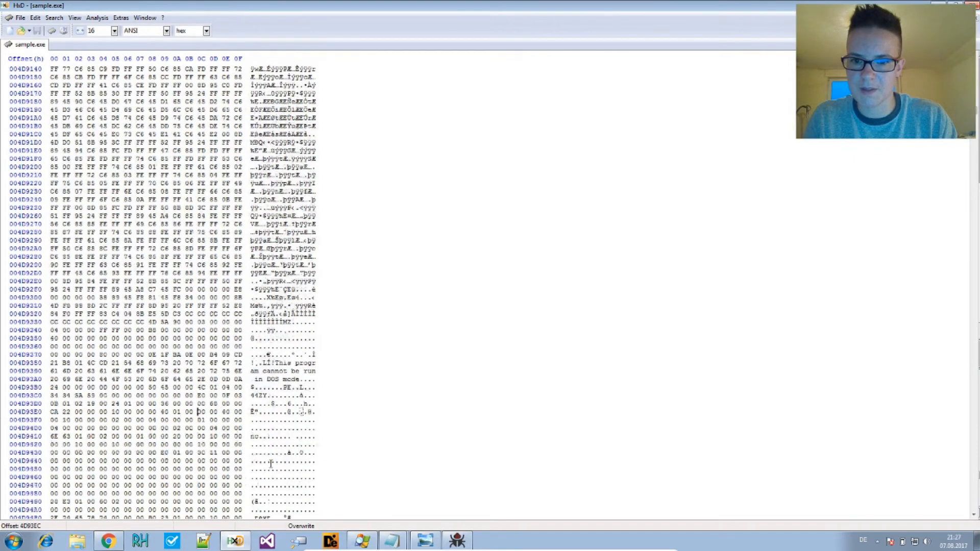
scroll(down, 3)
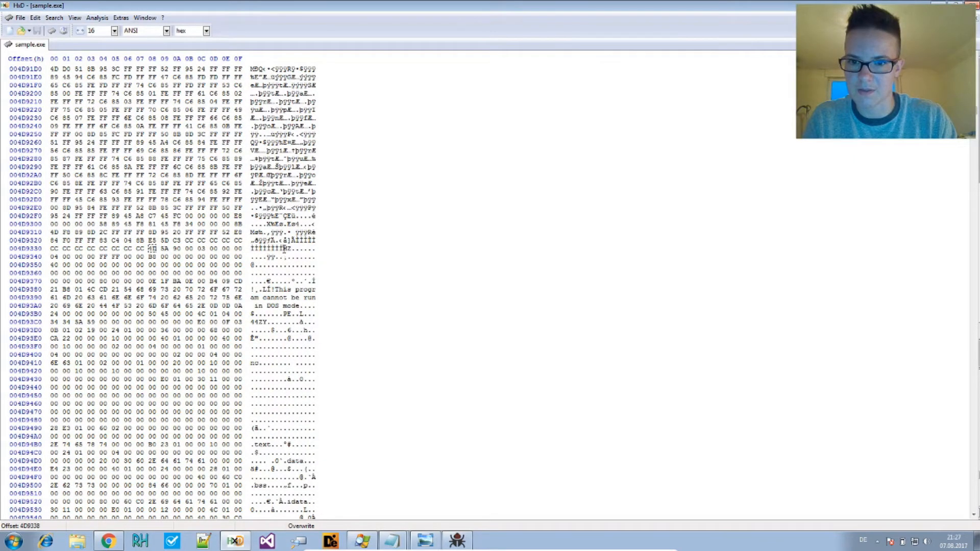
Mark the block from 4D9338 to end offset 4FFFFF and dismiss the copy failure message.
right_click(283, 250)
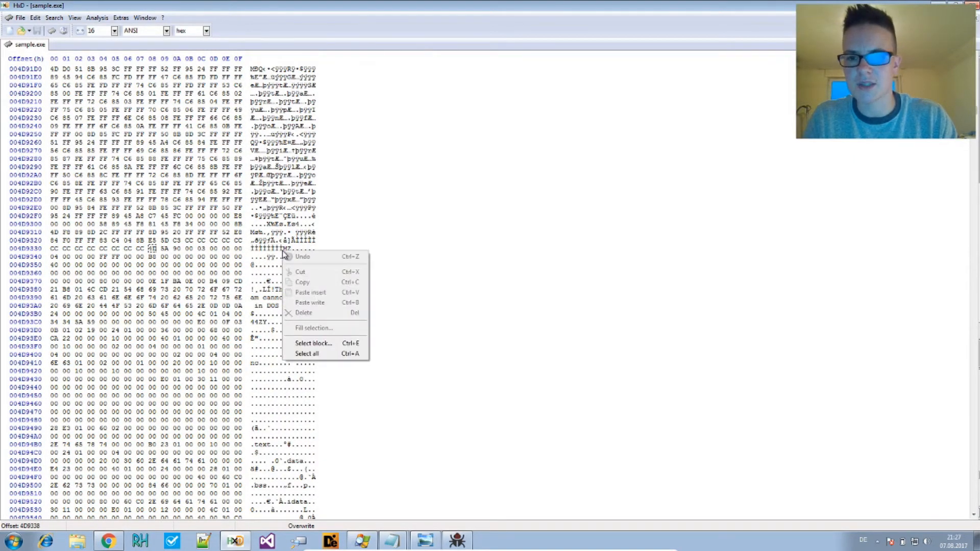
click(313, 343)
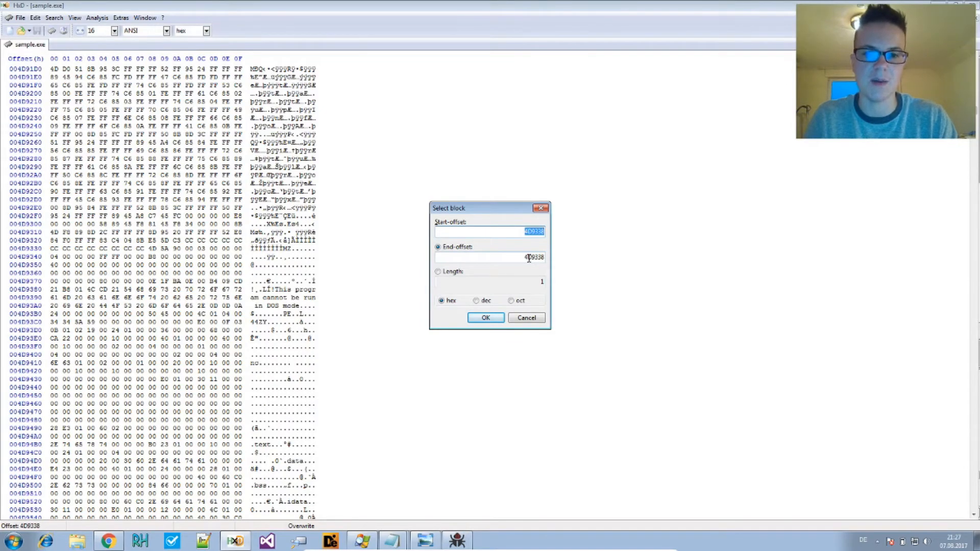
click(489, 257)
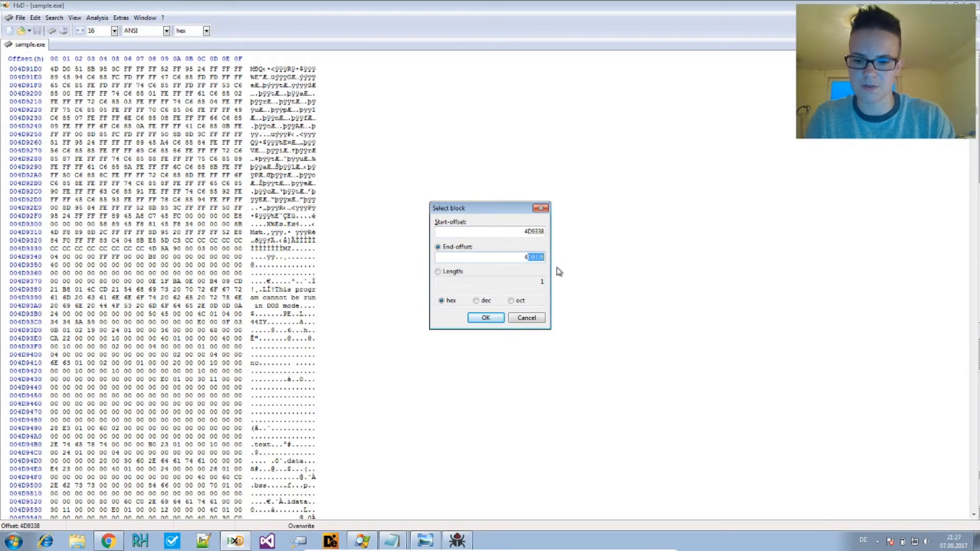
text(4F)
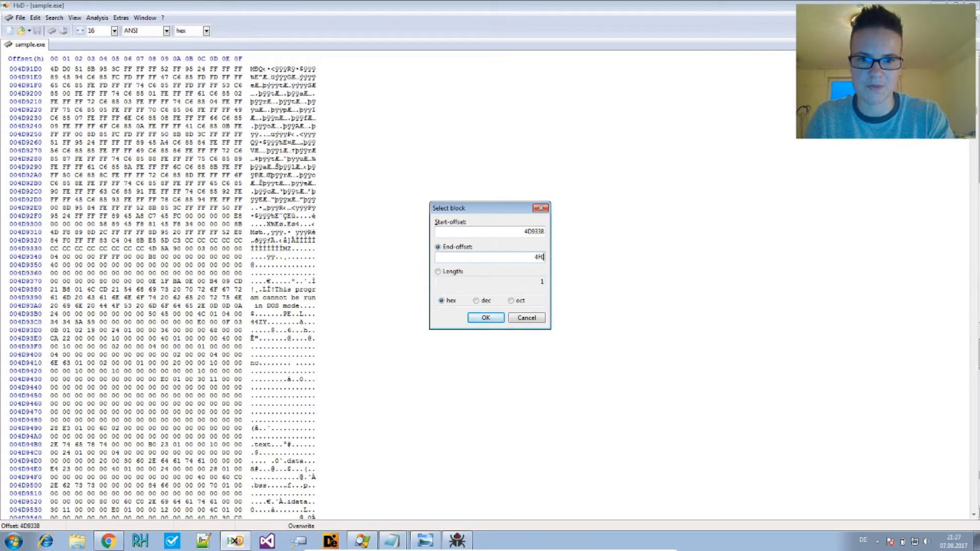
text(0000)
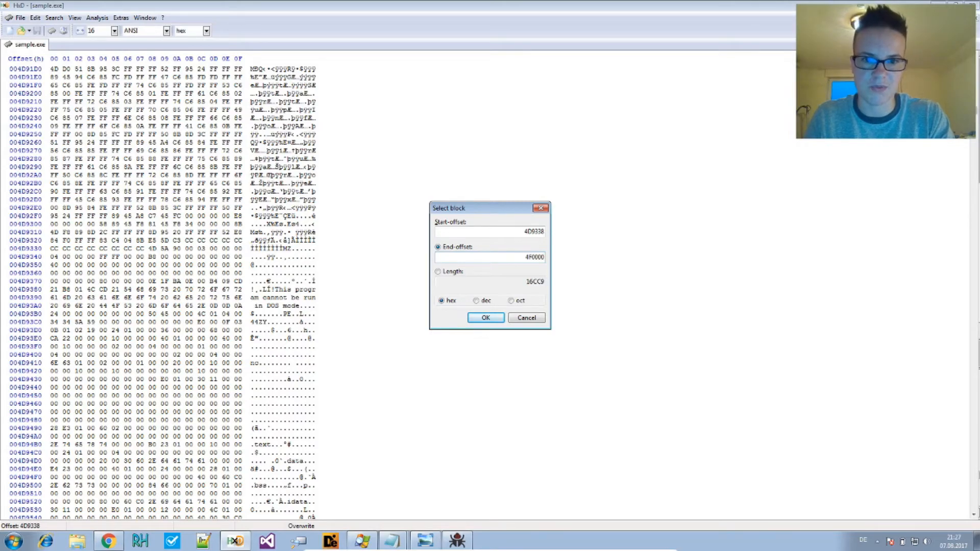
mouse_move(536, 272)
text(4FFFFFF)
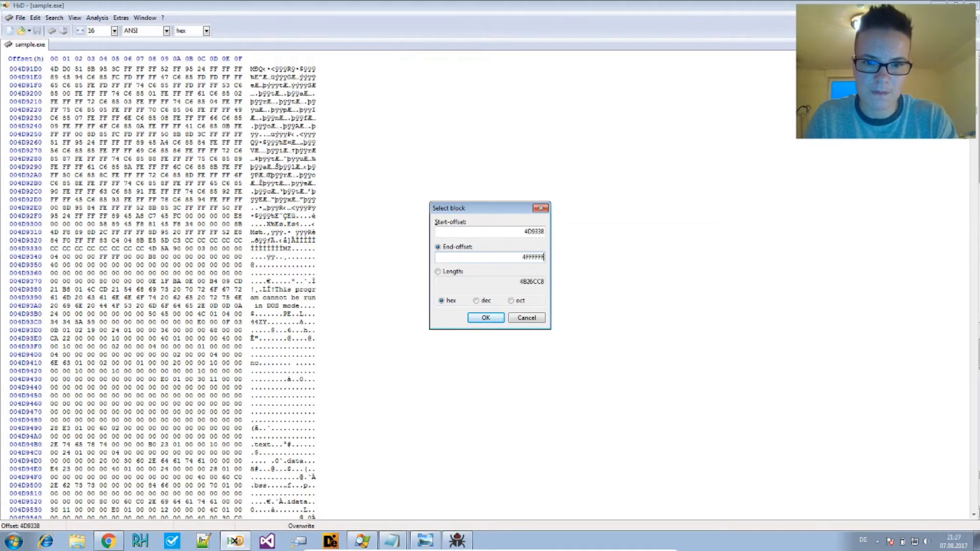
click(486, 318)
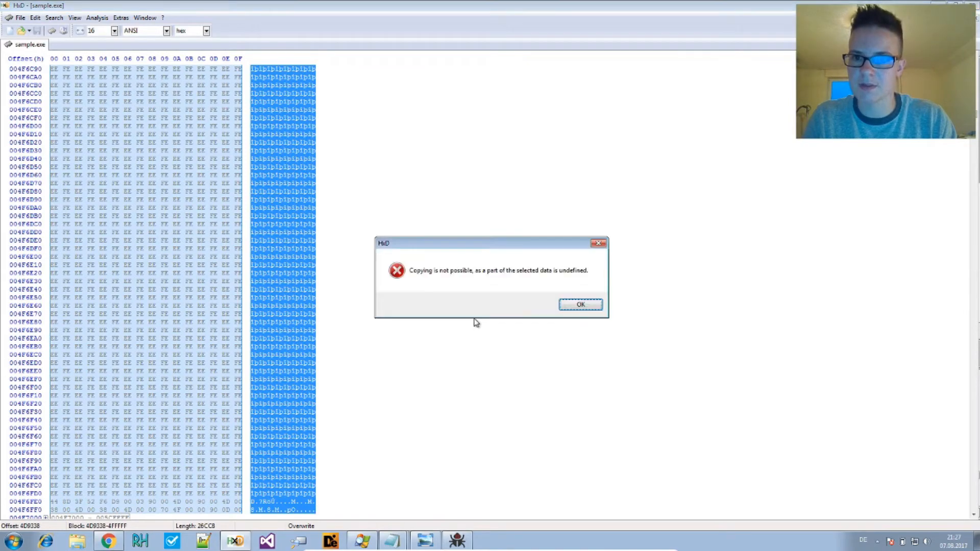
click(579, 304)
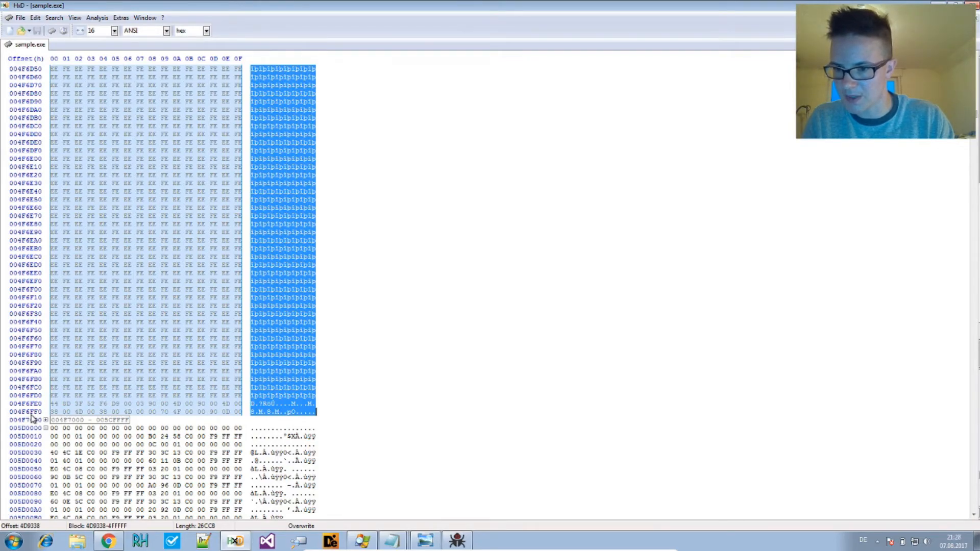
Re-select the block as 4D9338–4F6FFF, length 1DCC8.
right_click(282, 397)
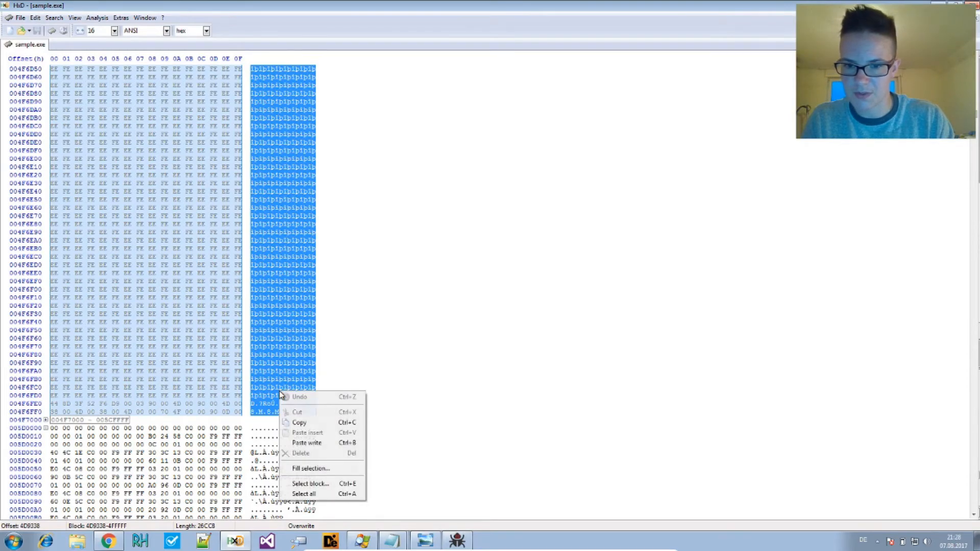
click(310, 482)
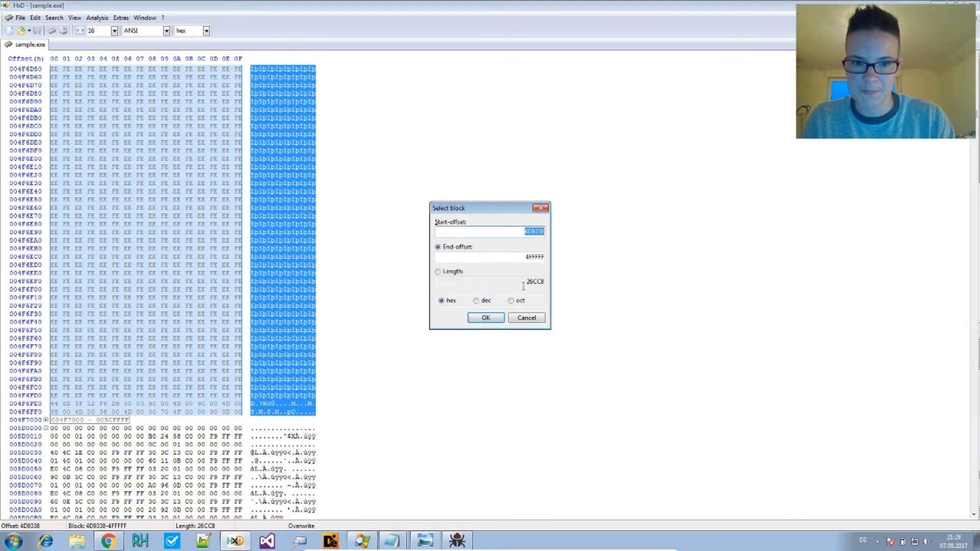
click(481, 257)
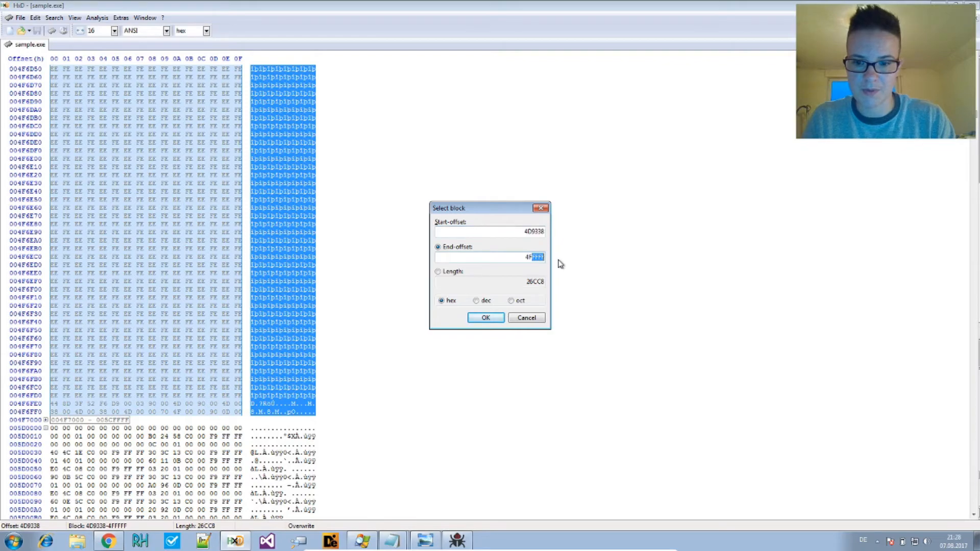
text(4D9338)
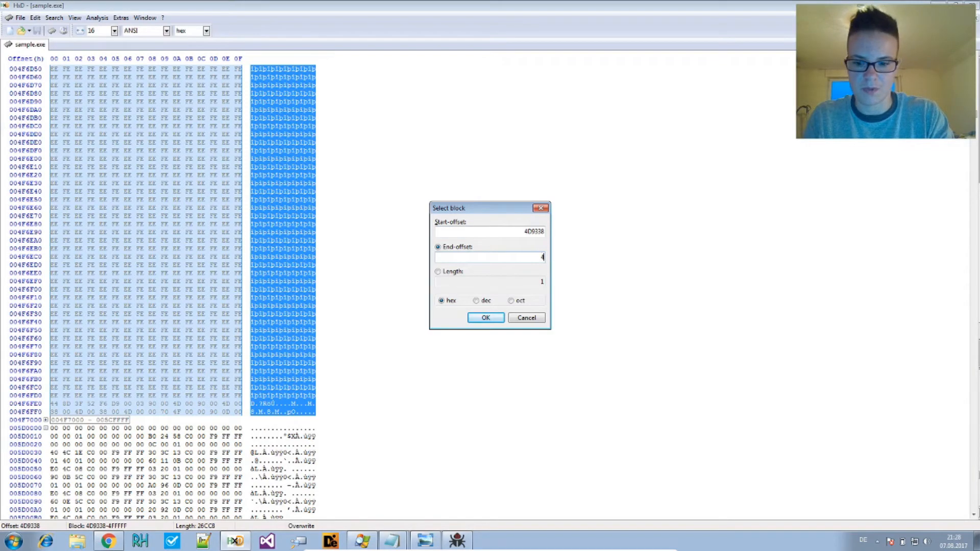
text(4F6FF)
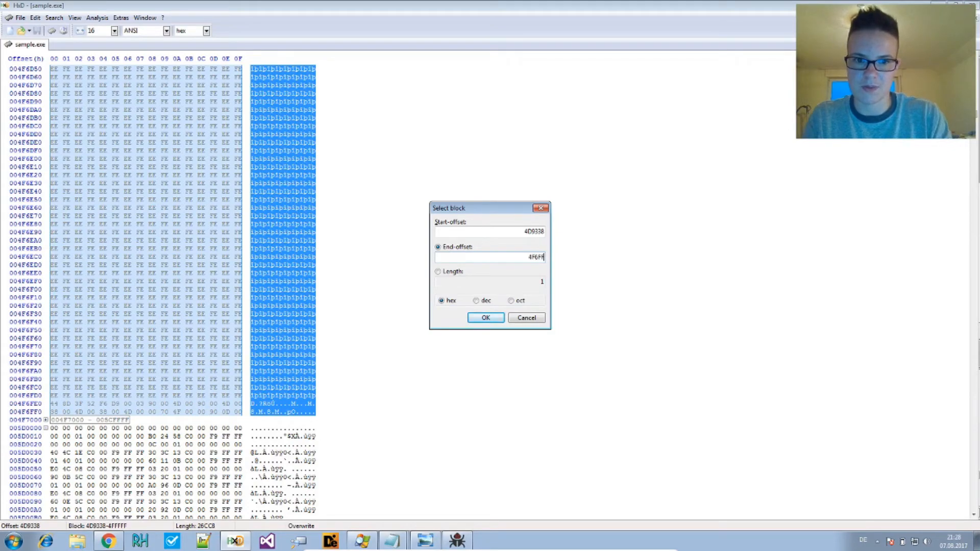
click(485, 317)
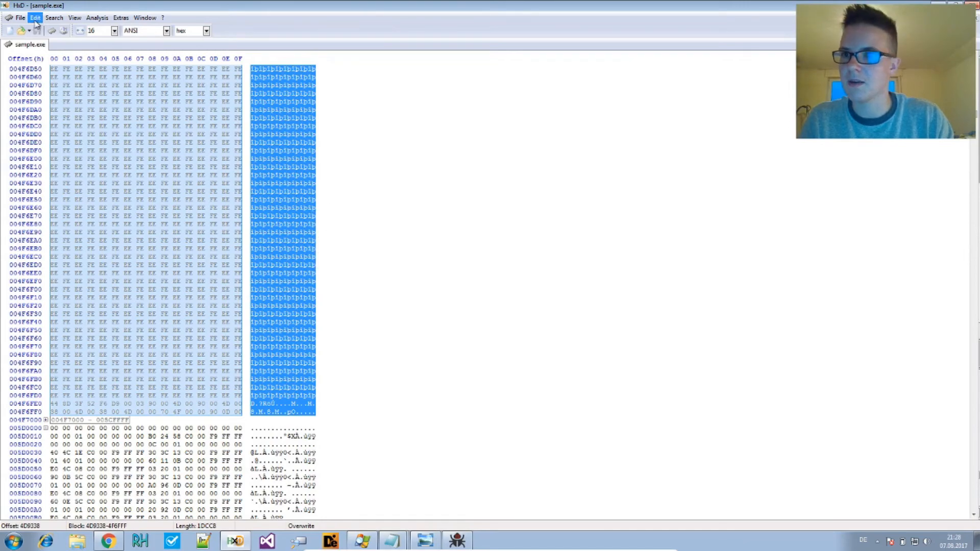
Copy the marked bytes into a new file and save it on the Desktop as 'dump'.
click(11, 30)
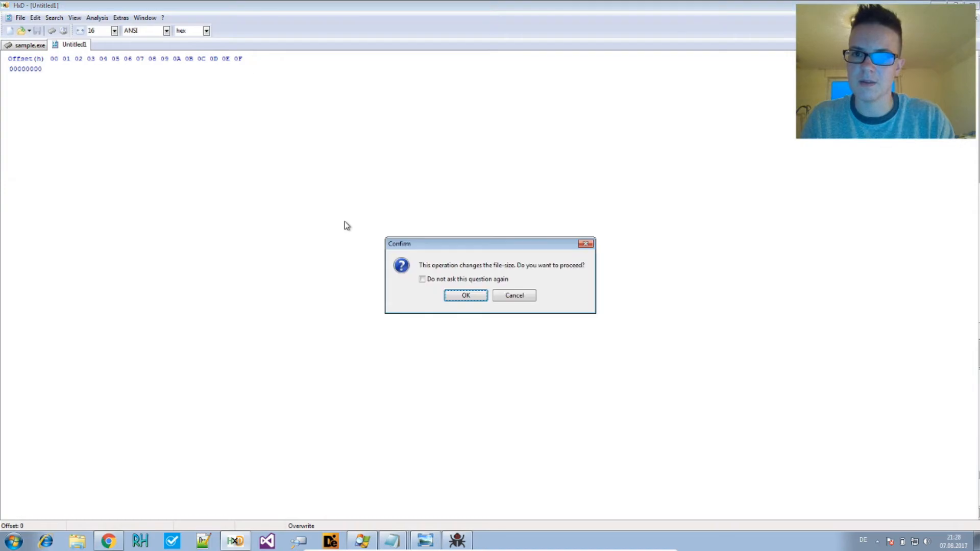
click(466, 295)
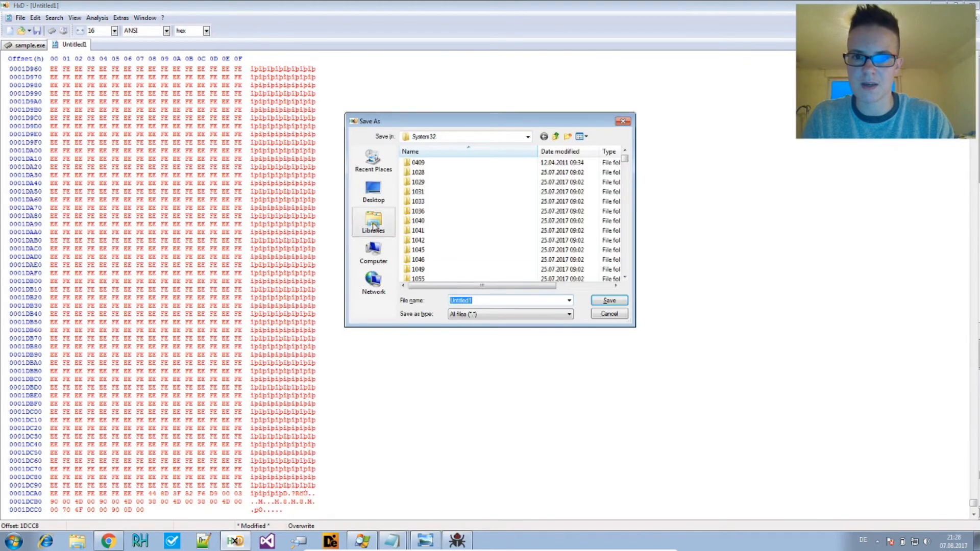
click(374, 190)
text(dump)
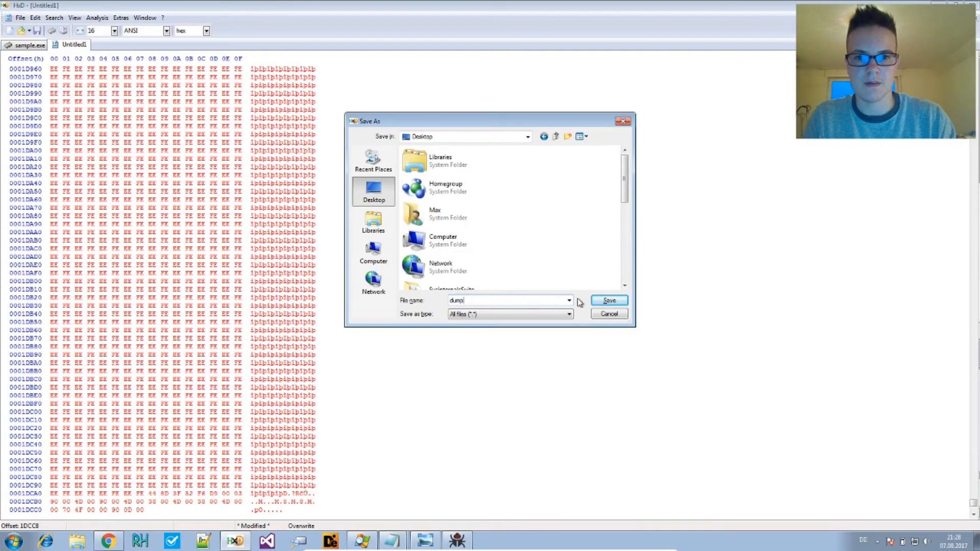
click(607, 300)
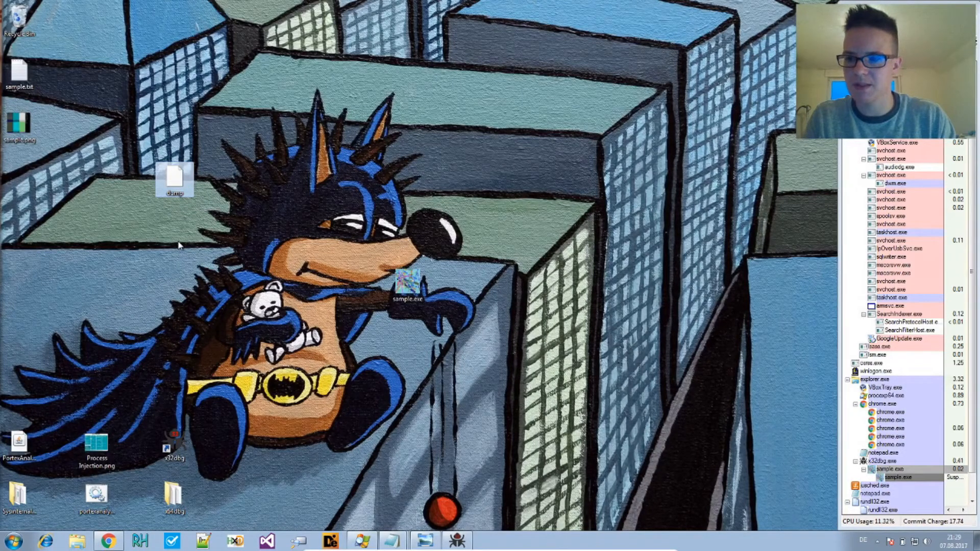
mouse_move(162, 182)
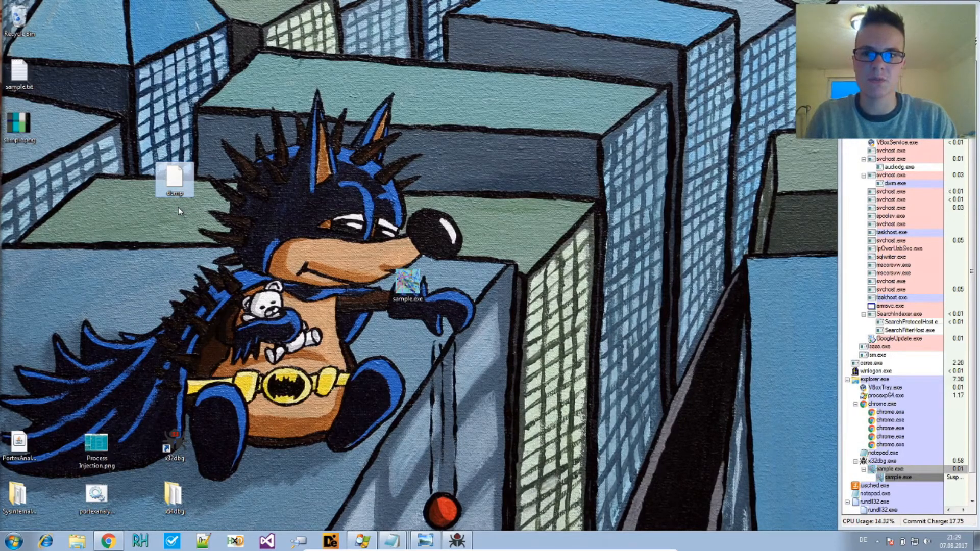
mouse_move(175, 182)
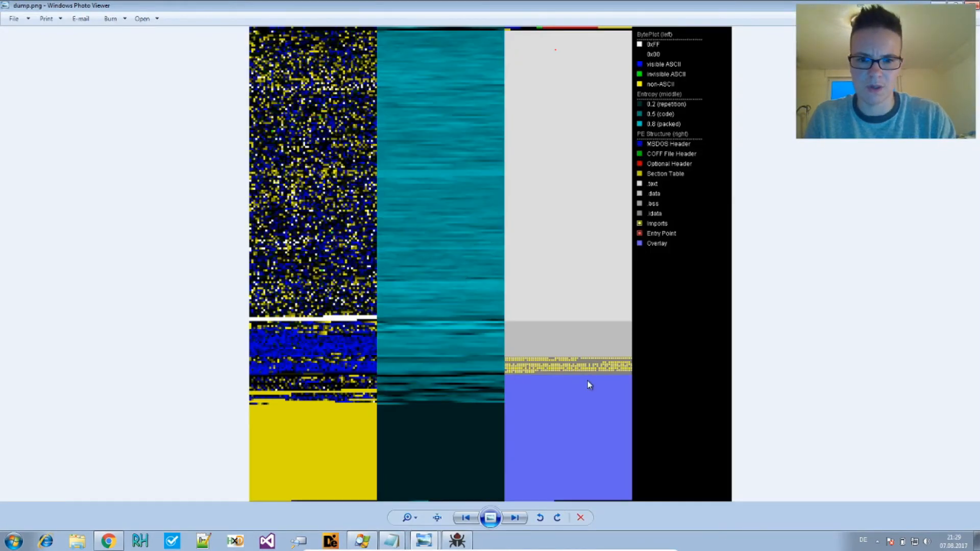
mouse_move(641, 436)
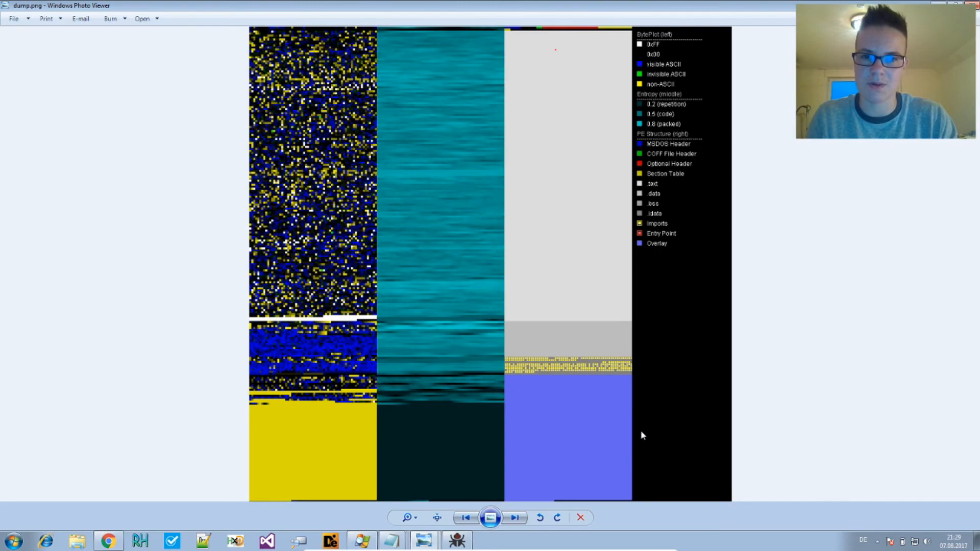
mouse_move(633, 382)
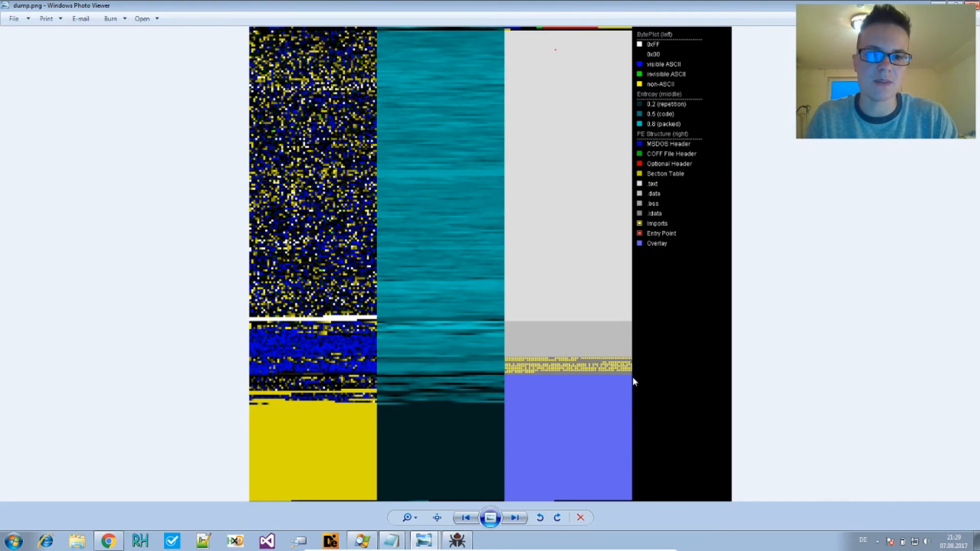
mouse_move(512, 382)
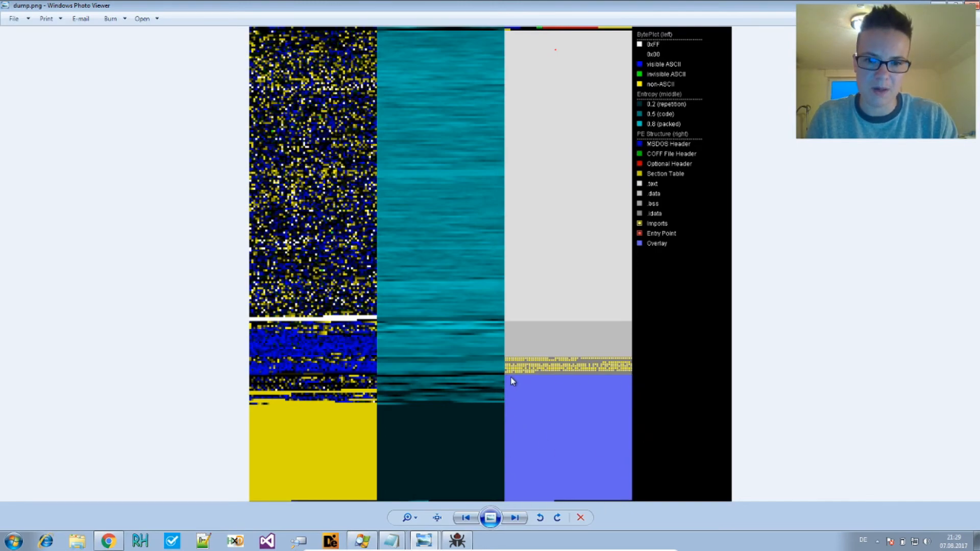
mouse_move(553, 380)
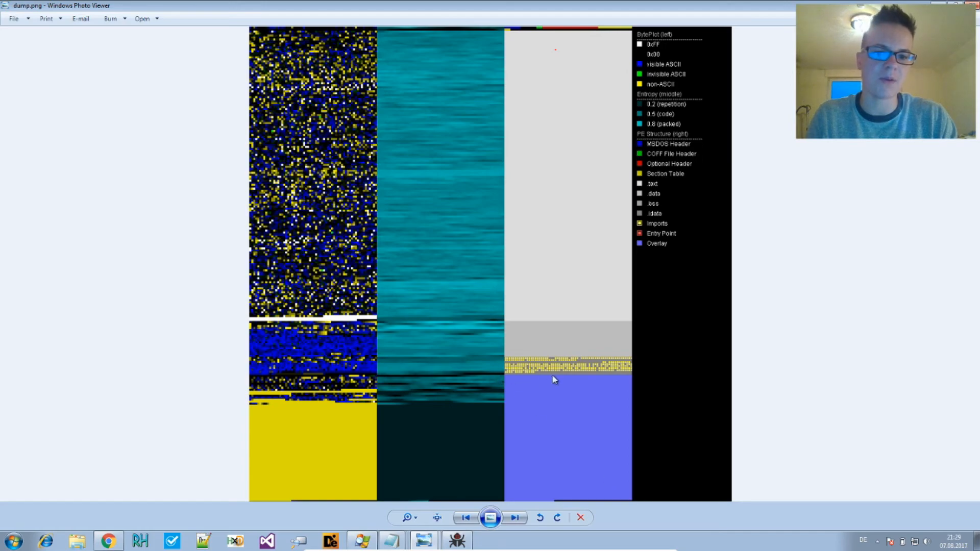
mouse_move(516, 374)
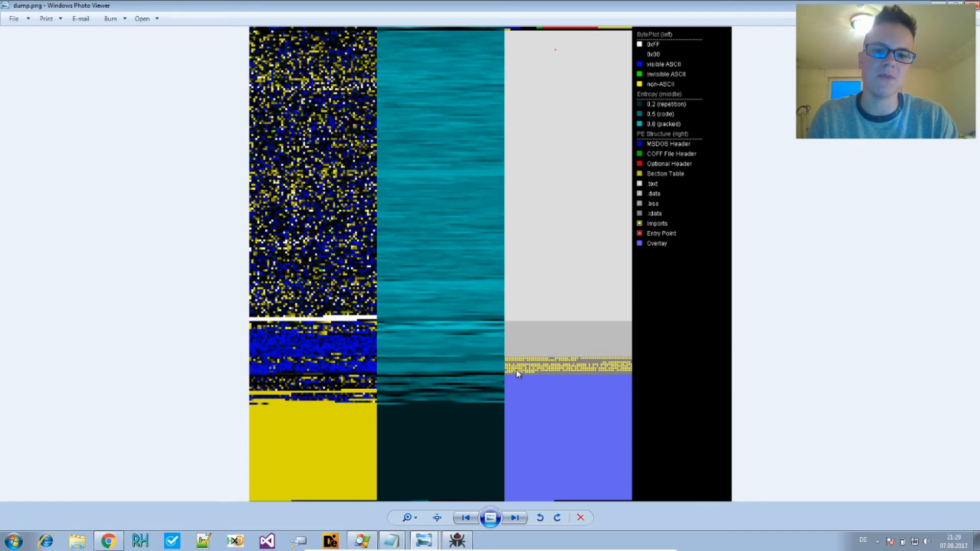
mouse_move(626, 358)
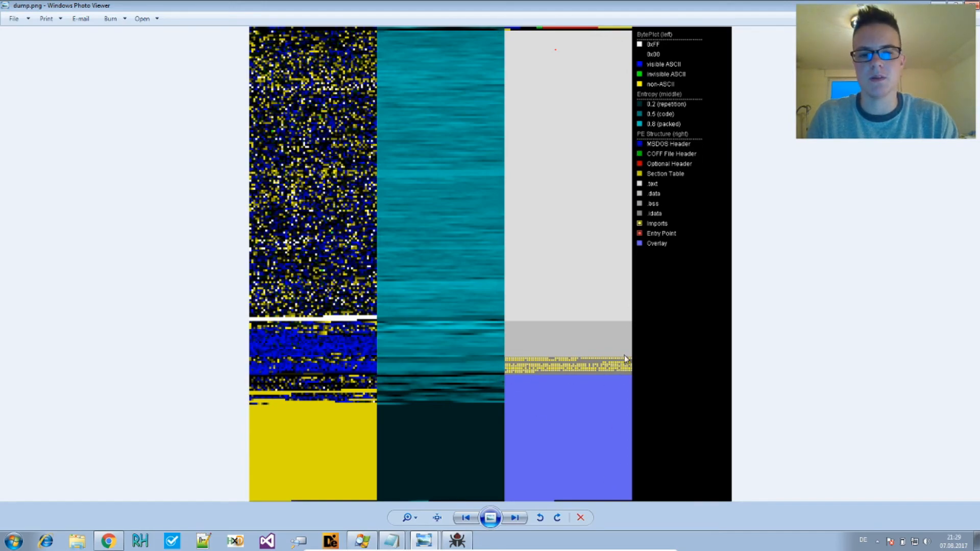
mouse_move(489, 395)
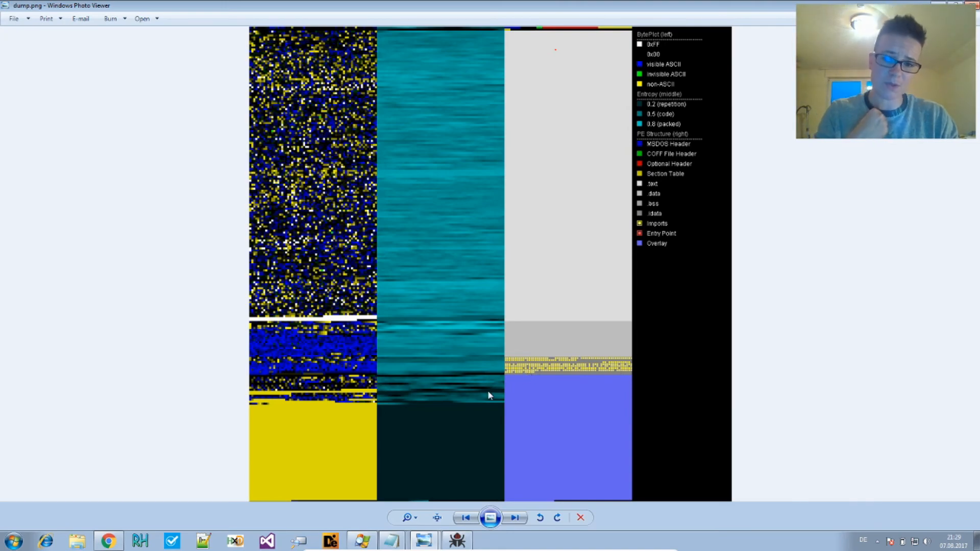
mouse_move(396, 172)
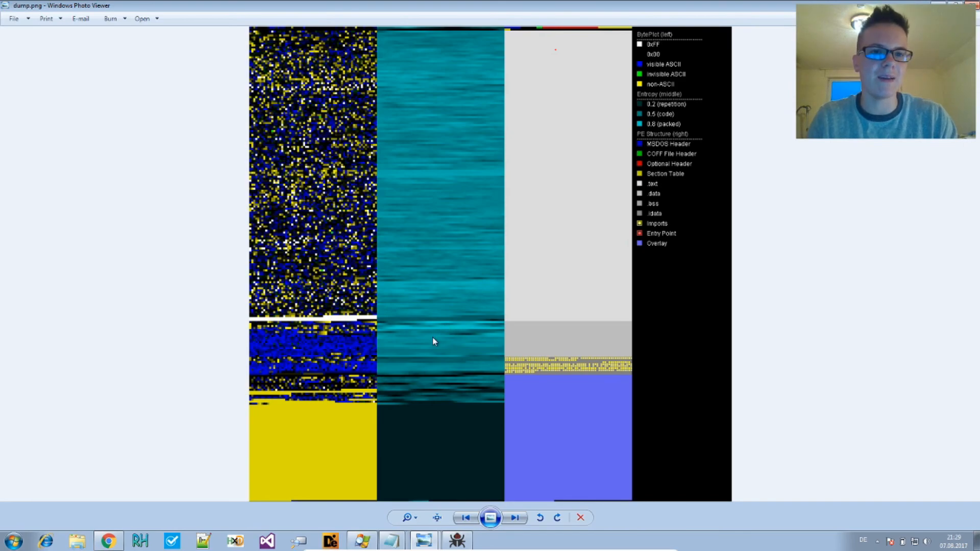
mouse_move(375, 330)
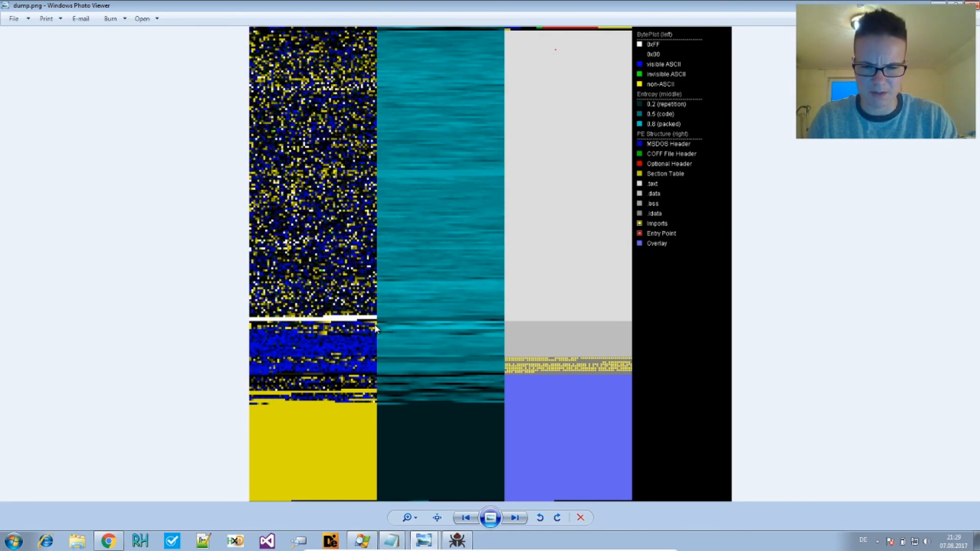
mouse_move(468, 324)
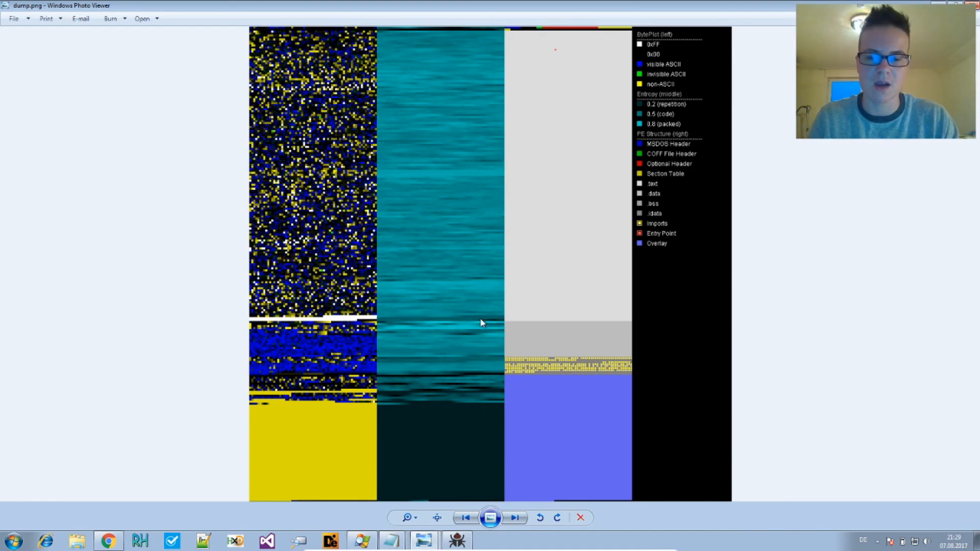
mouse_move(384, 368)
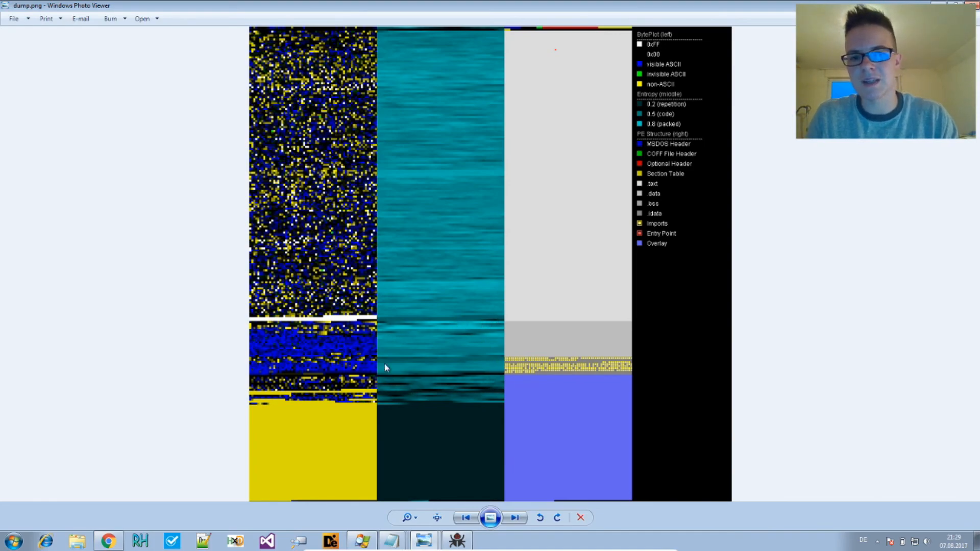
mouse_move(488, 238)
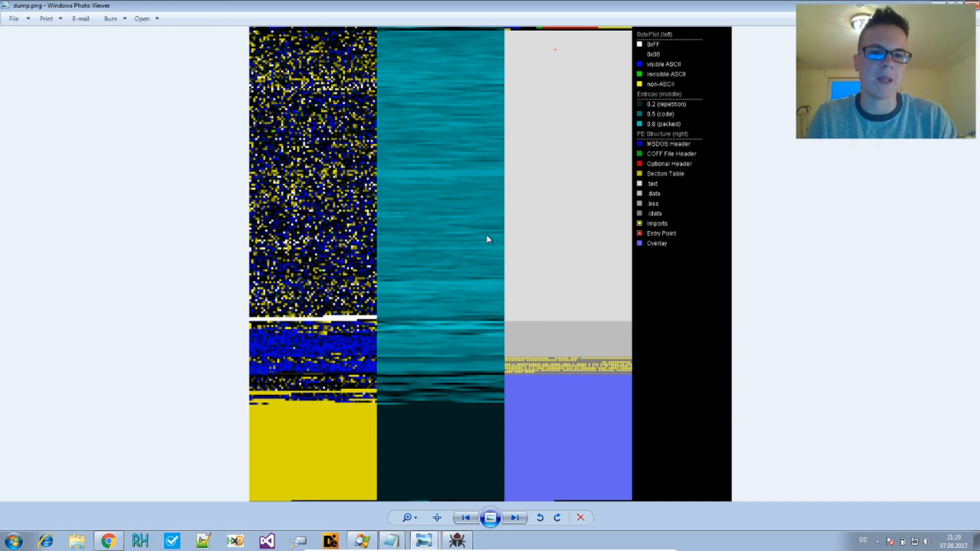
mouse_move(486, 216)
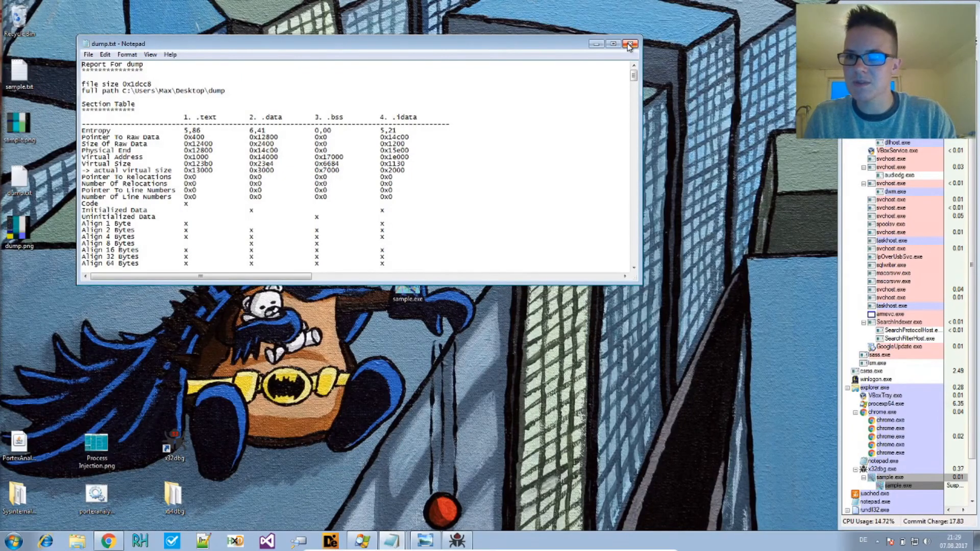
Close the dump.txt report window, leaving the desktop visible.
click(630, 44)
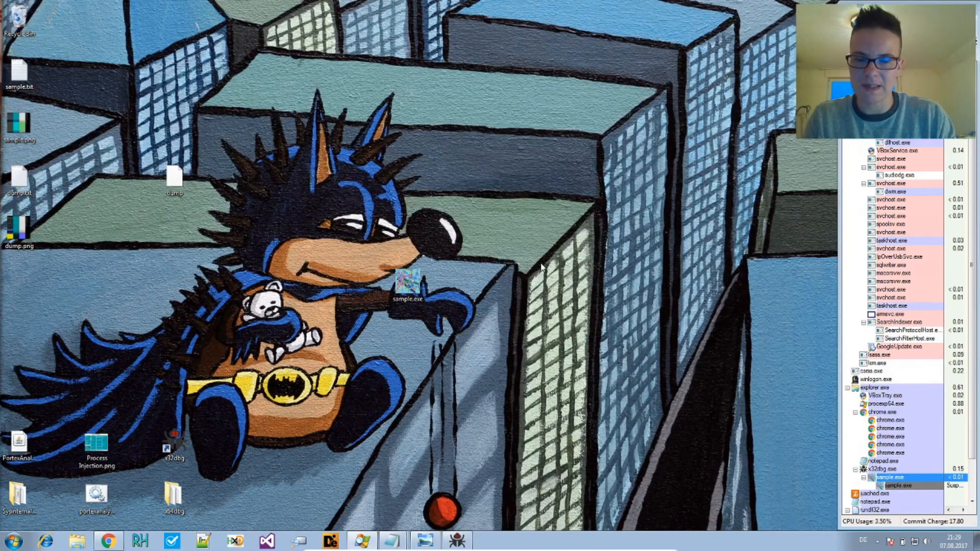